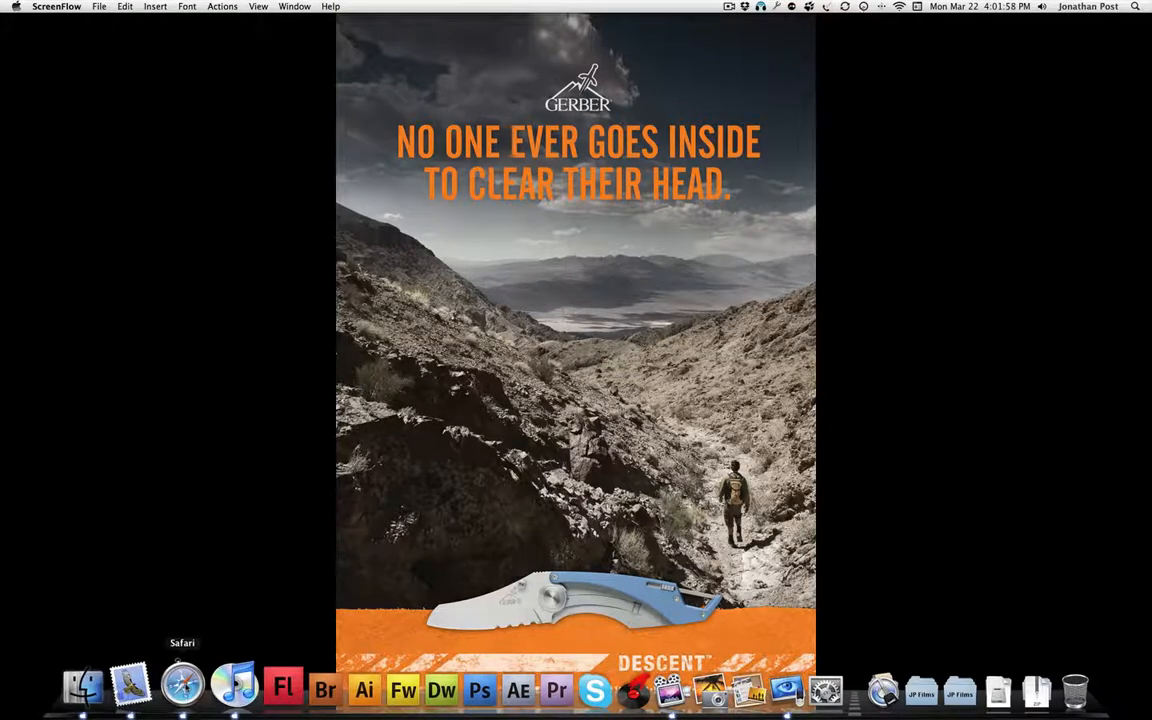
# Launch Safari, load the jpfilms.info navigation page, and enter 000webhost.com in the address bar.
pyautogui.click(182, 686)
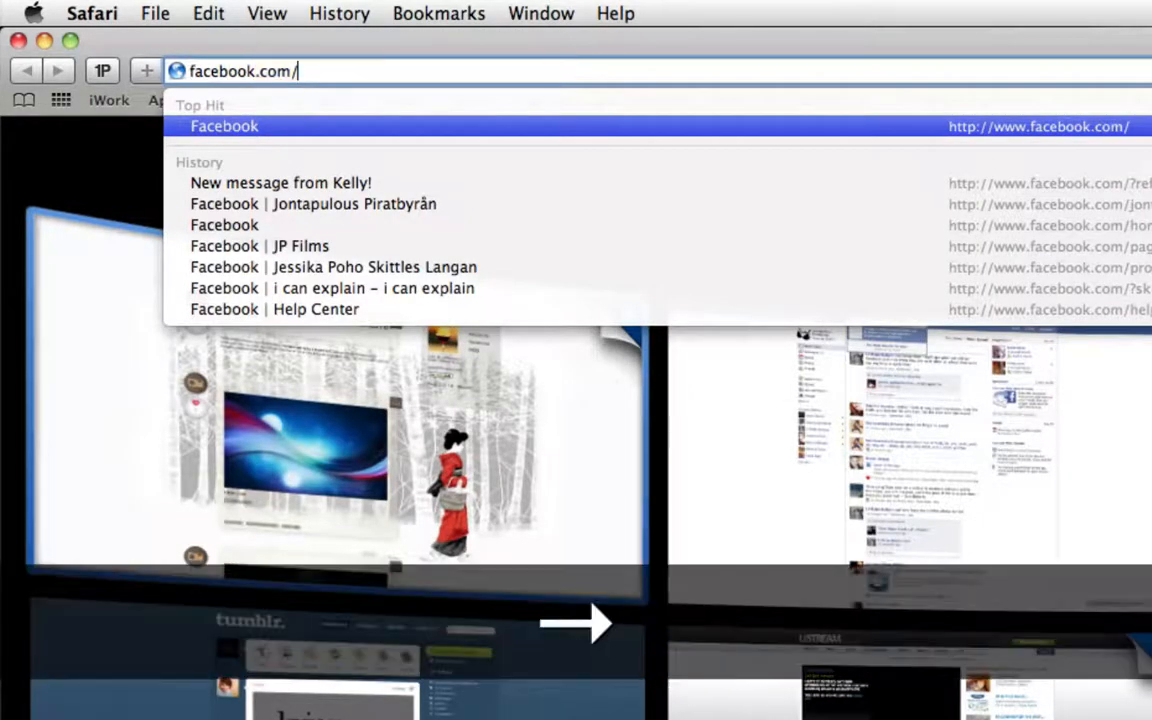
pyautogui.press('cmd+a')
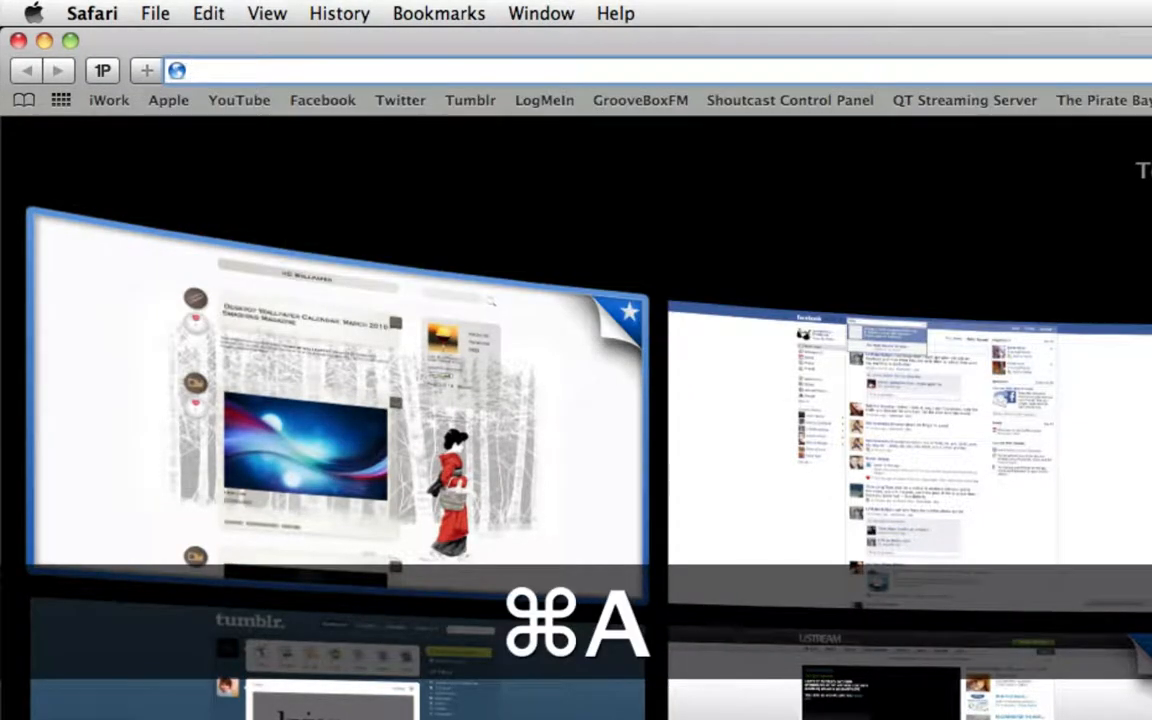
pyautogui.write('jpfilms.info/Where_To_Go/Navigation.html')
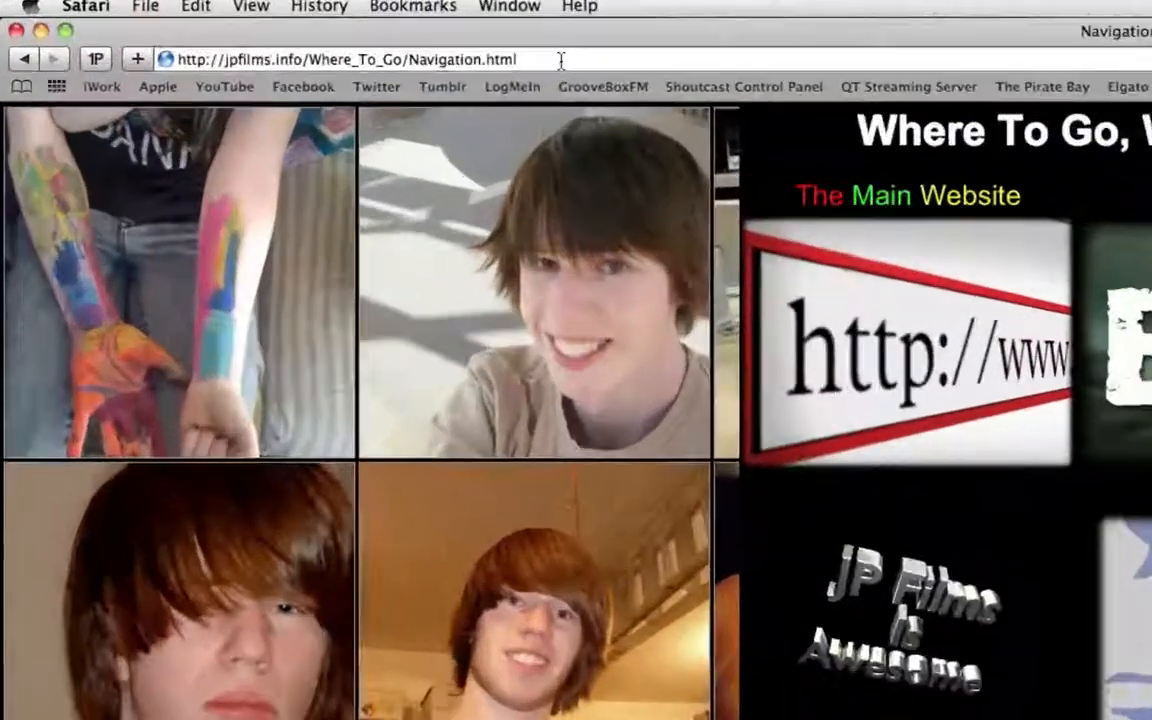
pyautogui.write('000webhost.com')
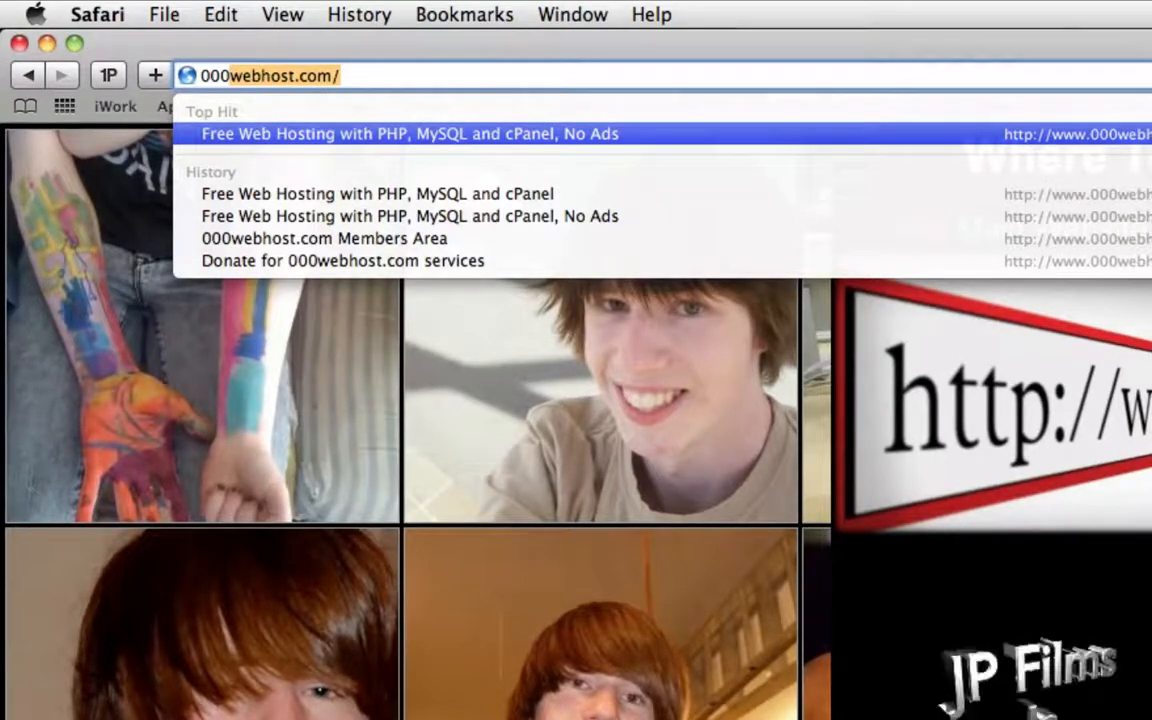
# Load 000webhost.com and scroll through its free versus premium plan comparison.
pyautogui.press('Return')
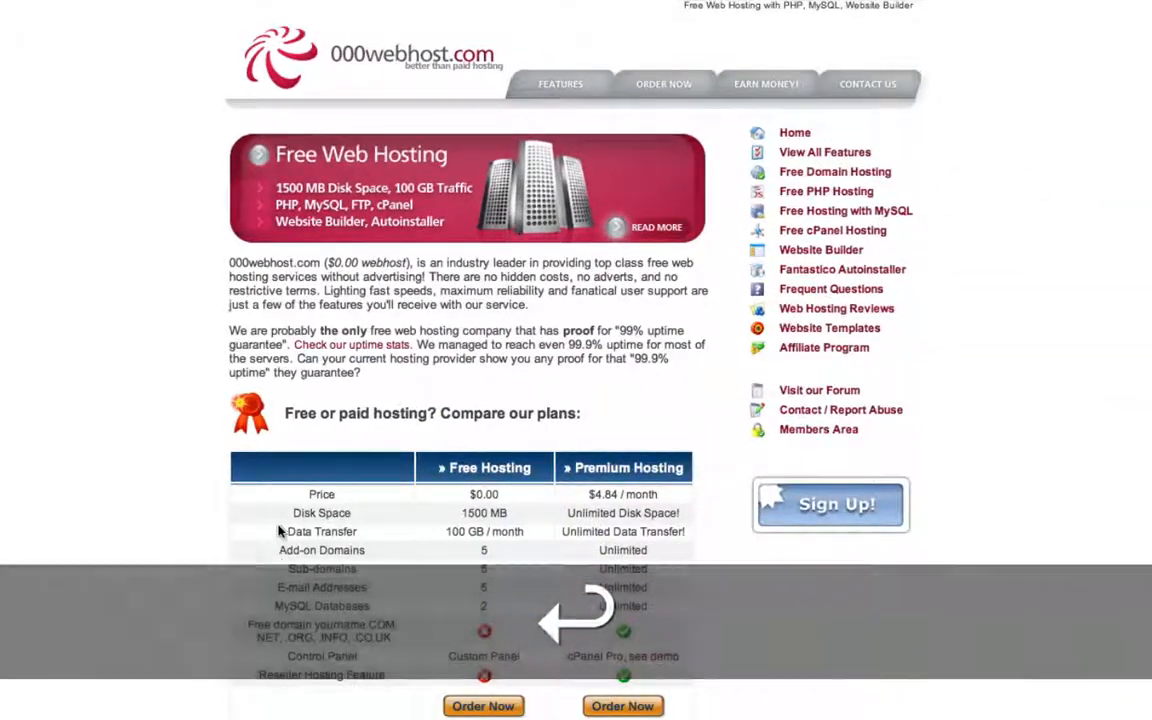
pyautogui.scroll(-3)
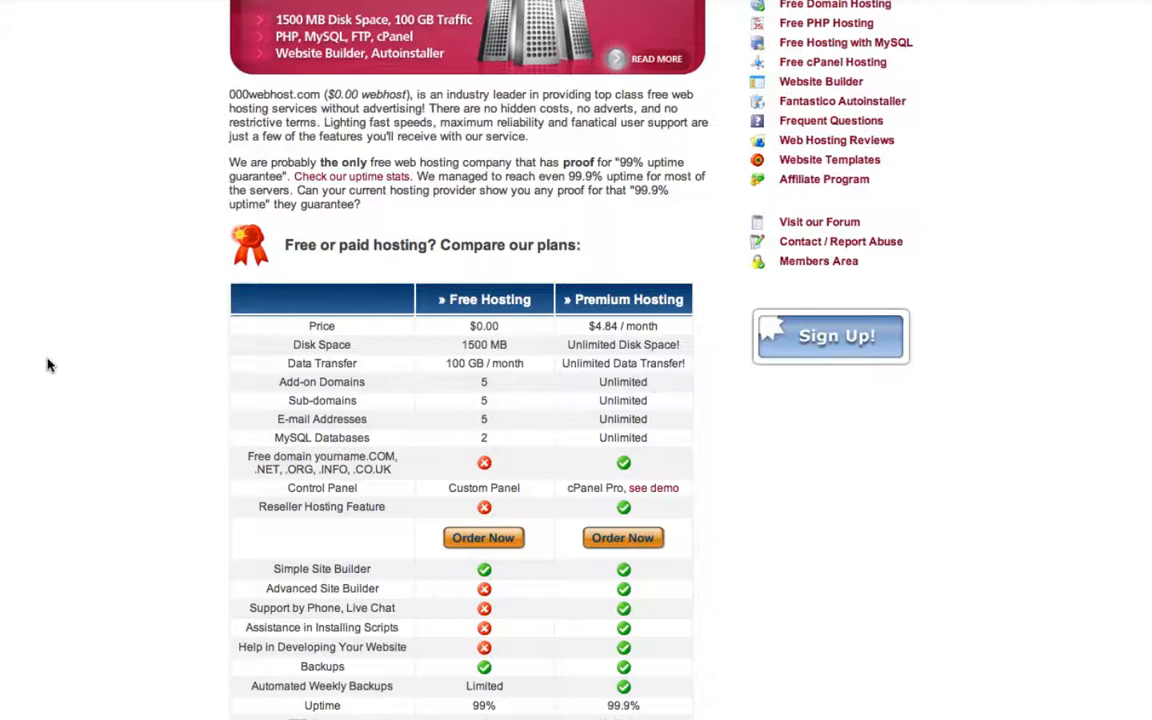
pyautogui.moveTo(505, 348)
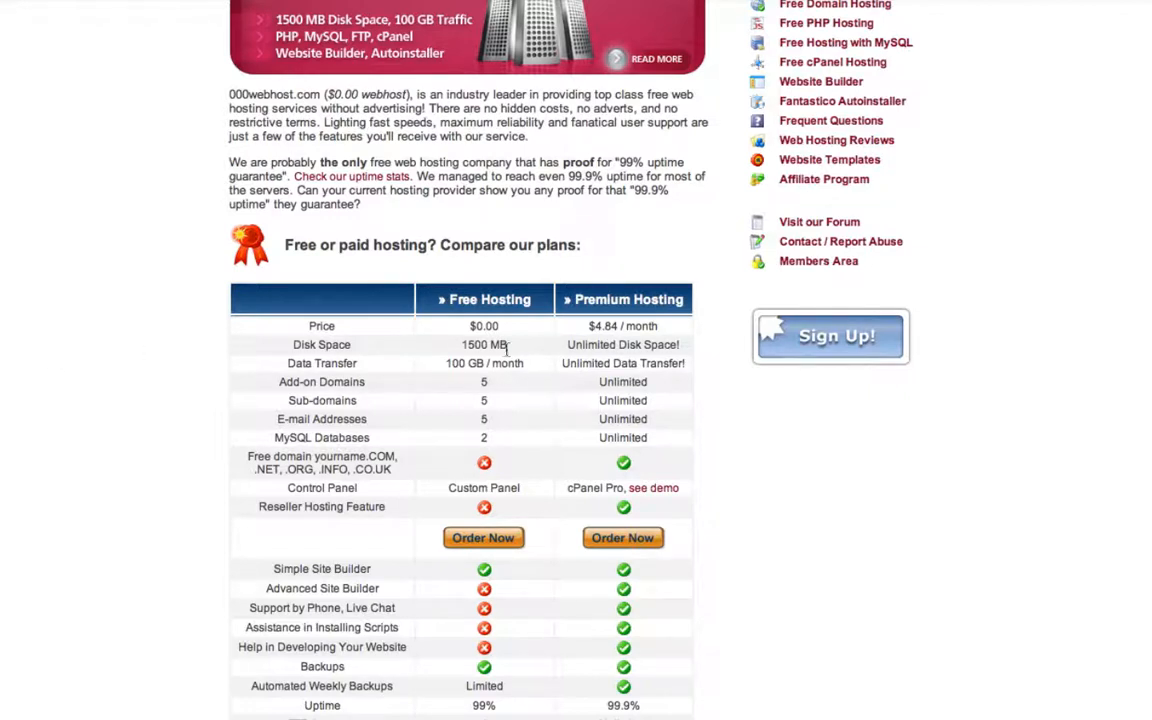
pyautogui.moveTo(518, 378)
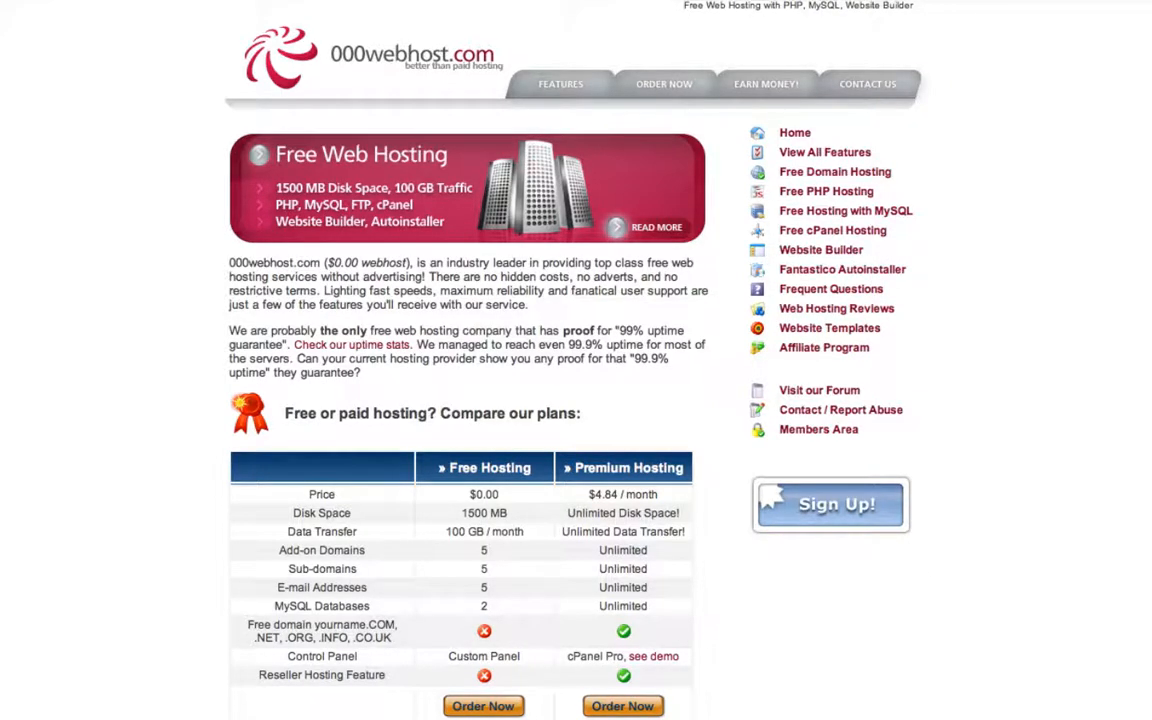
pyautogui.moveTo(916, 449)
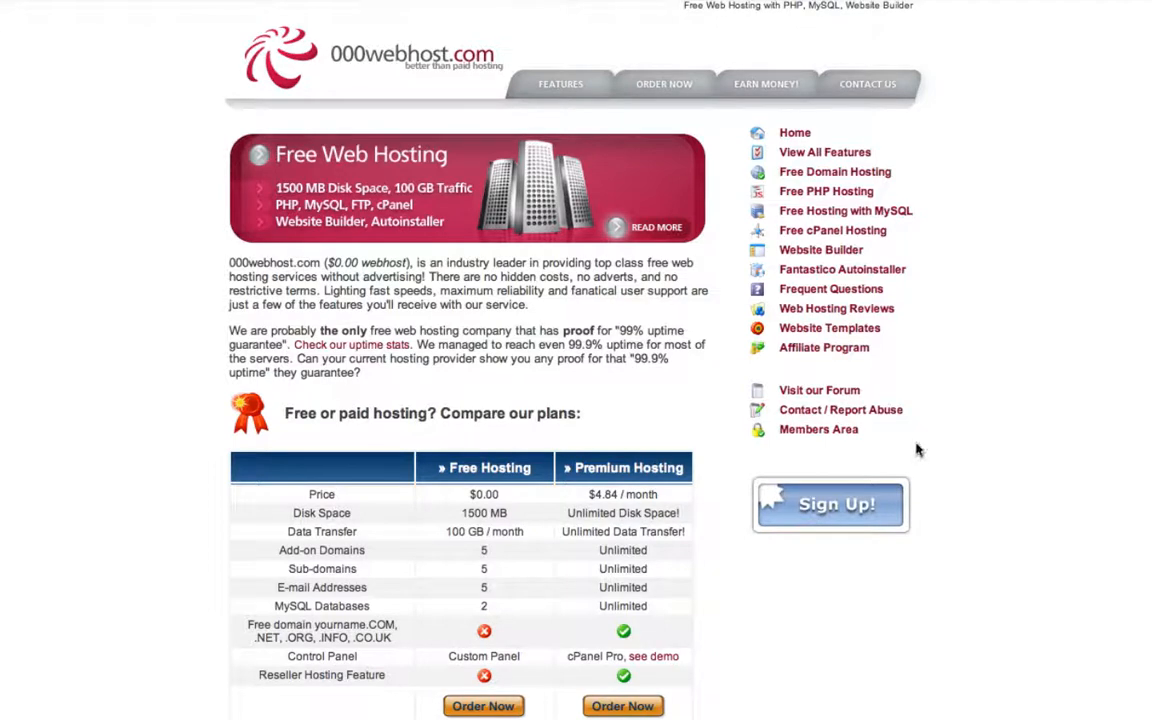
pyautogui.moveTo(860, 291)
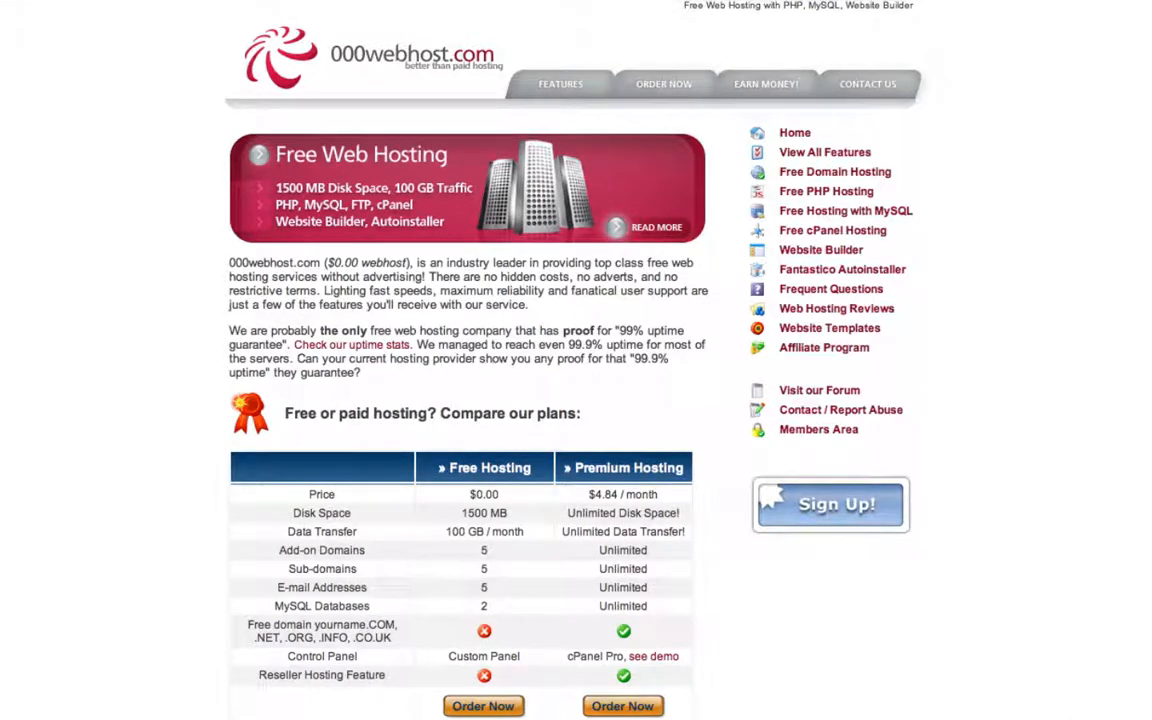
# Log in at members.000webhost.com, reach the Create New account form, and open a blank tab.
pyautogui.write('members.000webhost.com/')
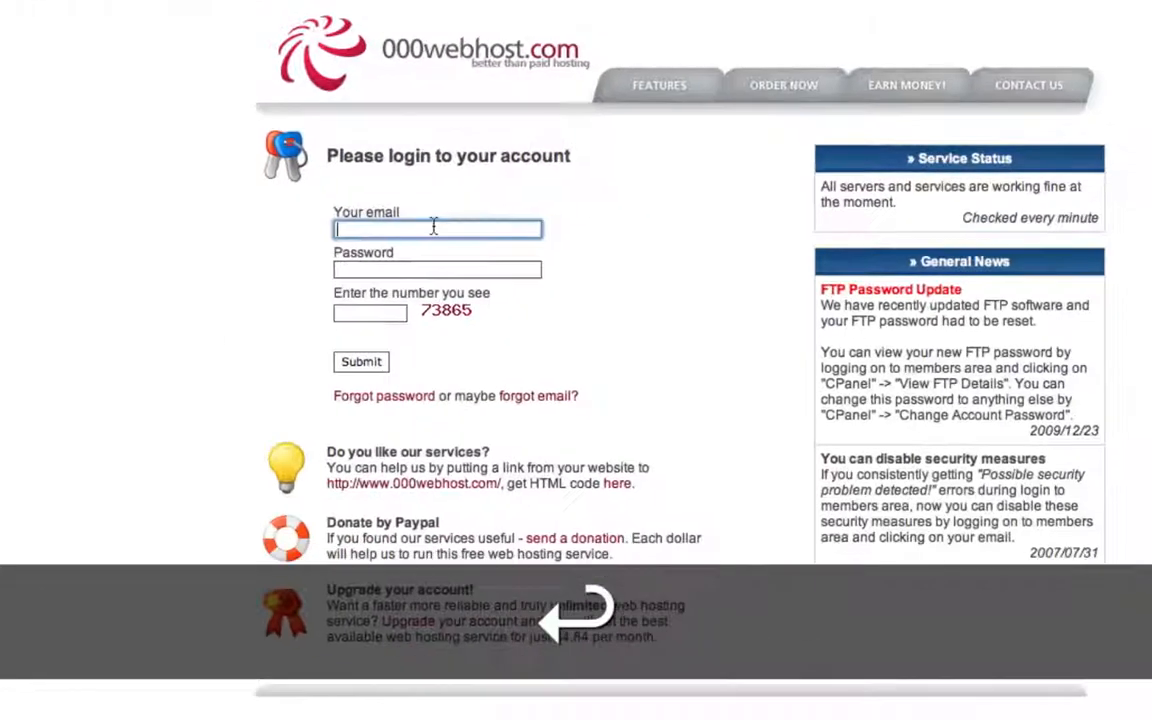
pyautogui.click(361, 361)
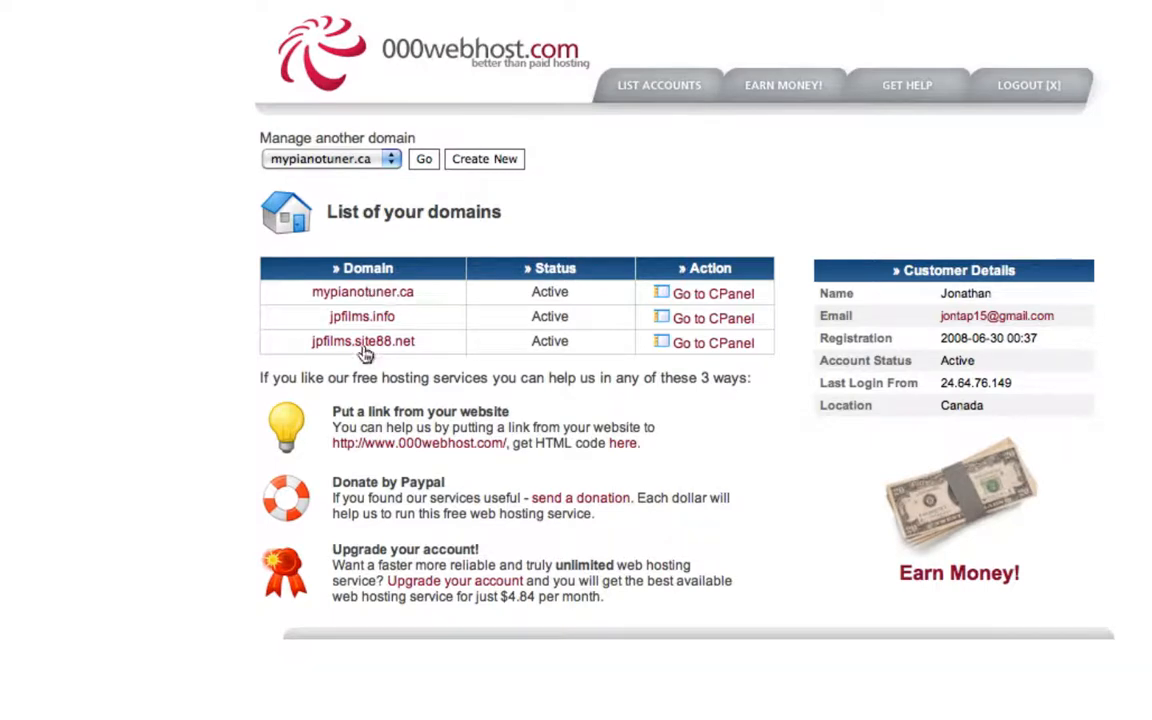
pyautogui.click(484, 159)
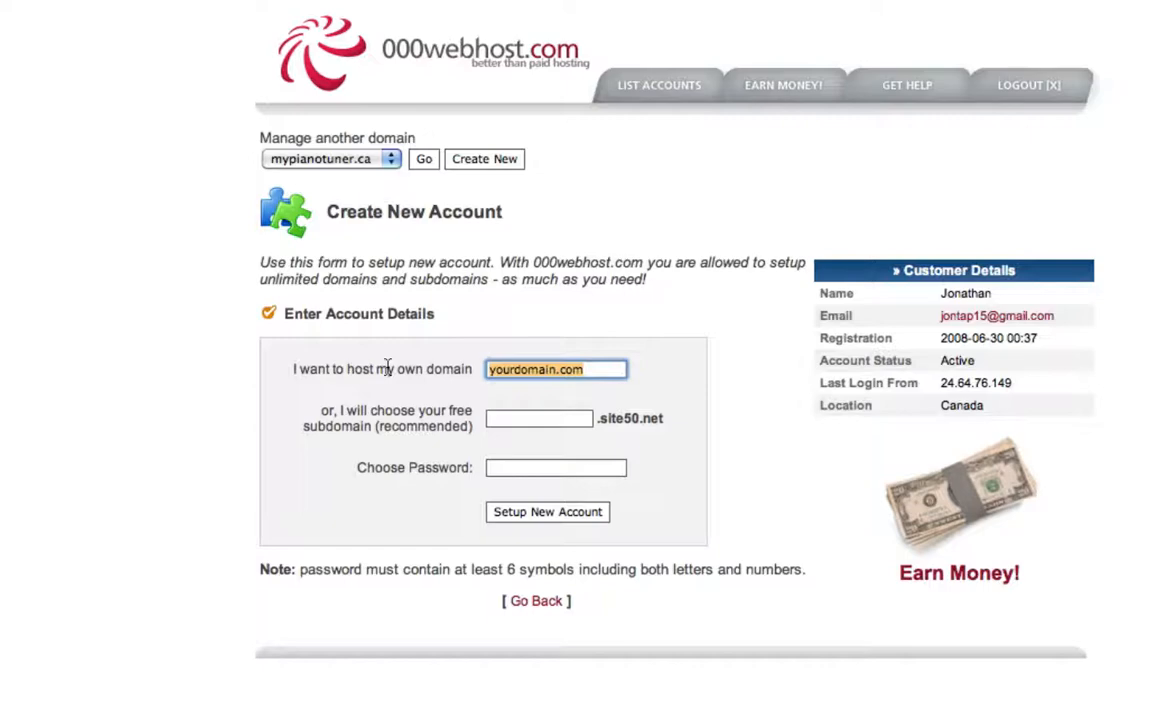
pyautogui.press('cmd+t')
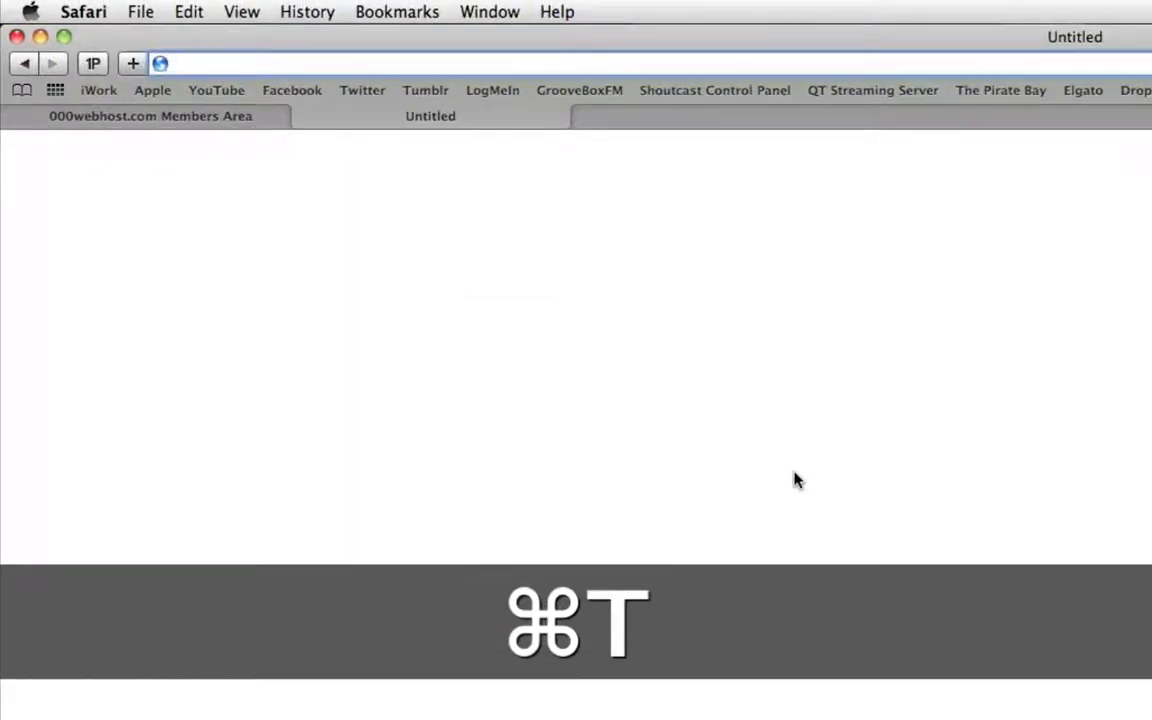
# Search godaddy.ca for youthinkyoursohot.com, which shows as available for $10.69.
pyautogui.write('godaddy.ca')
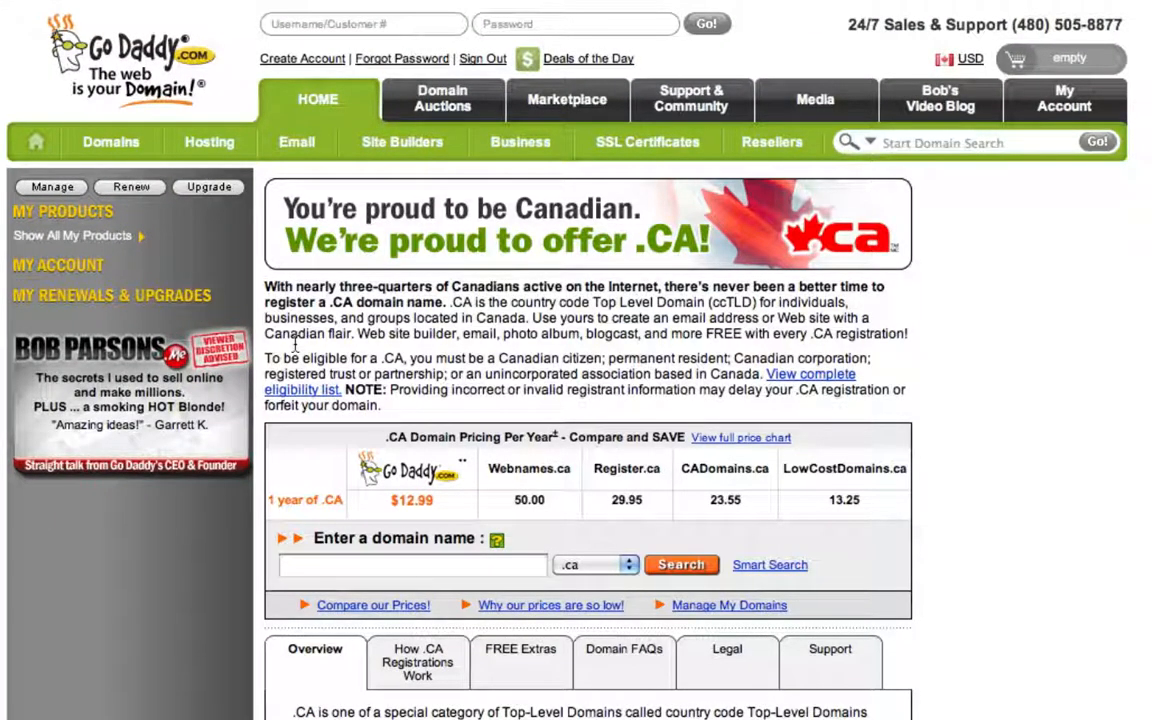
pyautogui.click(975, 142)
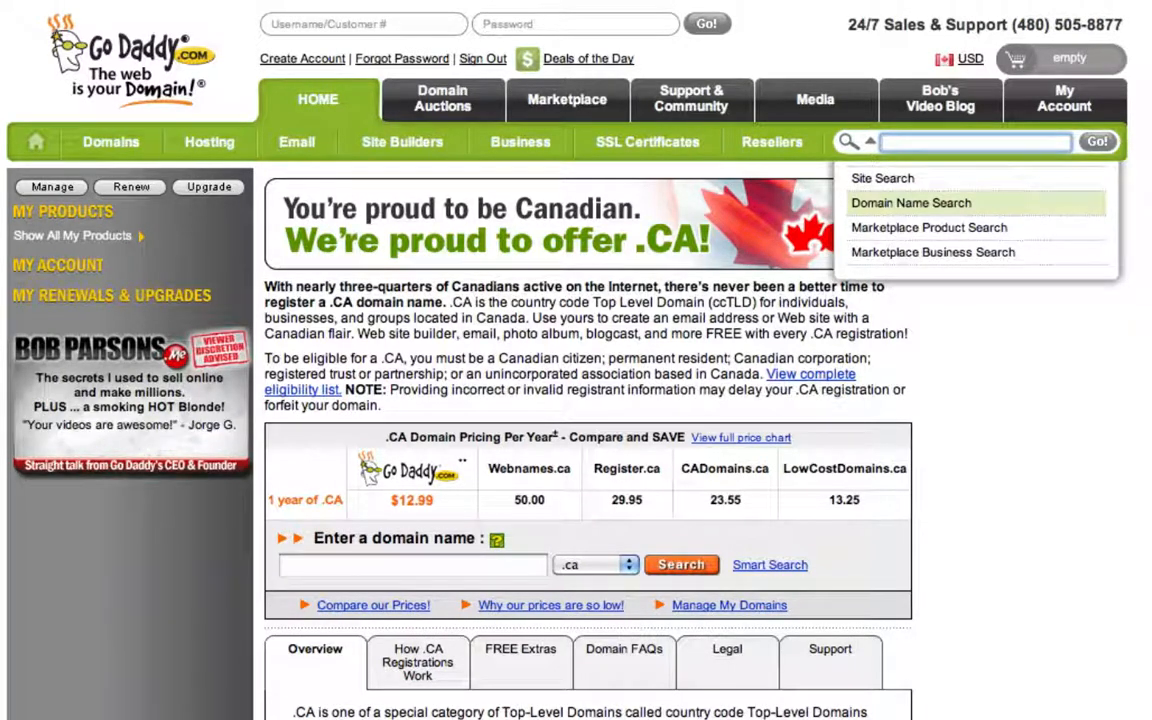
pyautogui.write('youthin')
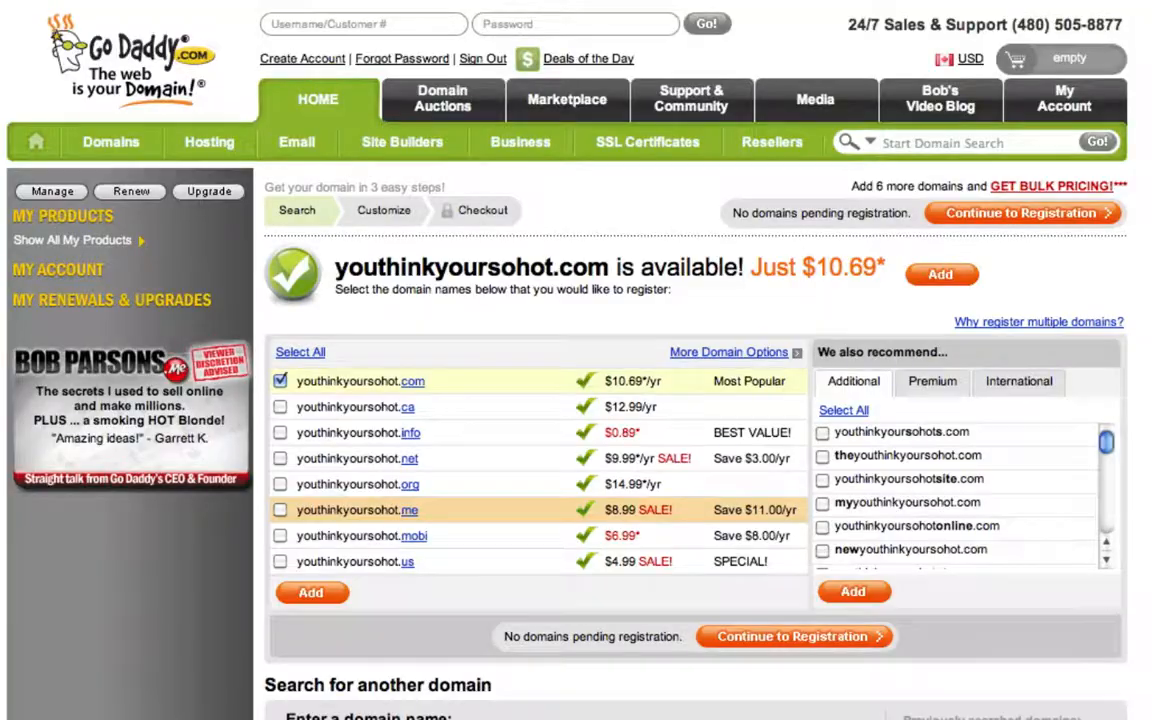
pyautogui.moveTo(705, 280)
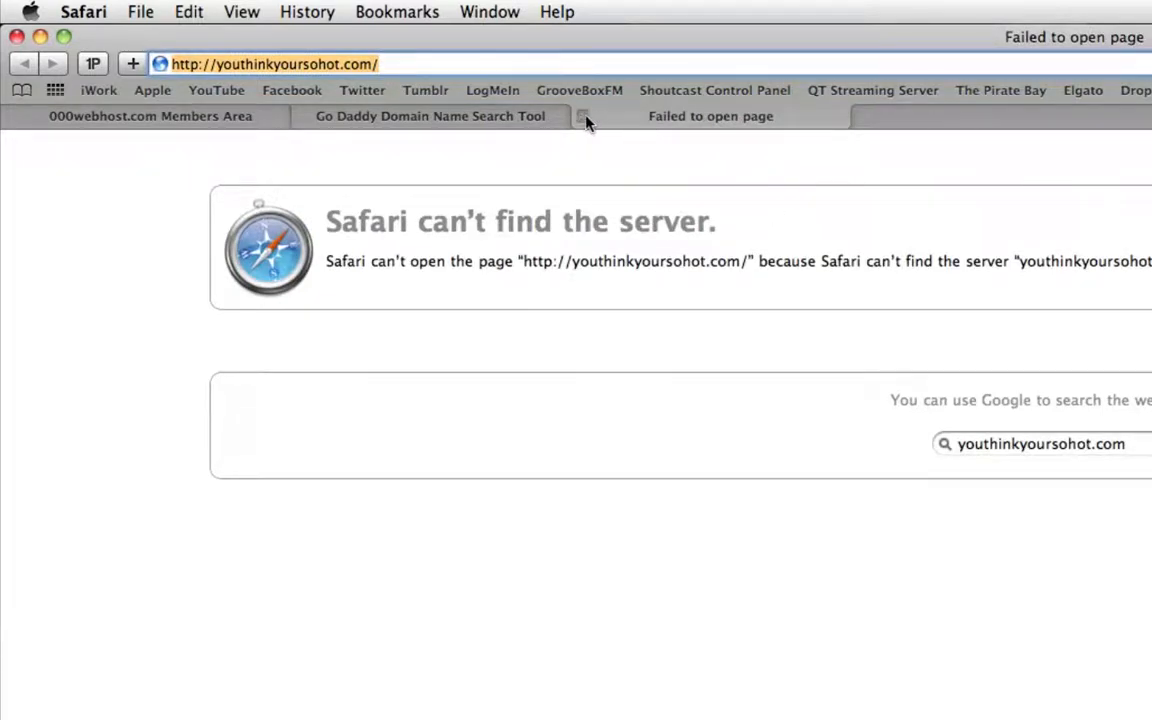
# Close the failed page, find favebook.com is a parked ad page, and return to GoDaddy.
pyautogui.click(430, 116)
pyautogui.write('f')
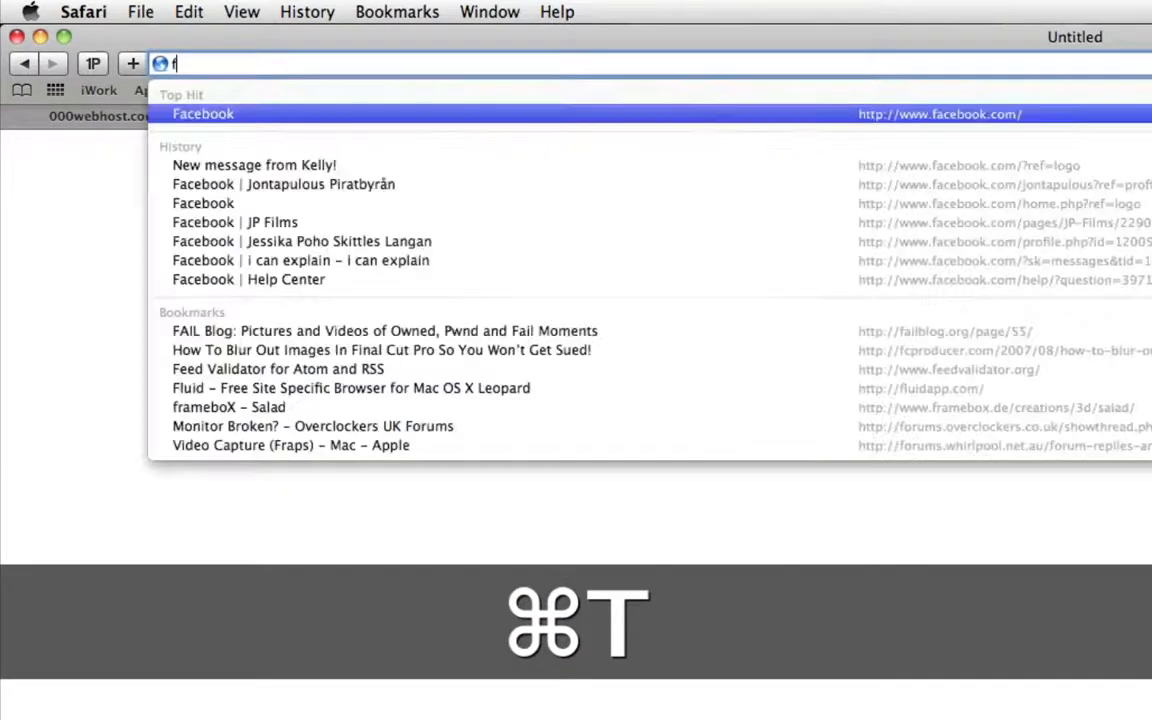
pyautogui.write('avebook.com/')
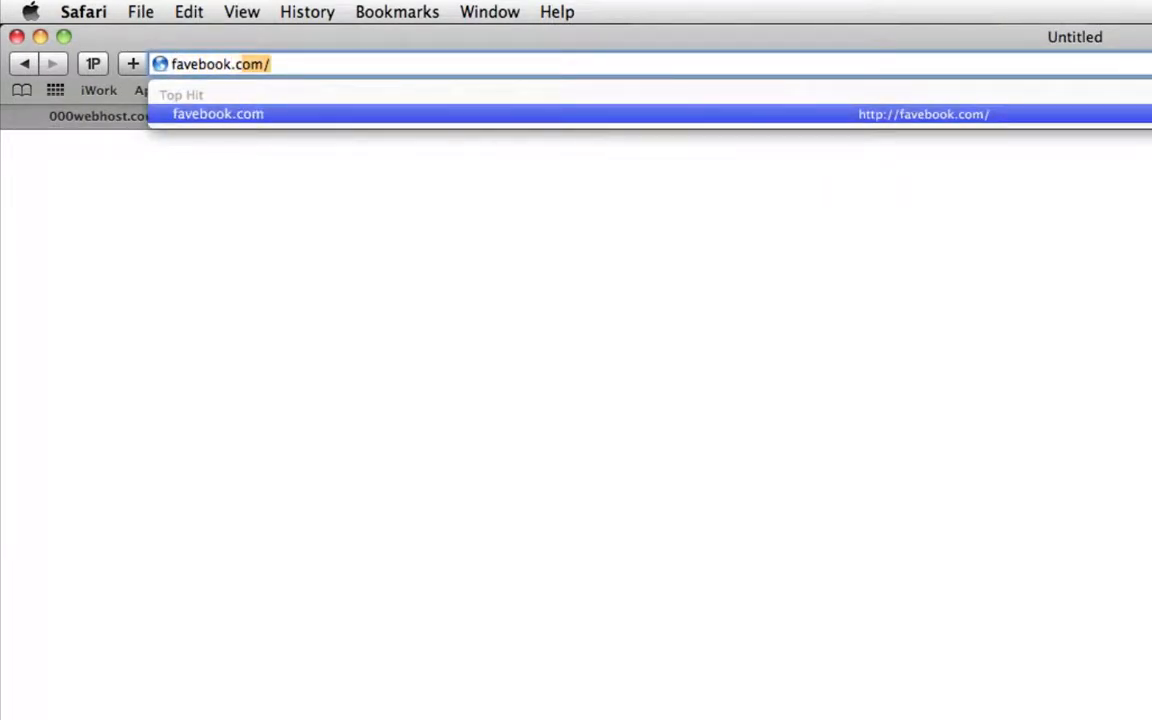
pyautogui.press('Return')
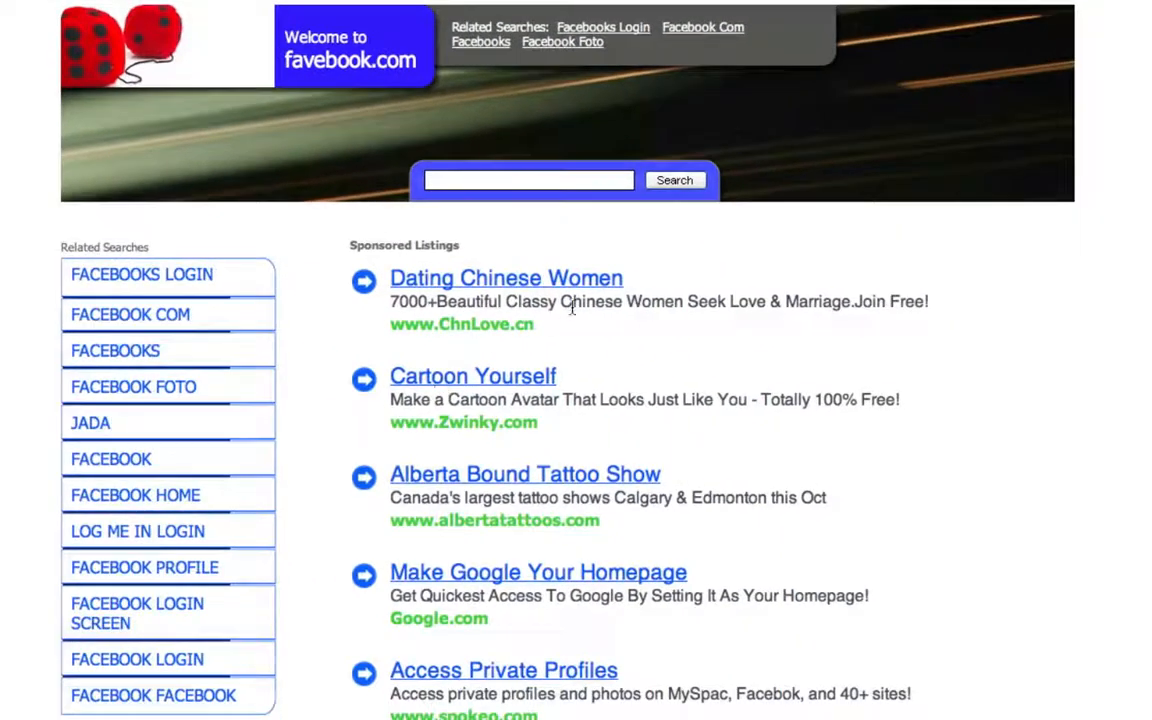
pyautogui.scroll(-3)
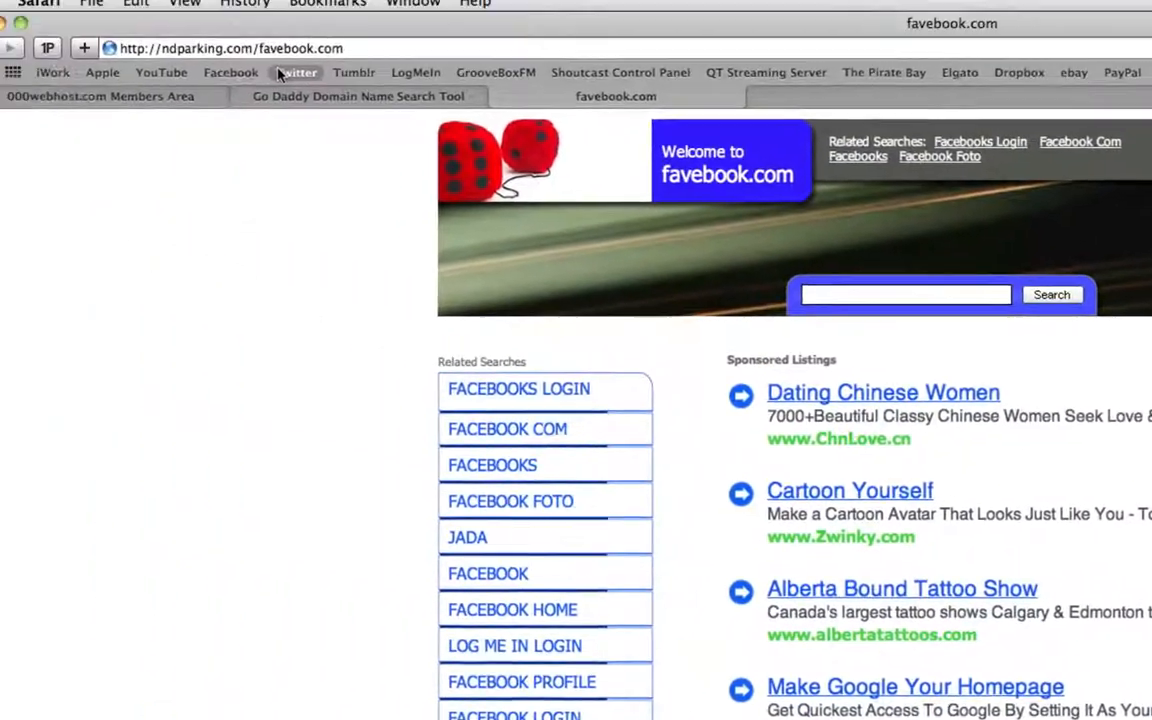
pyautogui.click(357, 96)
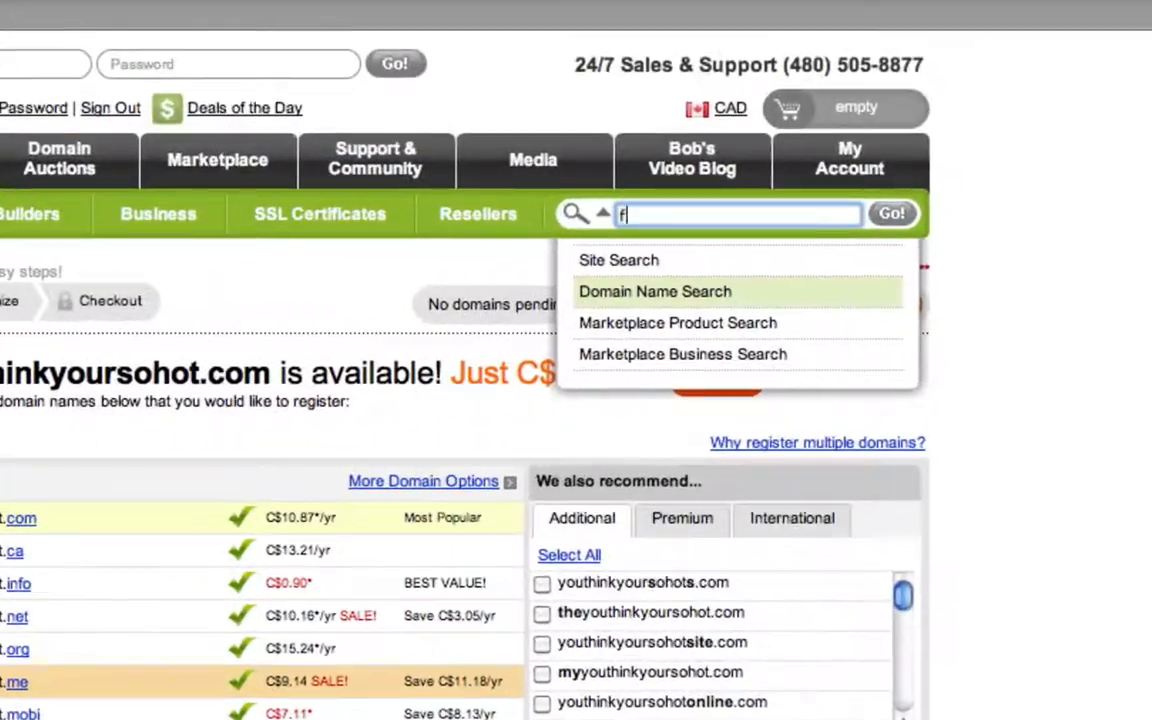
# Search GoDaddy for favebook.com (taken) and jpfilms.ca (available at C$13.21).
pyautogui.write('avebook.com')
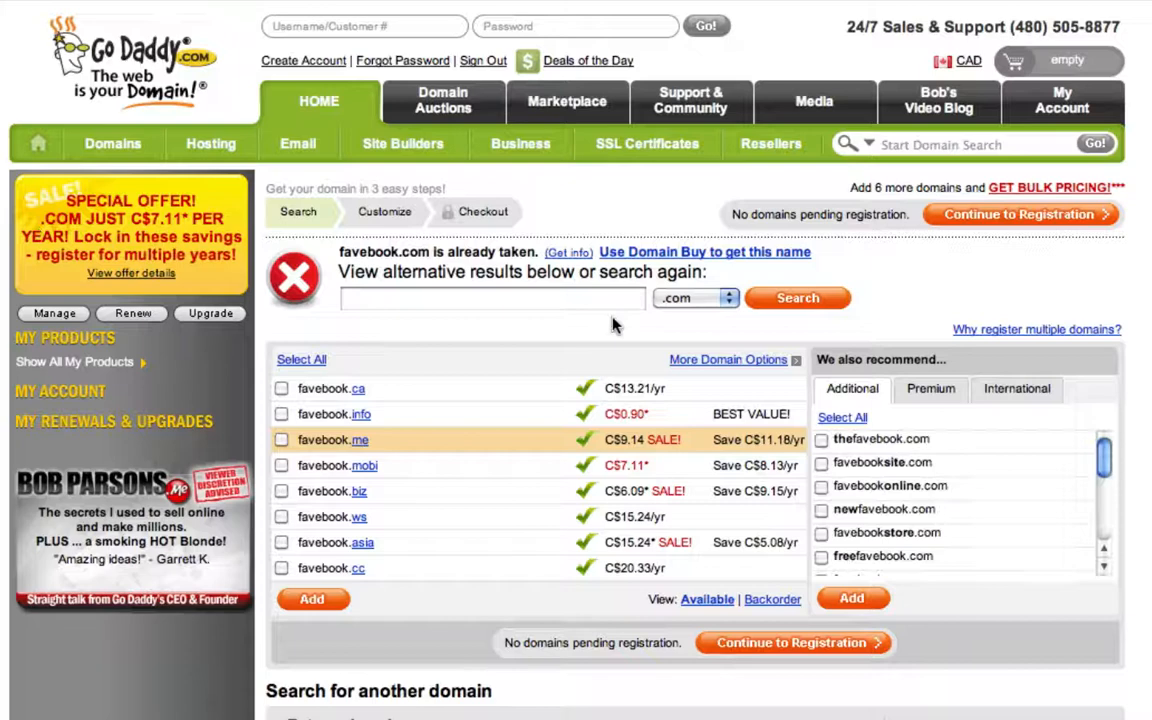
pyautogui.moveTo(480, 267)
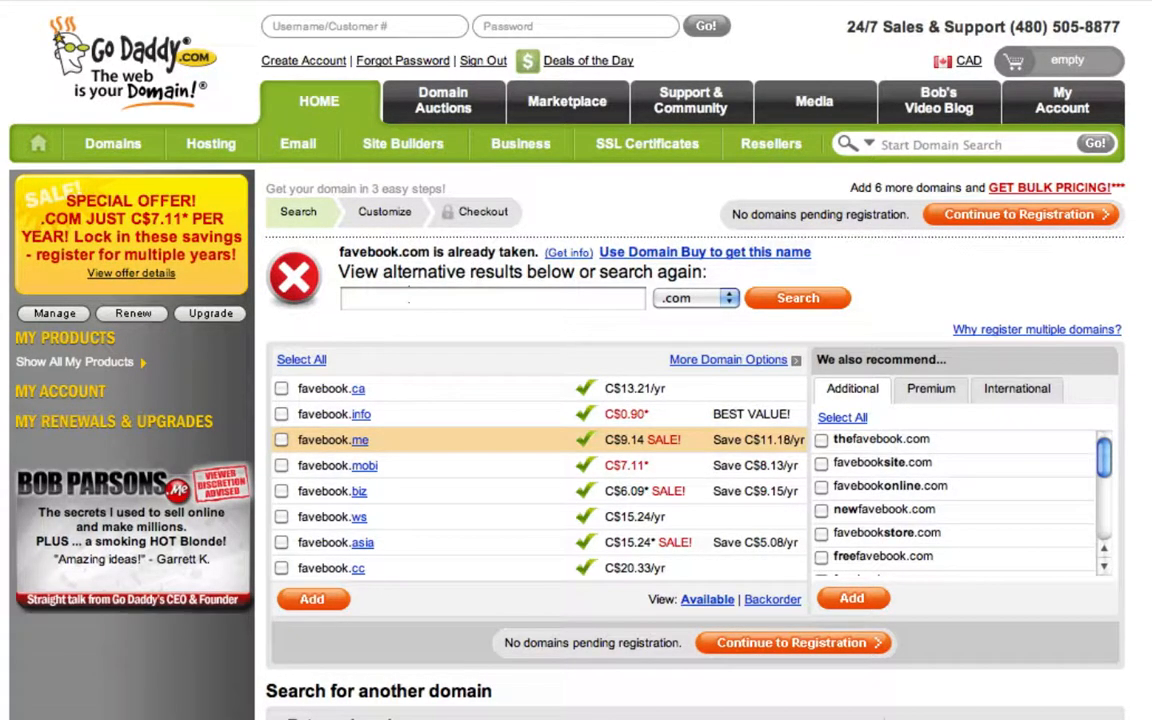
pyautogui.write('jpl')
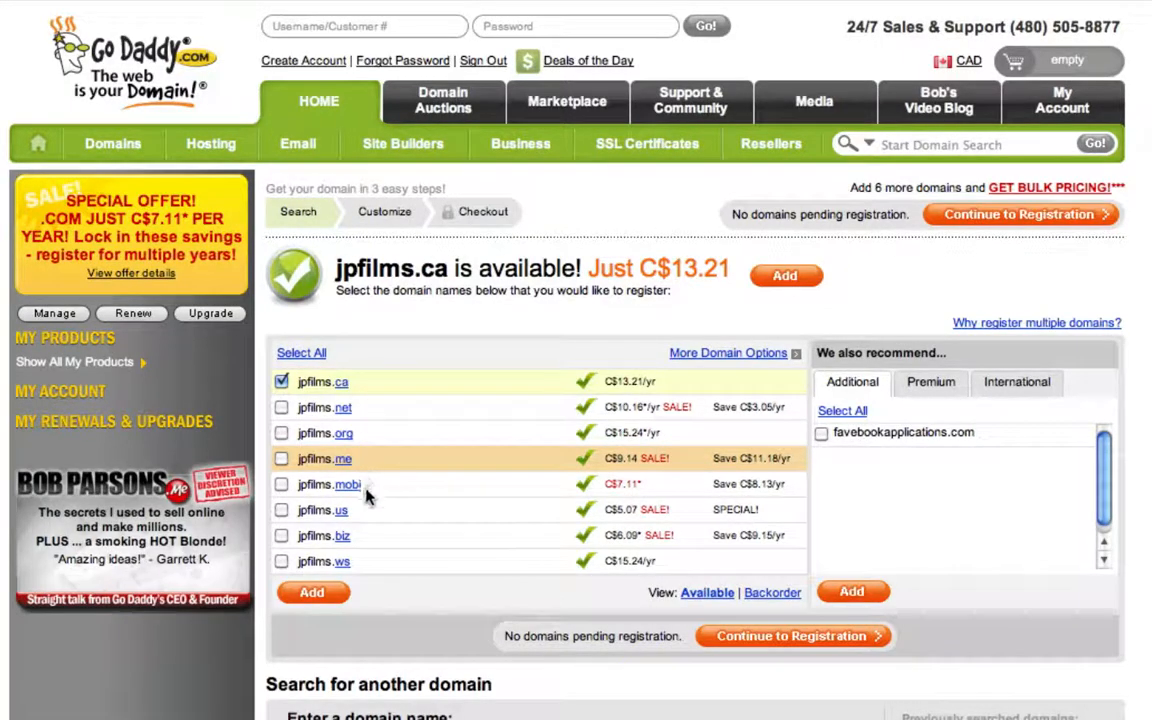
pyautogui.scroll(-3)
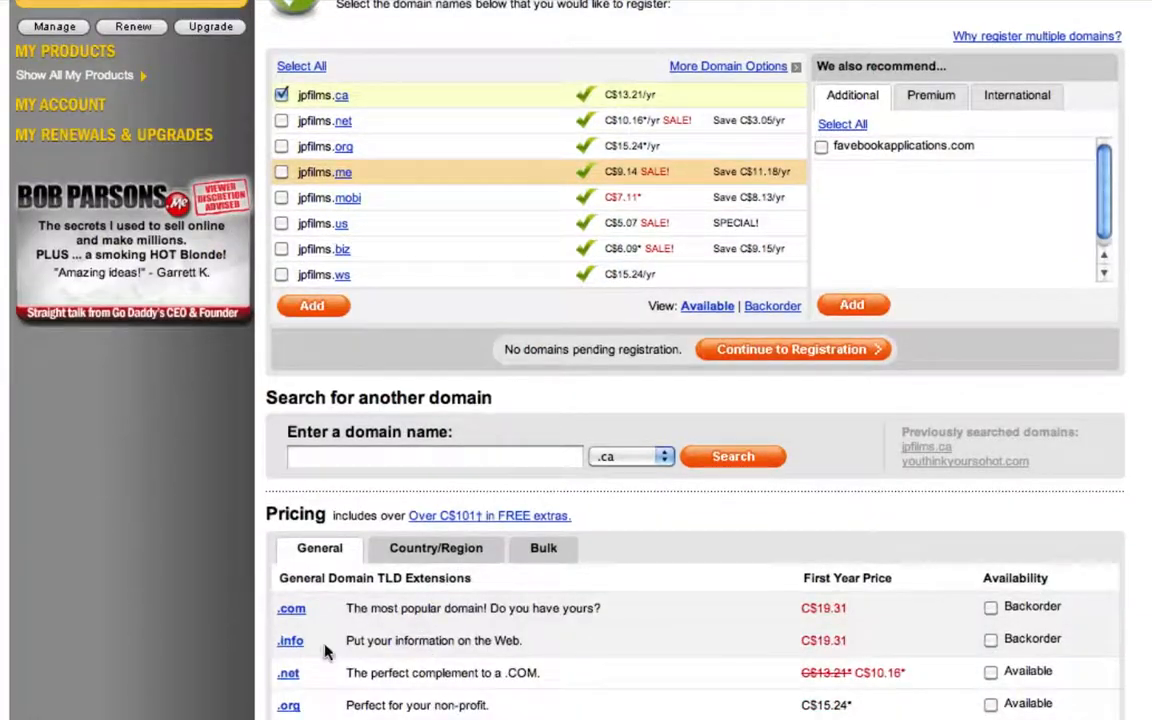
pyautogui.moveTo(728, 645)
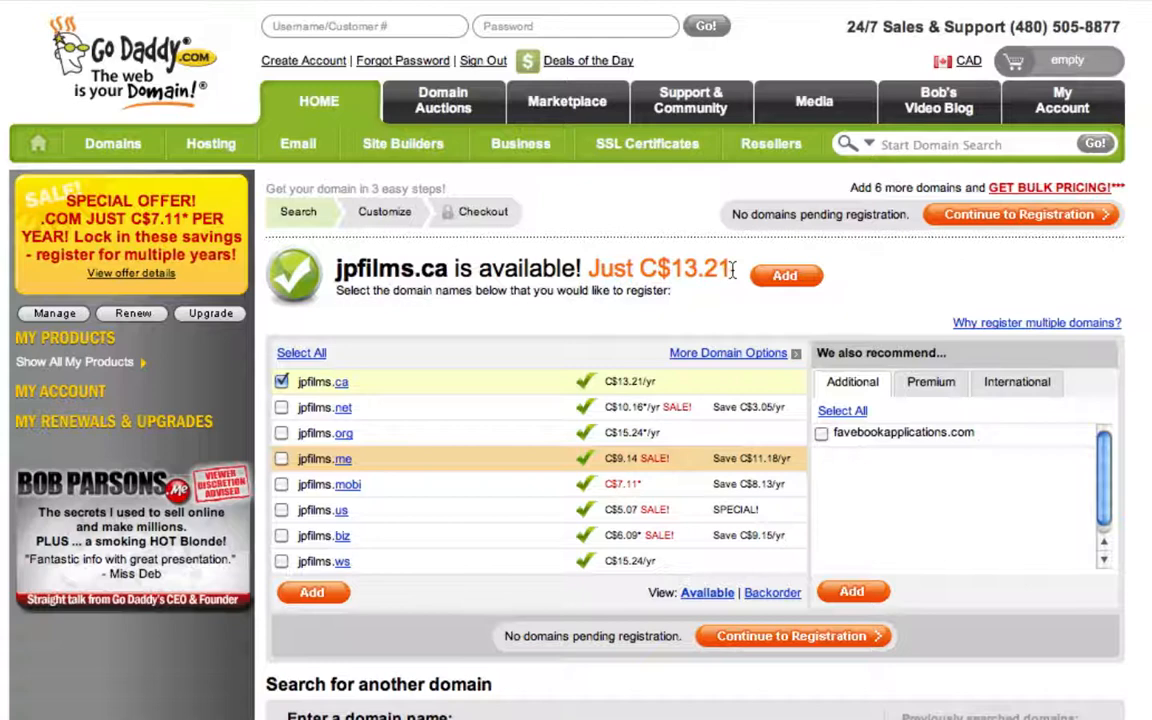
pyautogui.moveTo(733, 303)
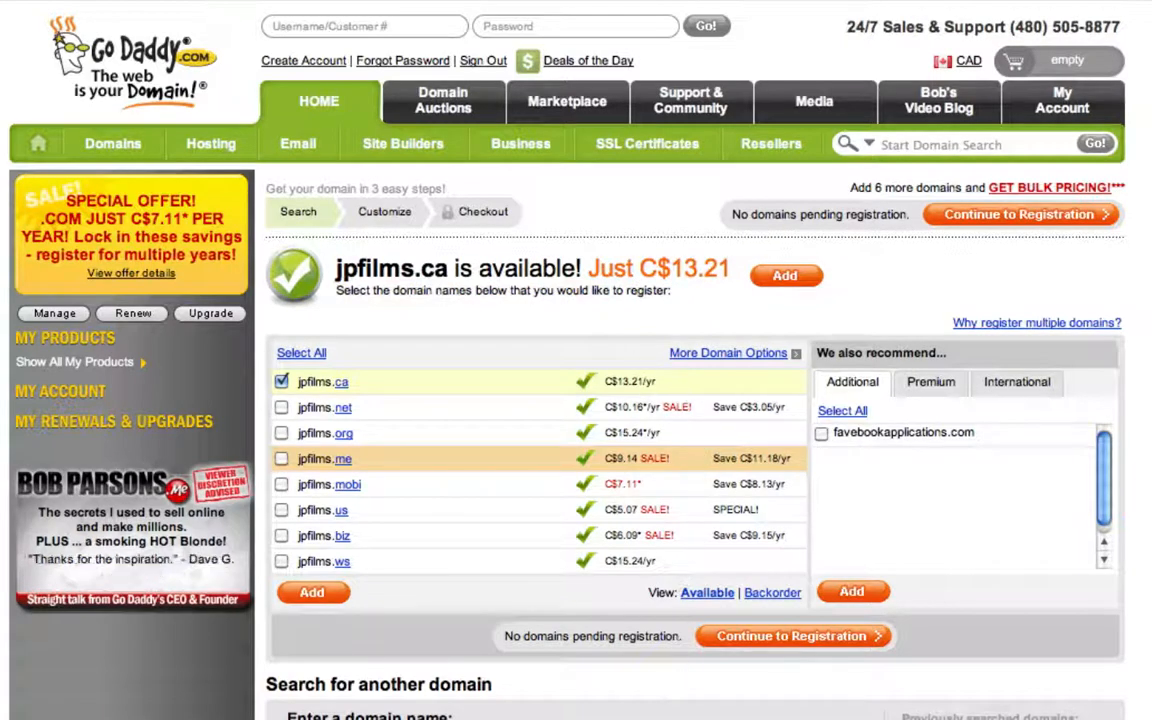
pyautogui.scroll(-3)
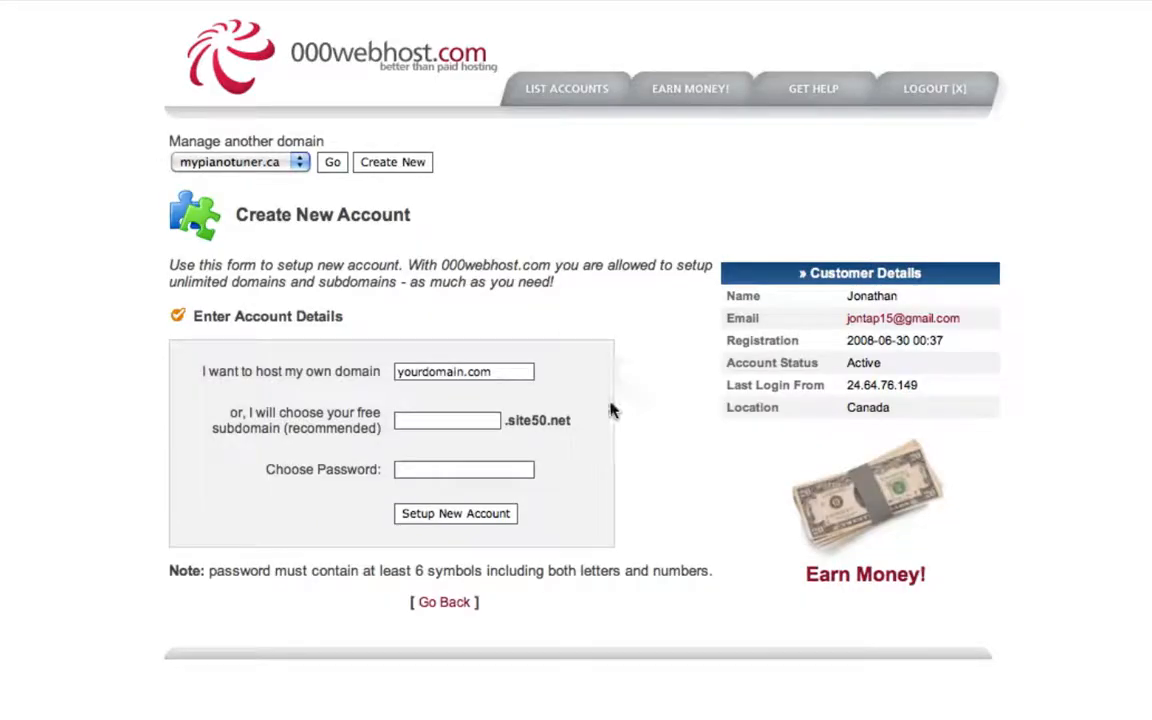
# Set up a free 000webhost account on subdomain jpfilms.site50.net with a password.
pyautogui.click(463, 371)
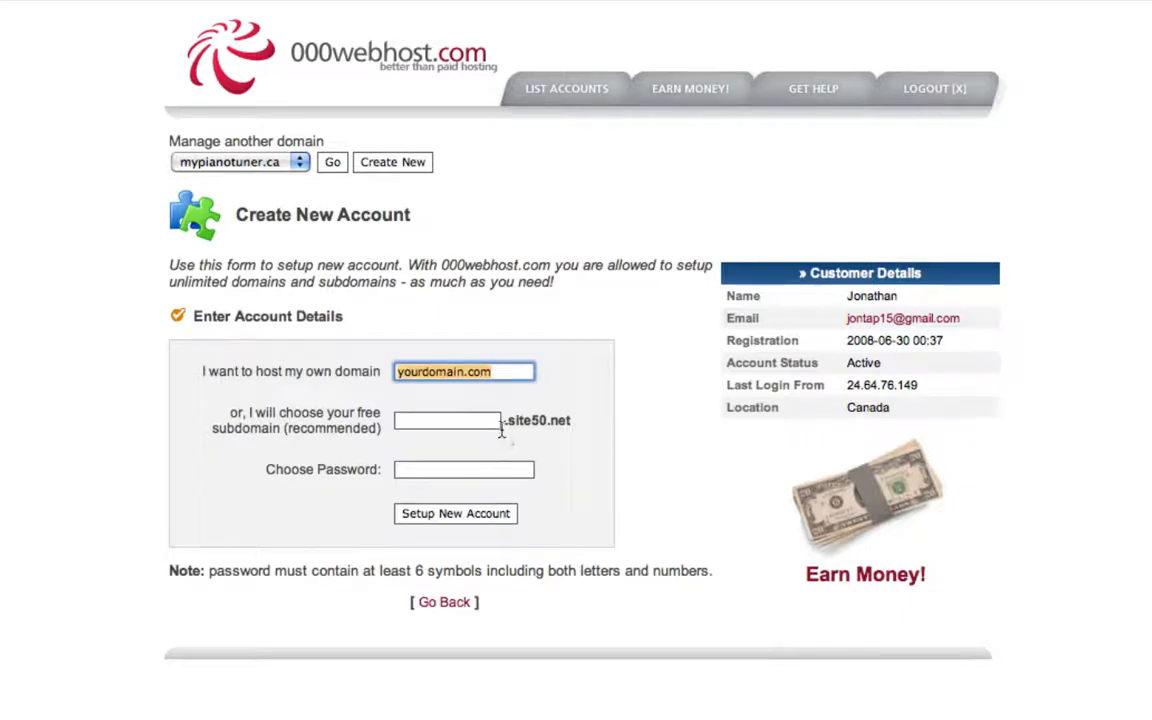
pyautogui.click(445, 420)
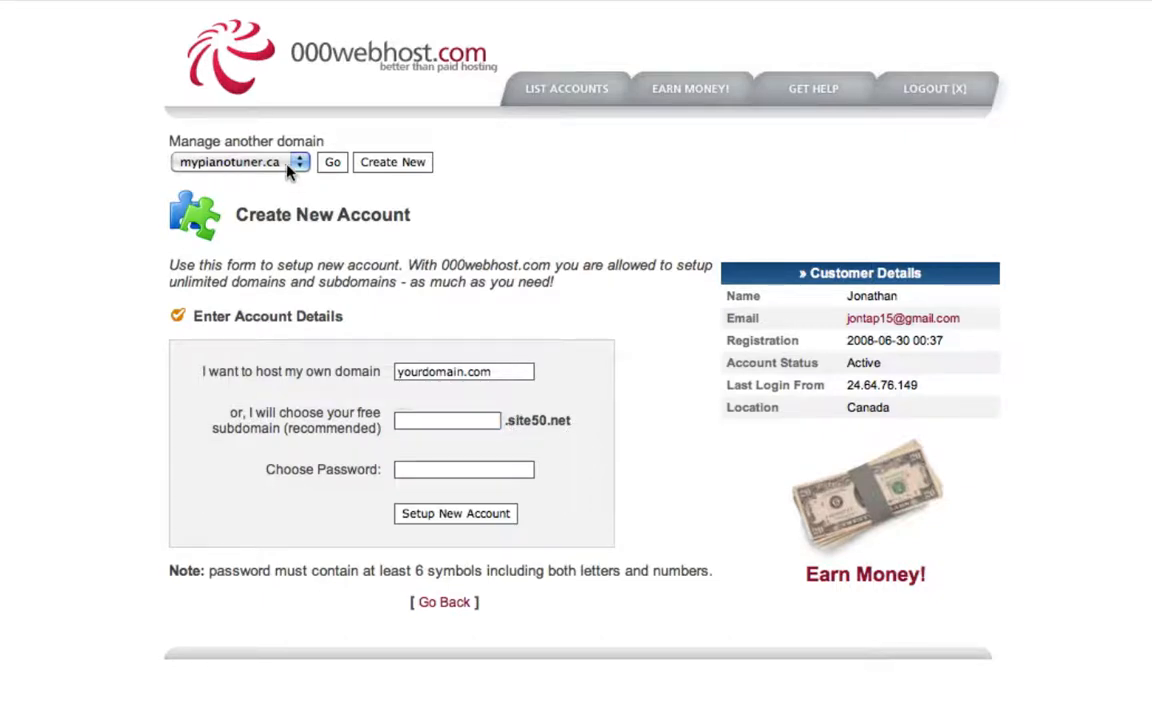
pyautogui.click(238, 162)
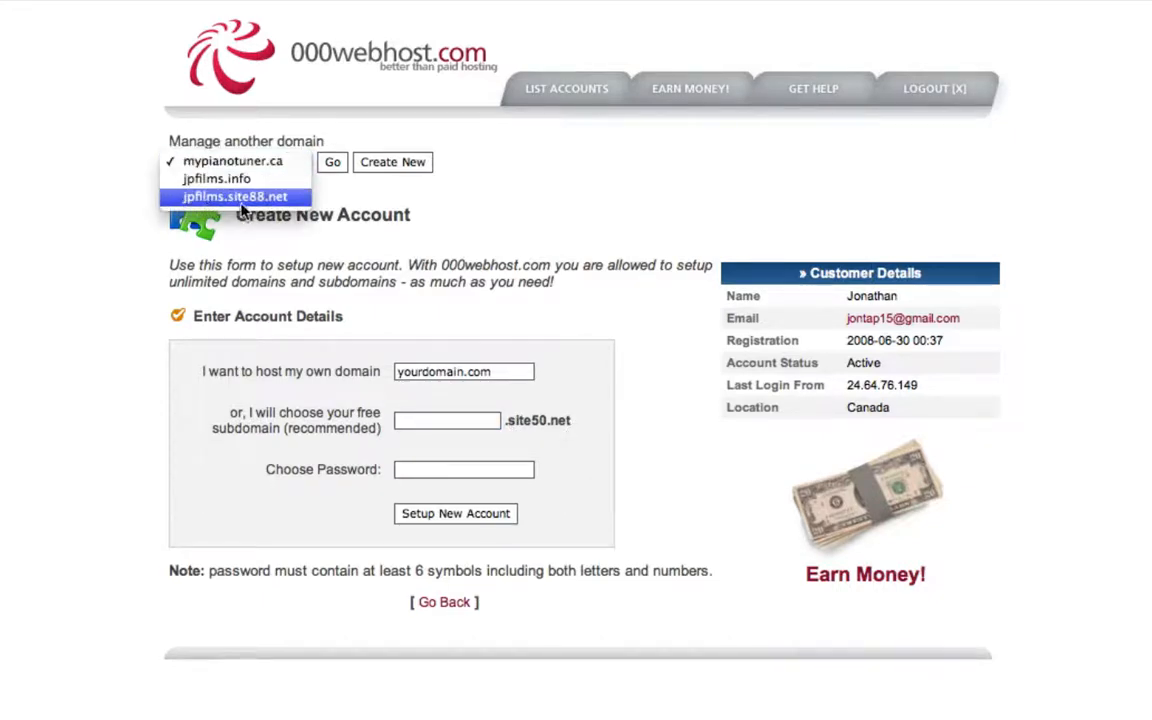
pyautogui.click(234, 161)
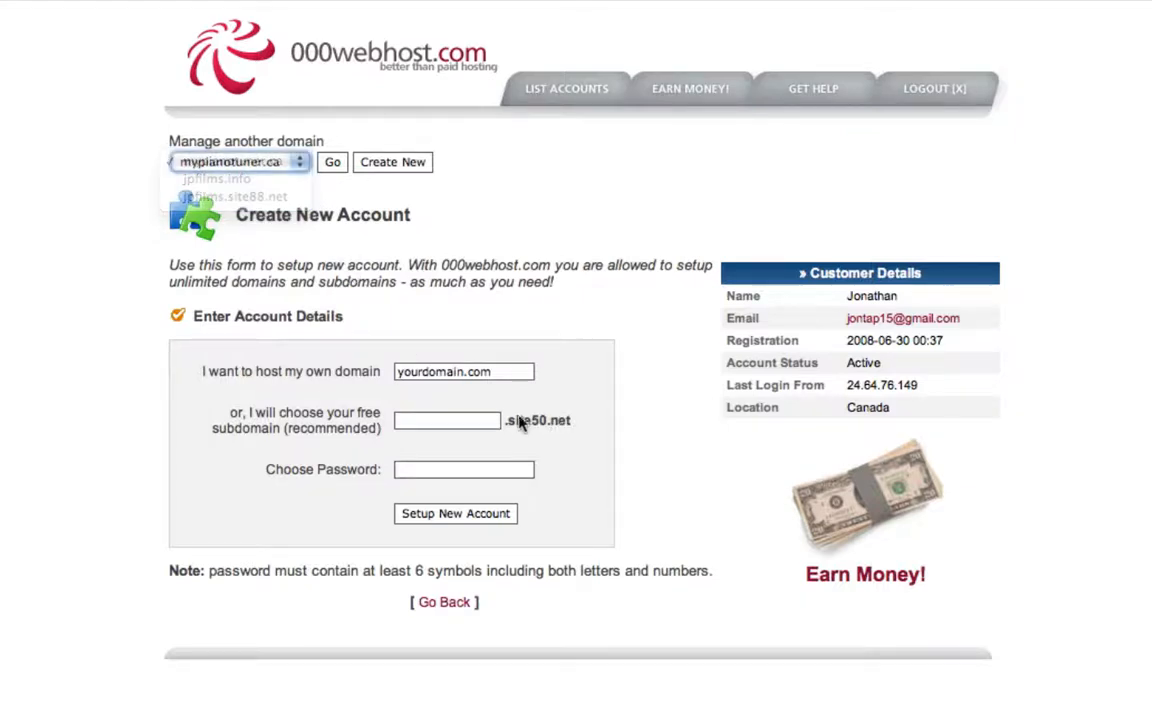
pyautogui.click(447, 420)
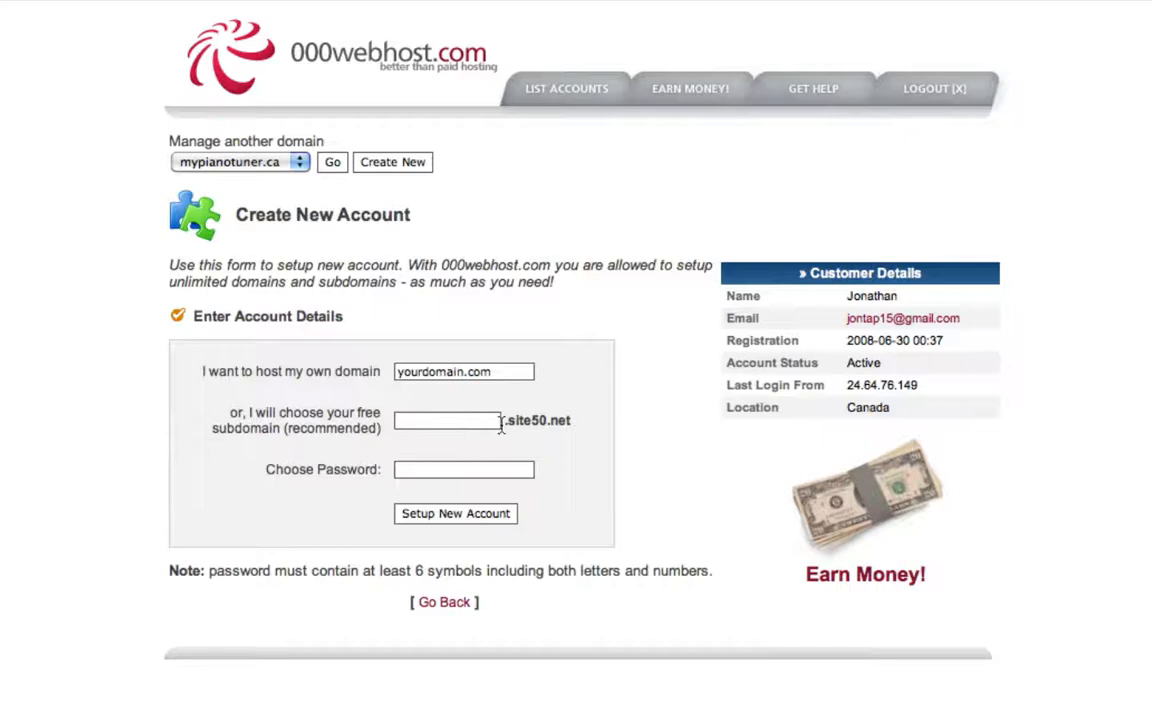
pyautogui.click(447, 420)
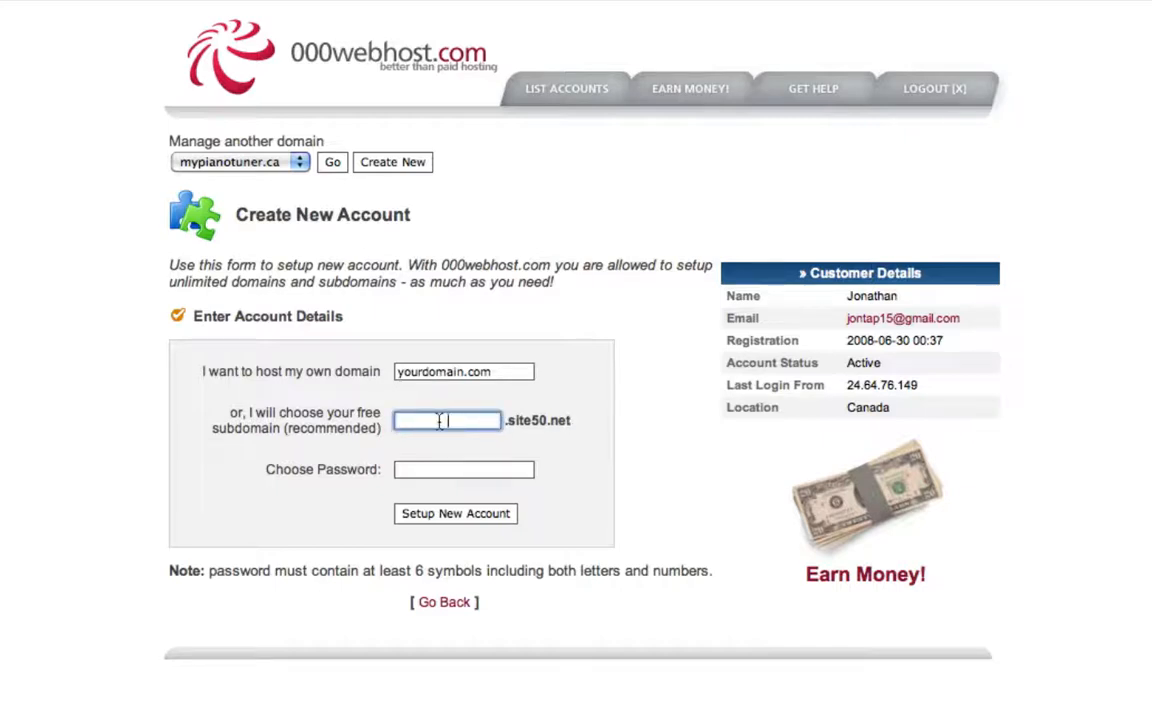
pyautogui.write('jpfilms')
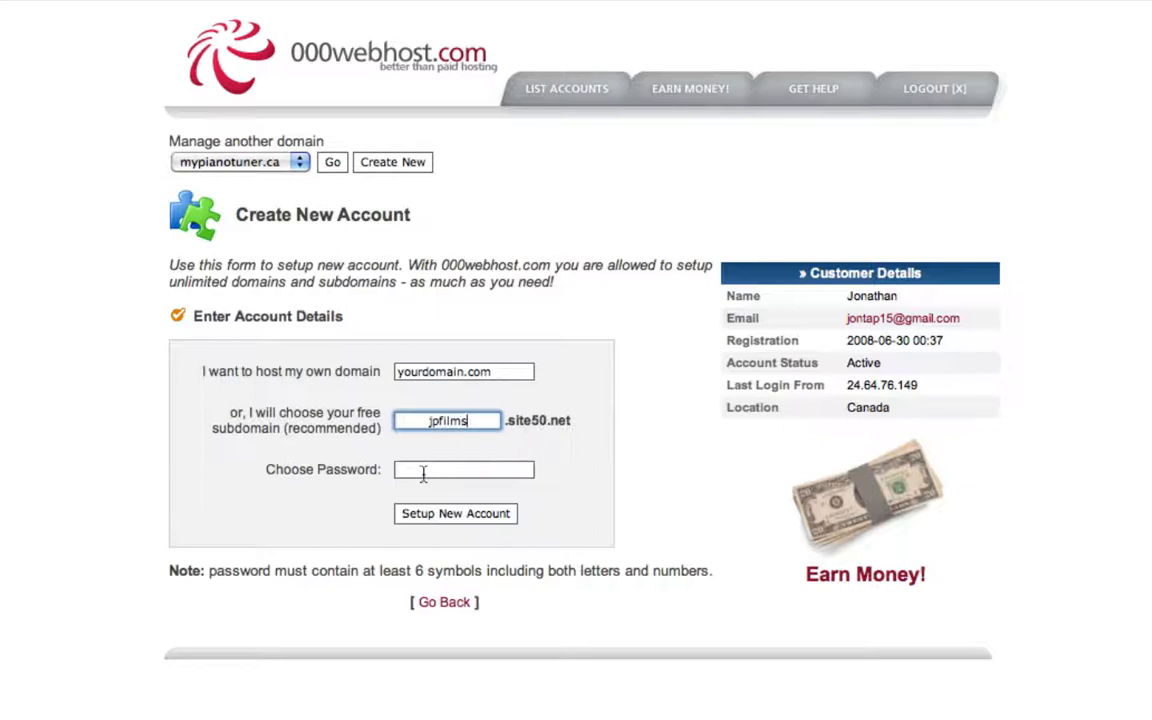
pyautogui.click(464, 470)
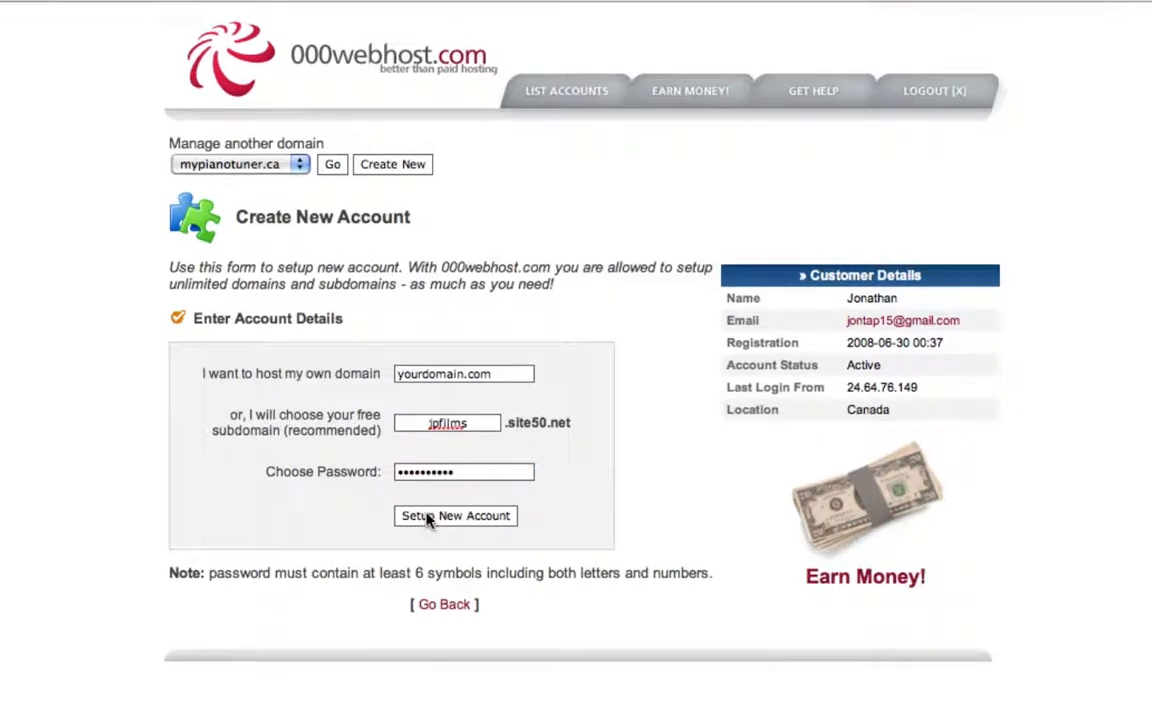
pyautogui.click(455, 516)
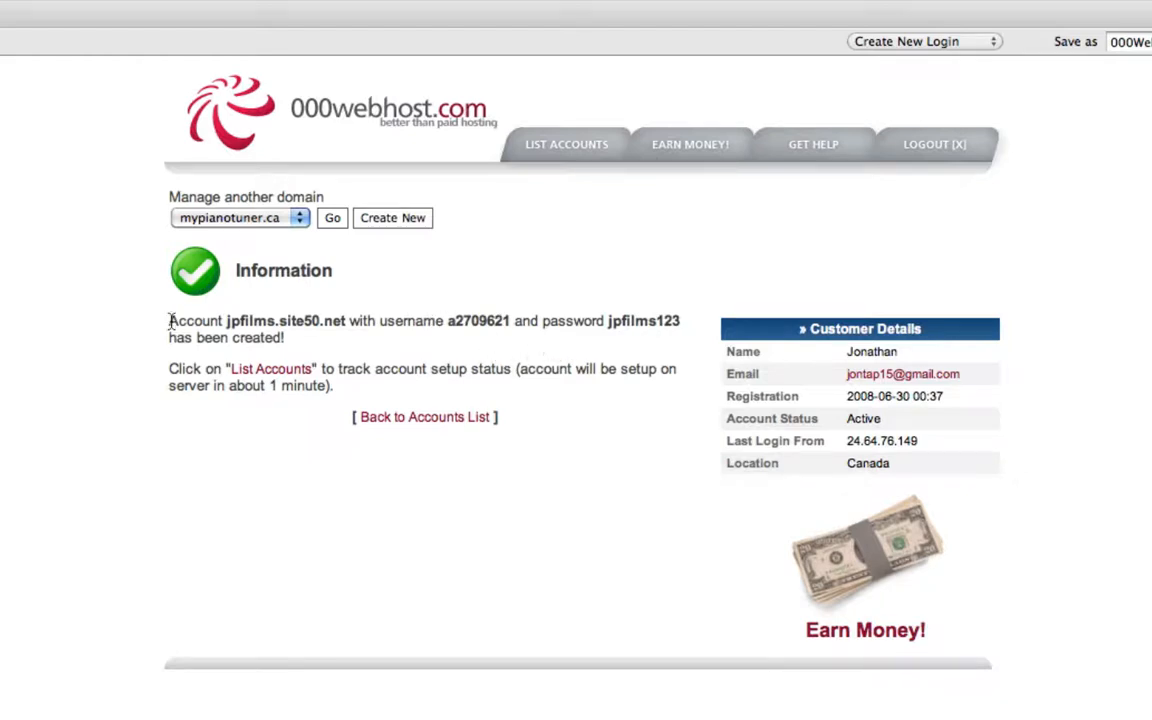
# List the hosted domains and open the control panel for jpfilms.site50.net.
pyautogui.moveTo(170, 321); pyautogui.dragTo(680, 337)
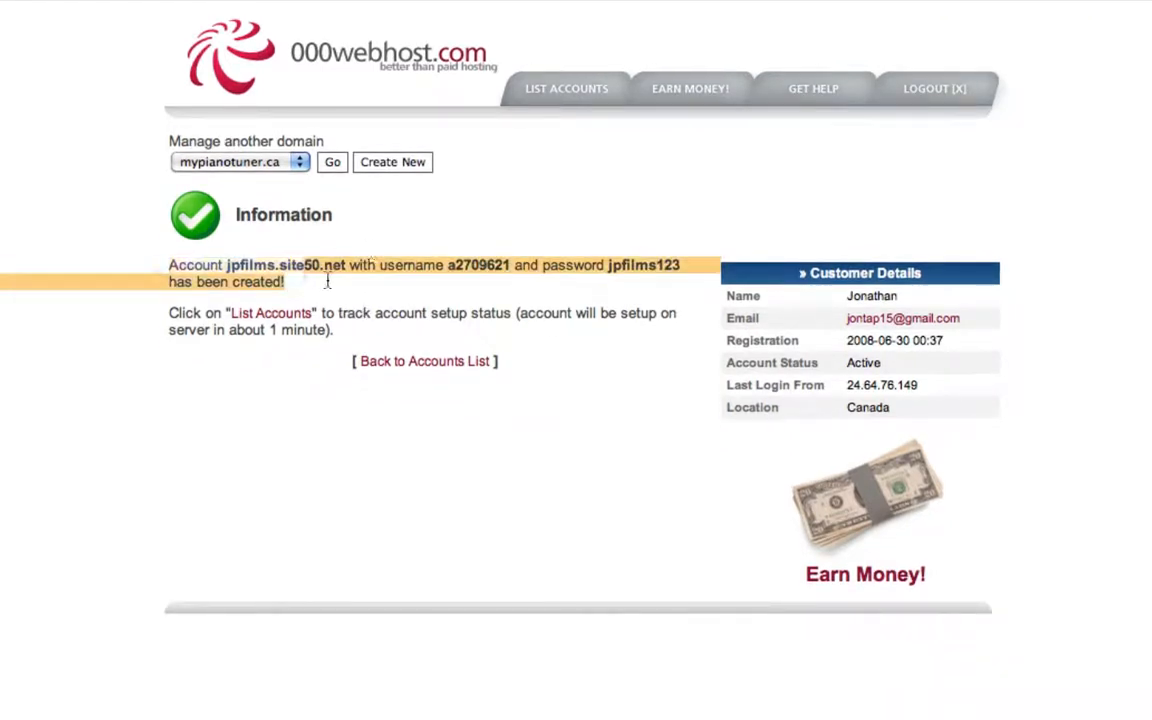
pyautogui.click(238, 162)
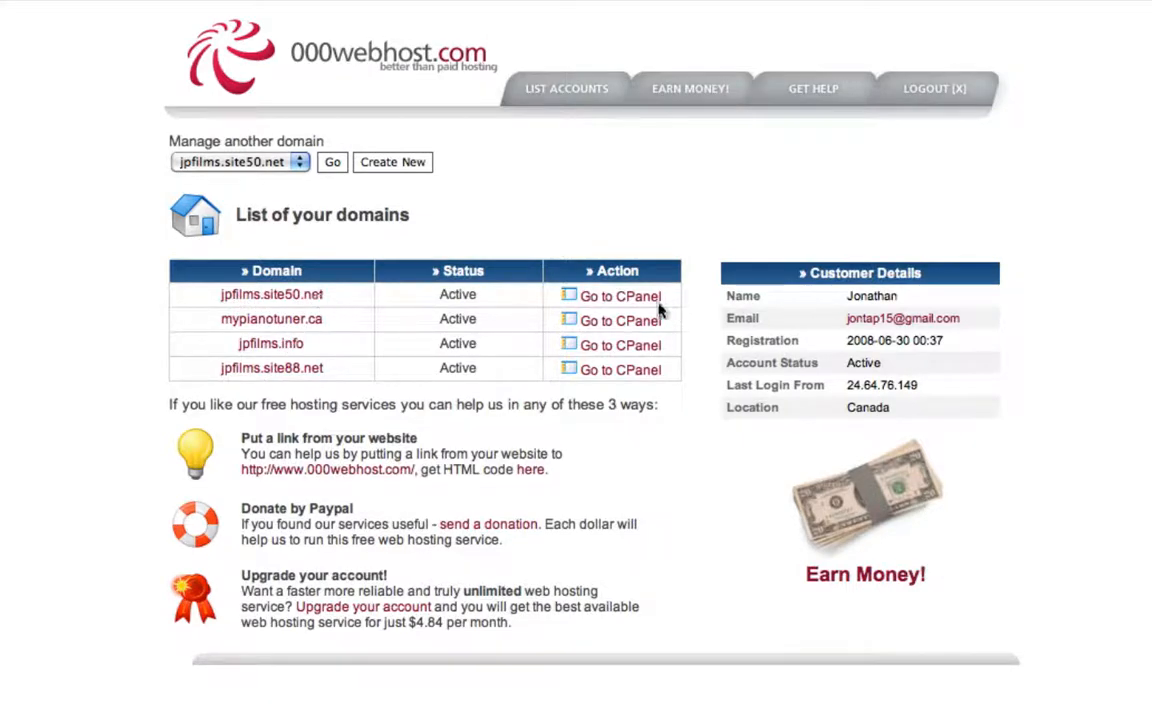
pyautogui.click(620, 296)
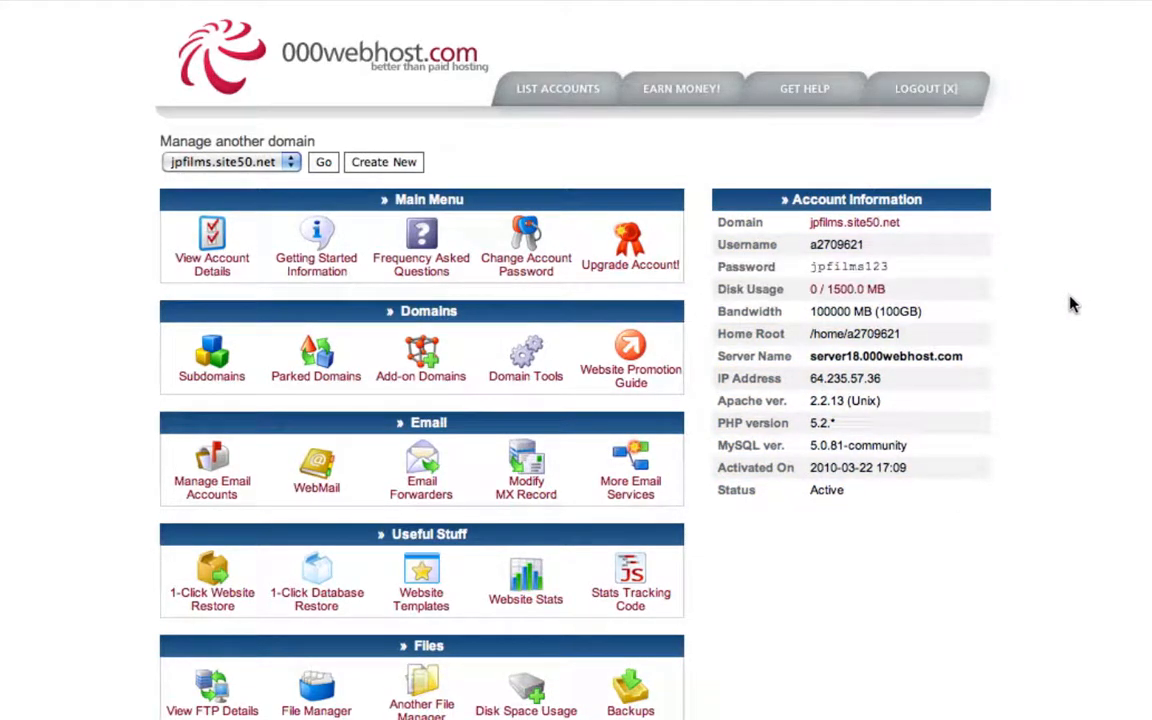
pyautogui.moveTo(1065, 308)
pyautogui.write('jpfilms.')
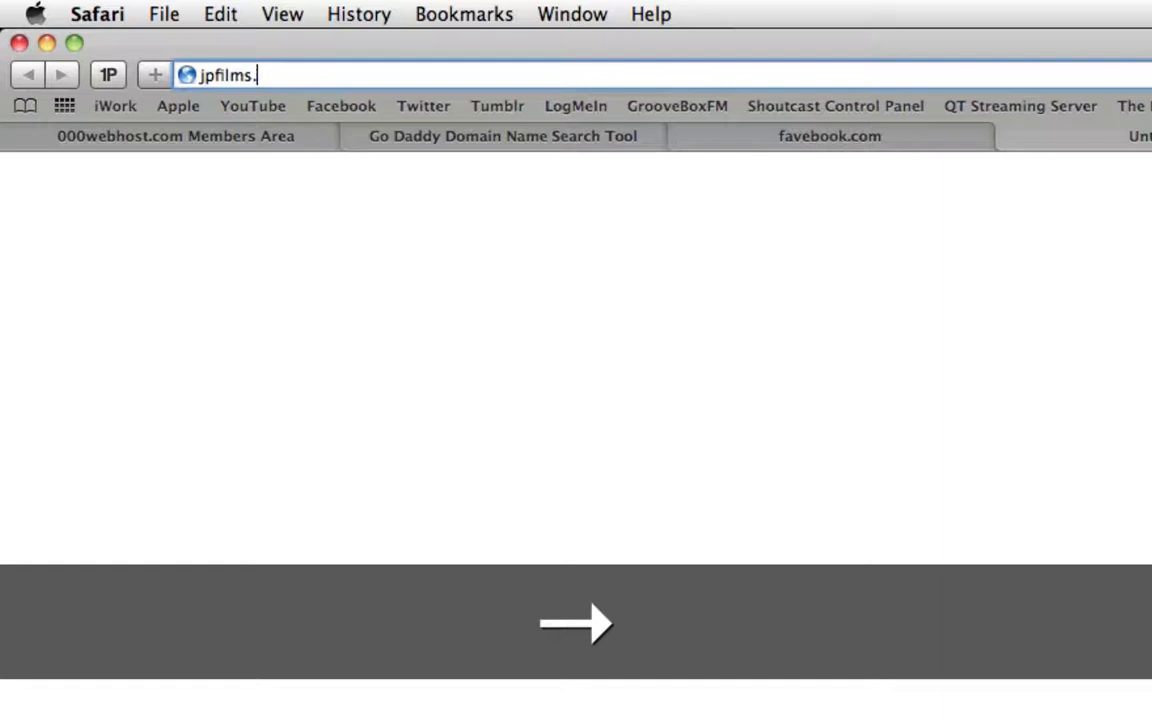
# Visit jpfilms.site50.net to see the default up-and-running page, then switch tabs.
pyautogui.write('site50.')
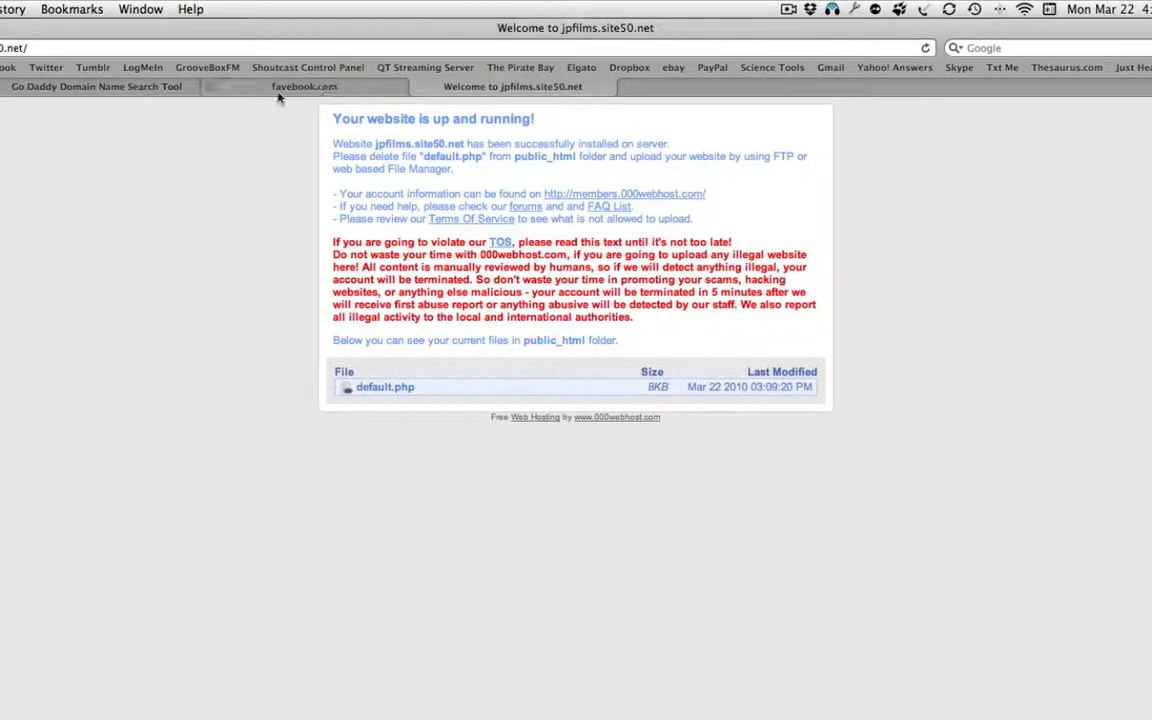
pyautogui.click(96, 86)
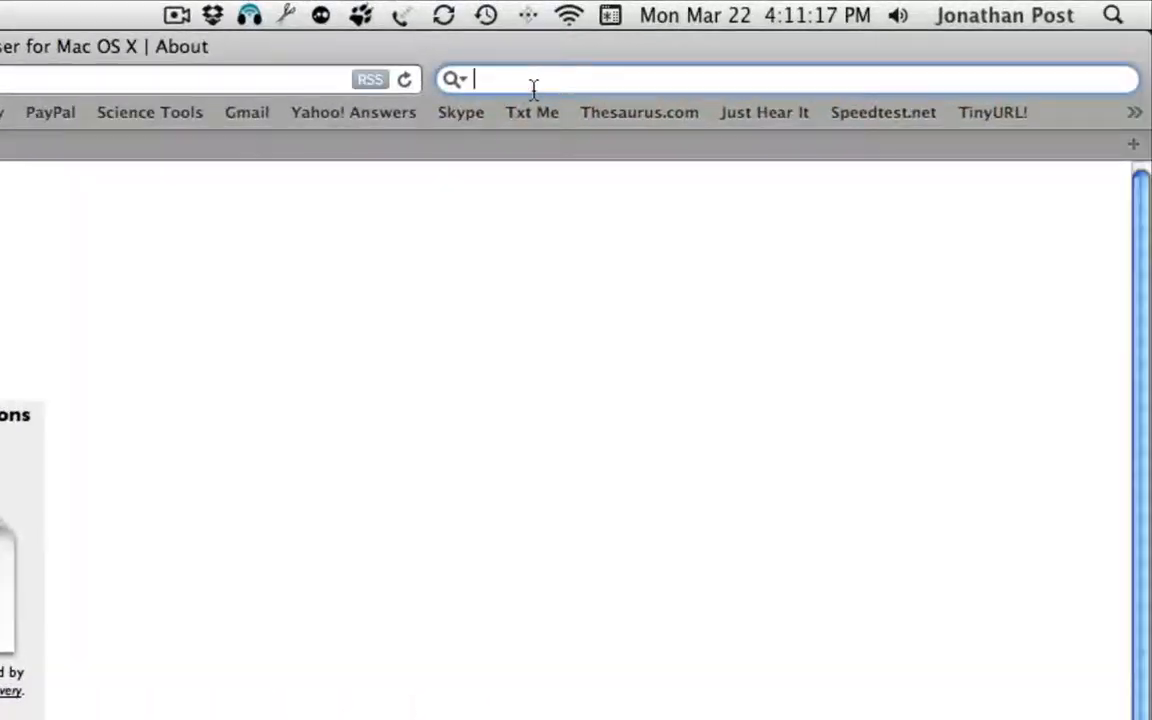
# Search for filezilla, view the FileZilla homepage, then close it.
pyautogui.write('filezi')
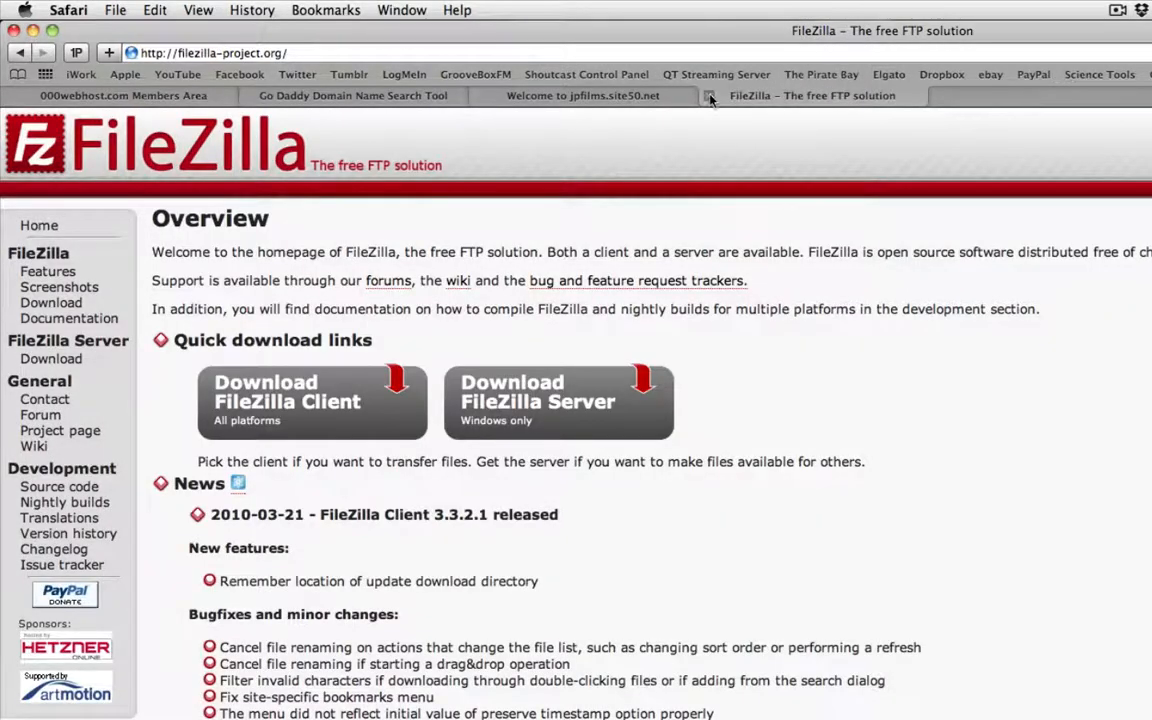
pyautogui.click(78, 95)
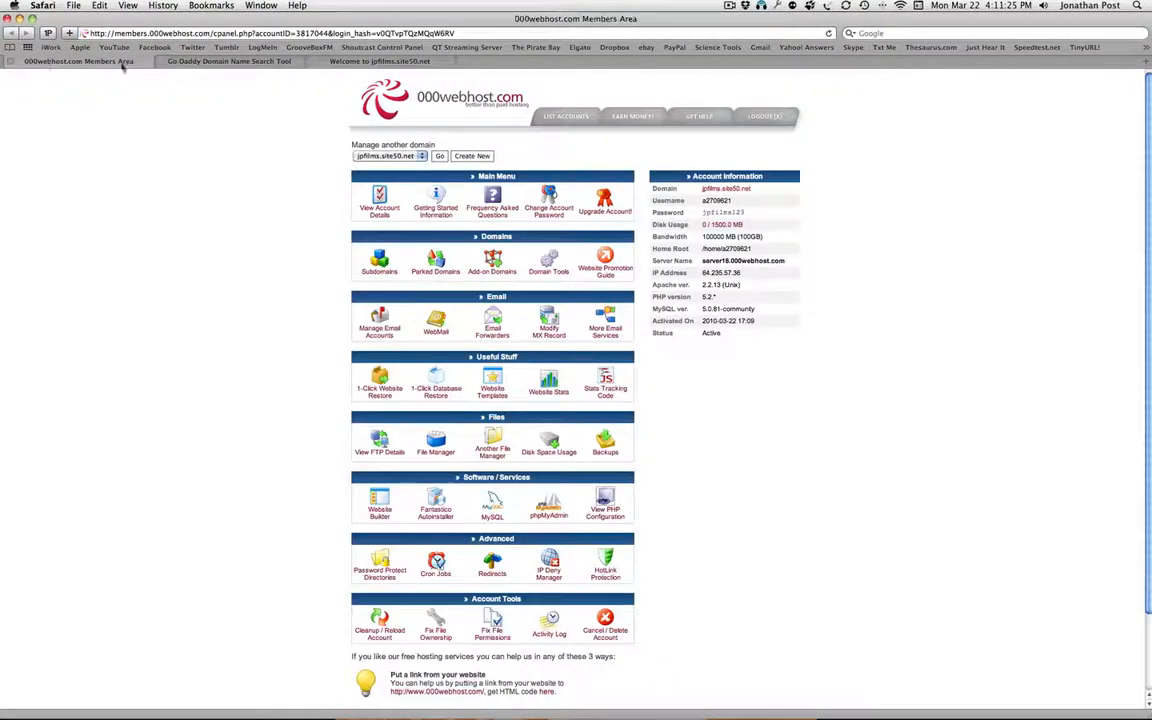
# Copy the account username from Account Information and launch Cyberduck from the Dock.
pyautogui.click(858, 688)
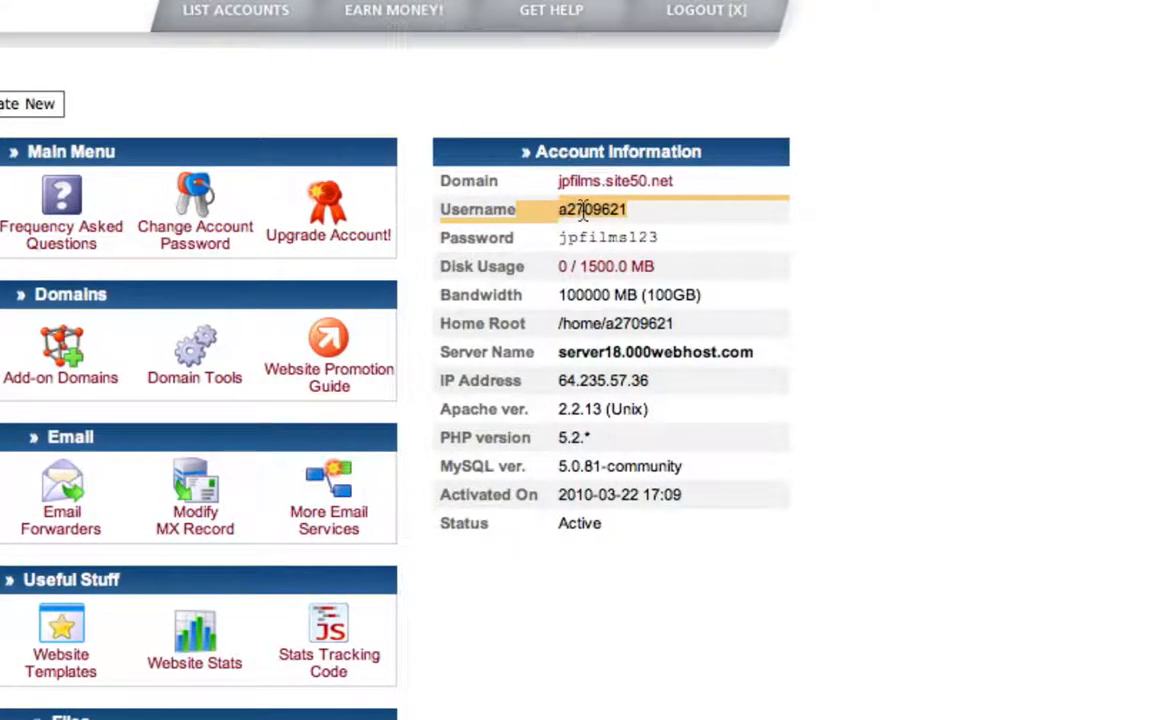
pyautogui.press('cmd+c')
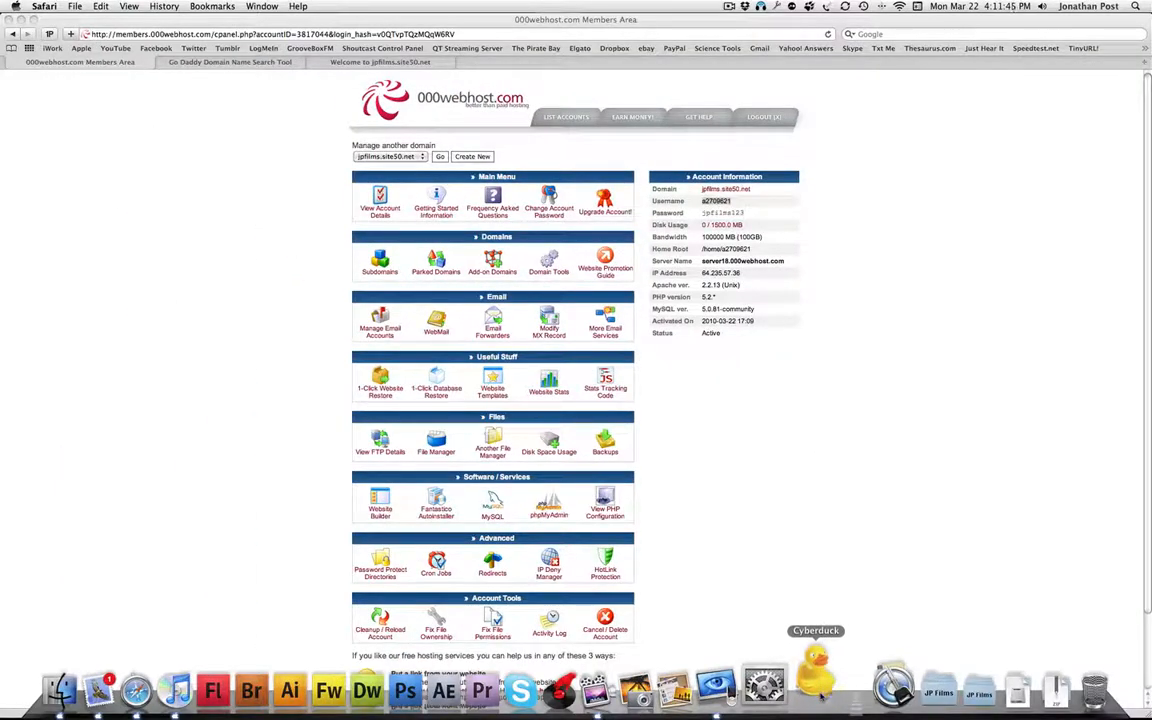
pyautogui.click(815, 685)
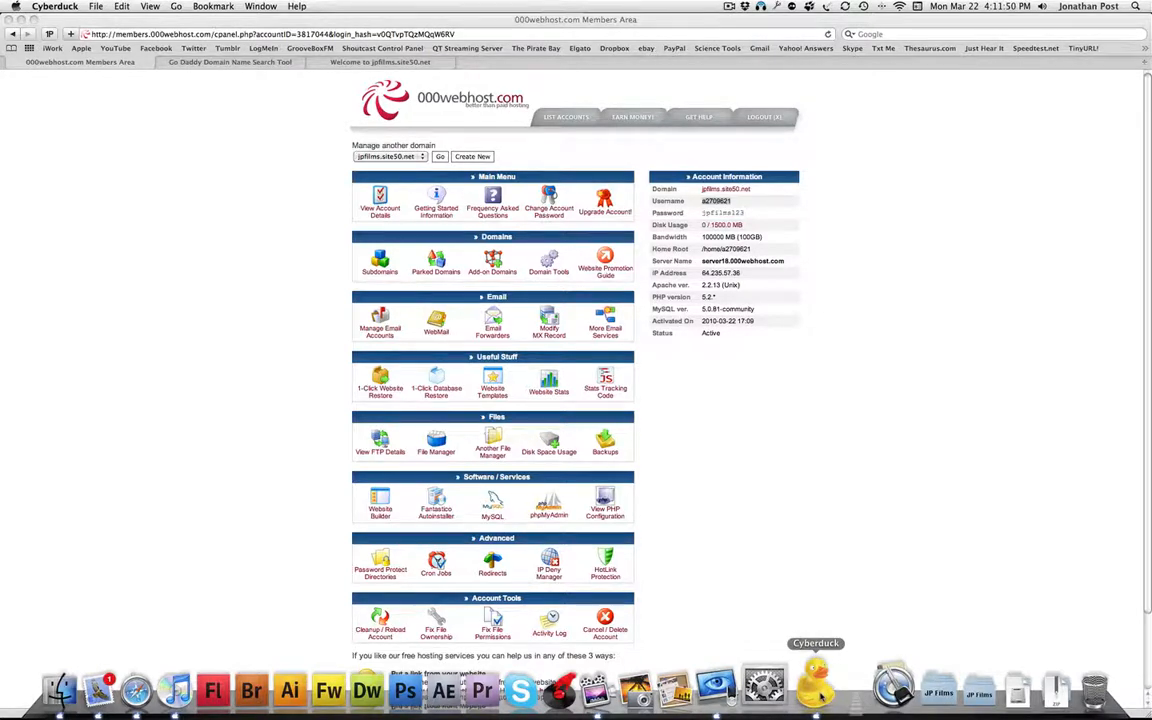
pyautogui.click(815, 685)
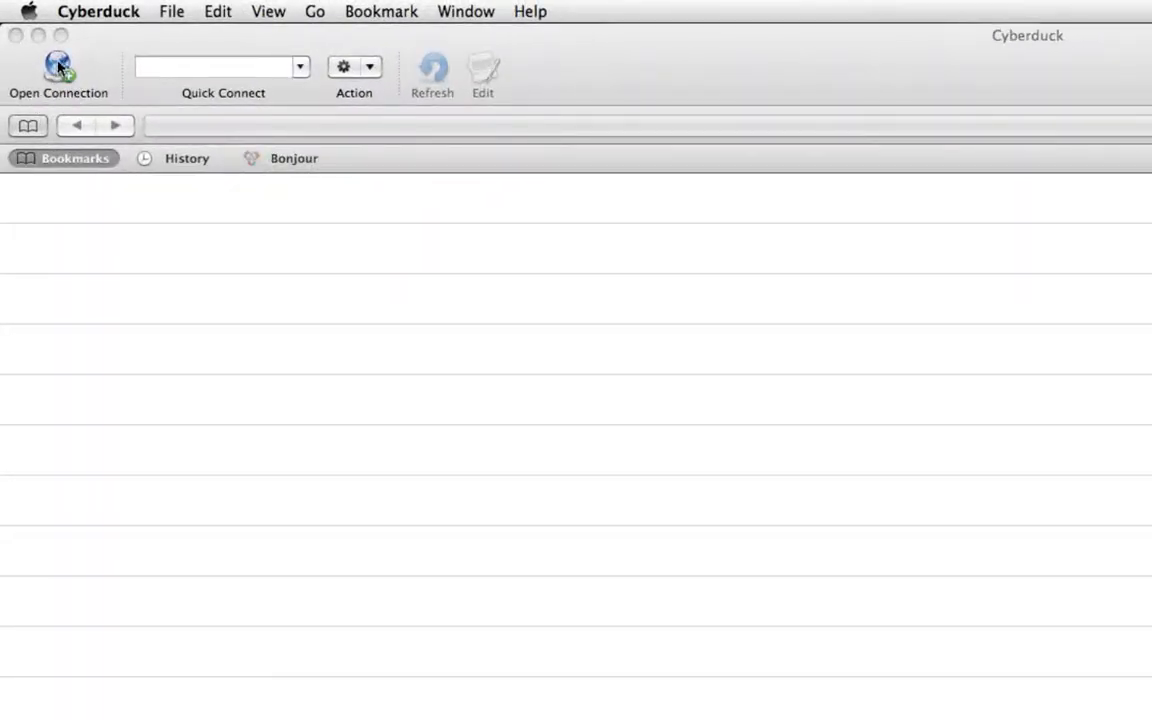
# Start a new Cyberduck connection and enter the account username and password.
pyautogui.click(63, 158)
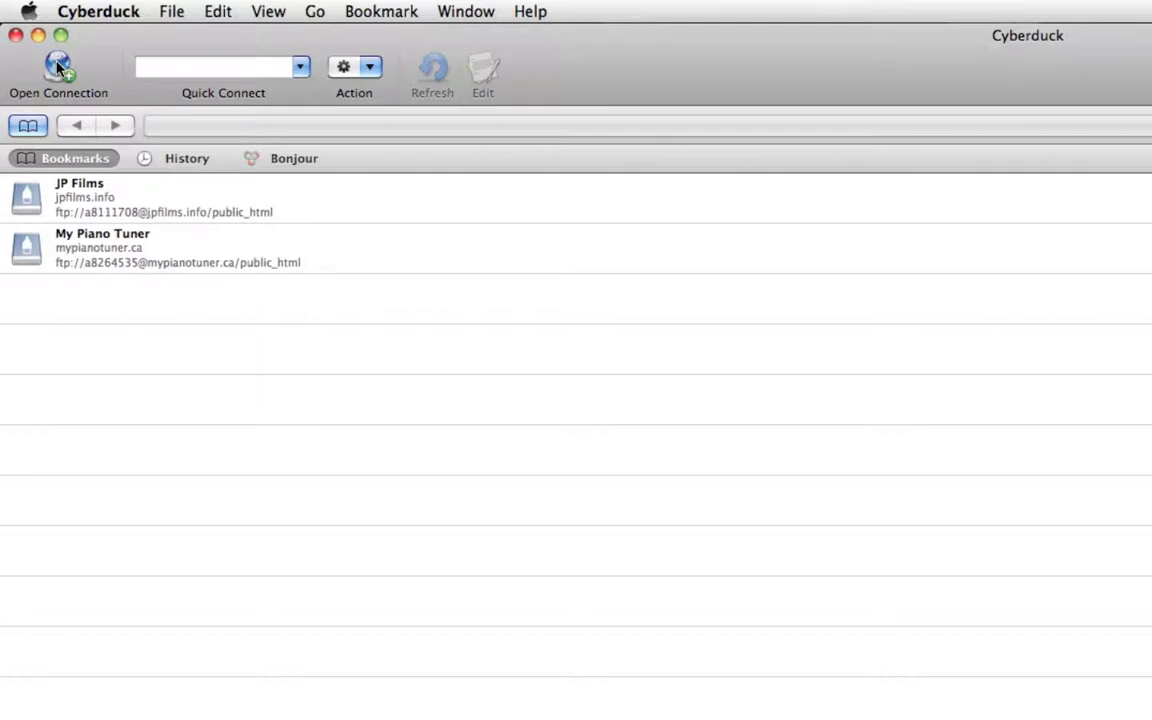
pyautogui.click(58, 65)
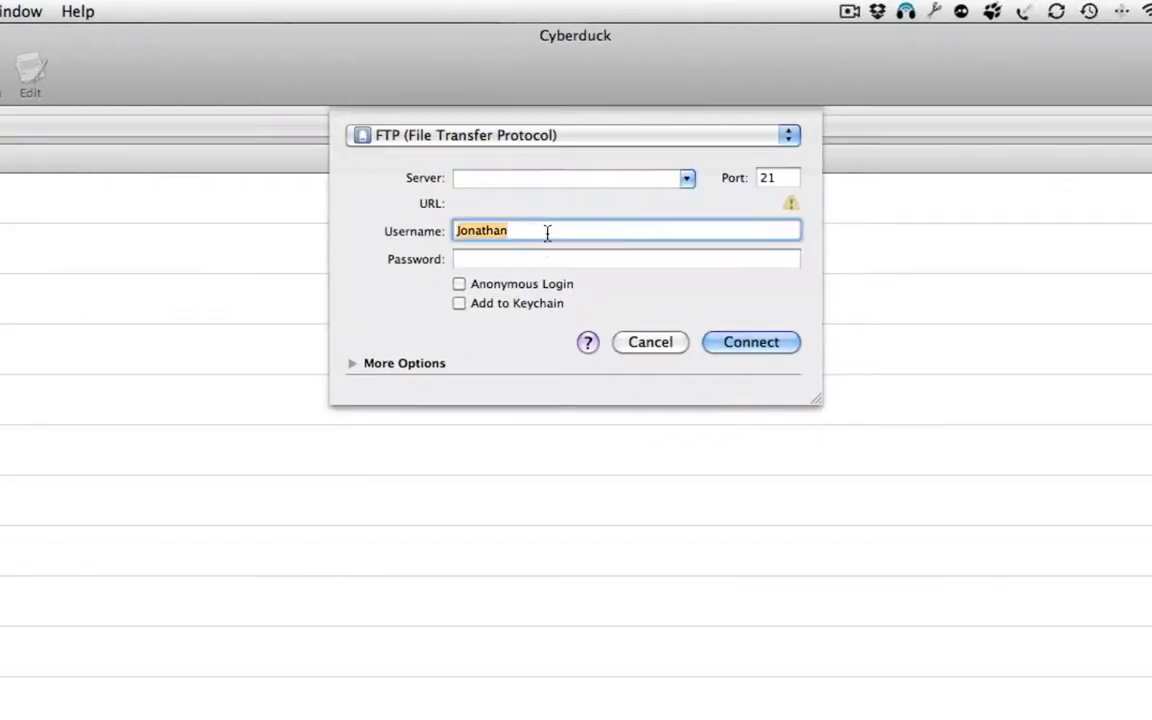
pyautogui.press('cmd+v')
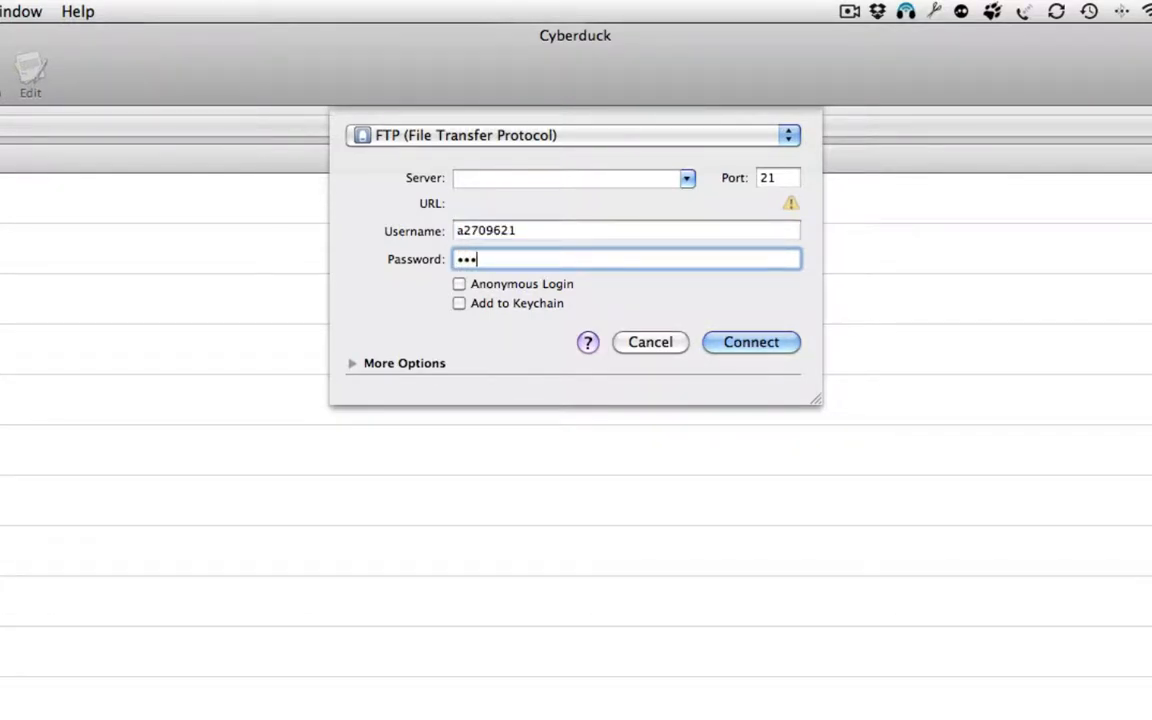
pyautogui.write('•••')
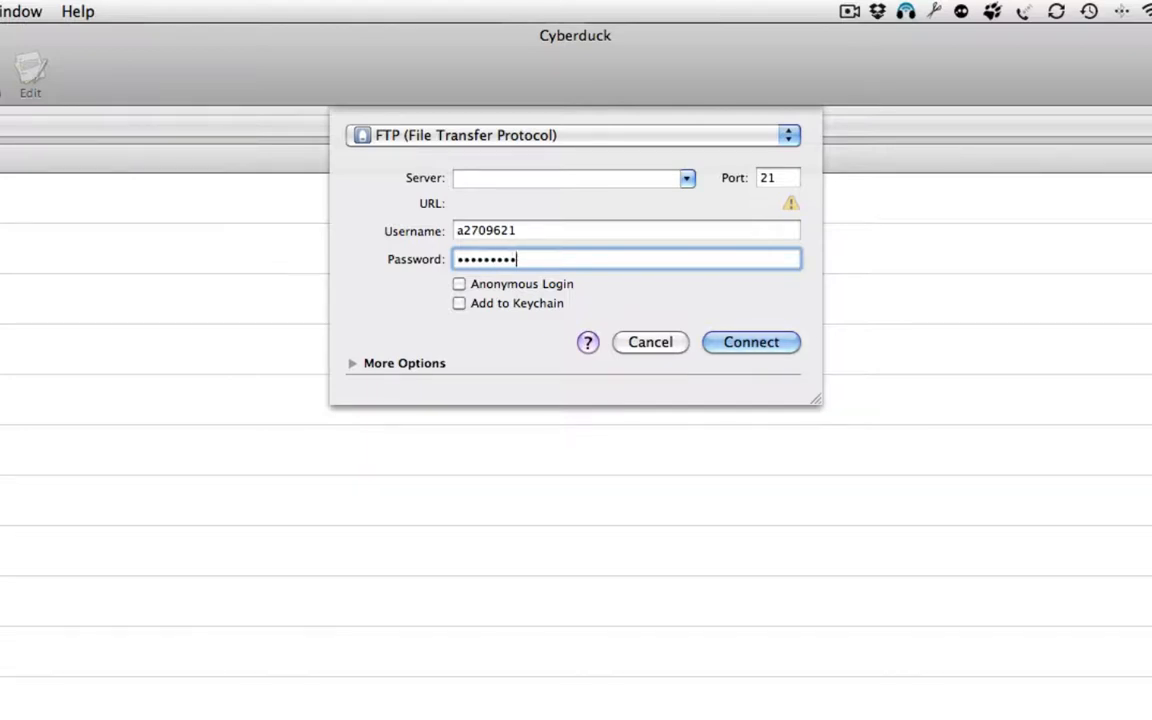
pyautogui.click(560, 178)
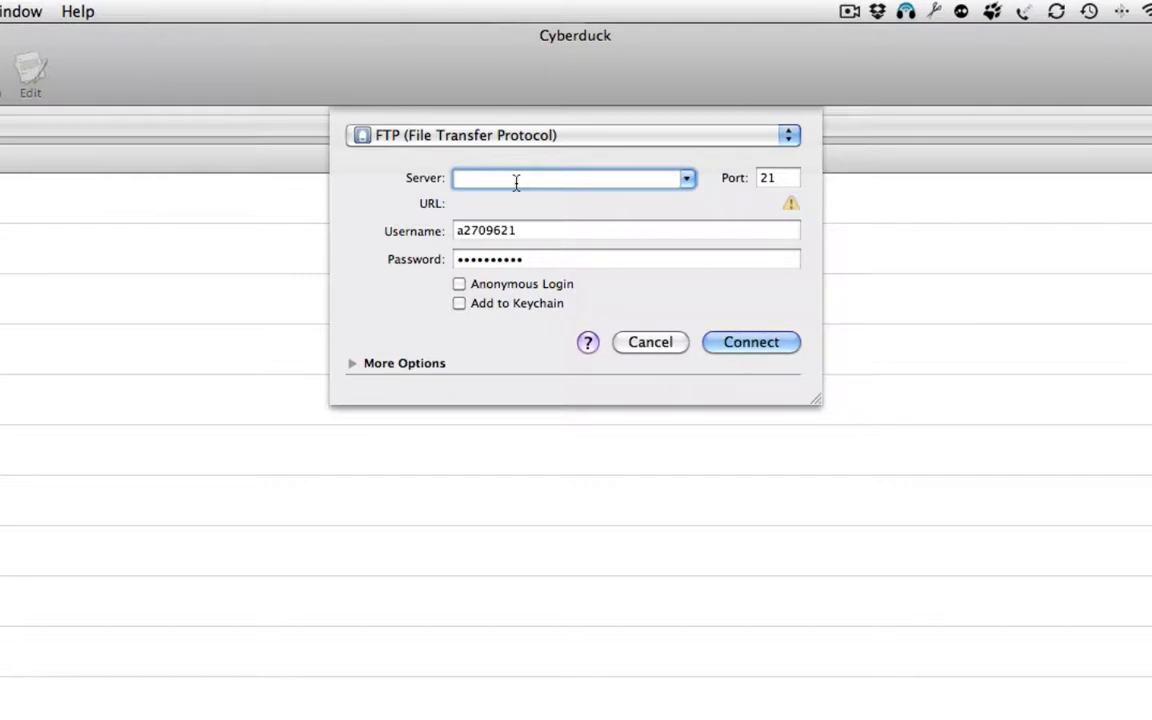
# Set server 64.235.57.36, add the login to Keychain, and connect.
pyautogui.click(520, 178)
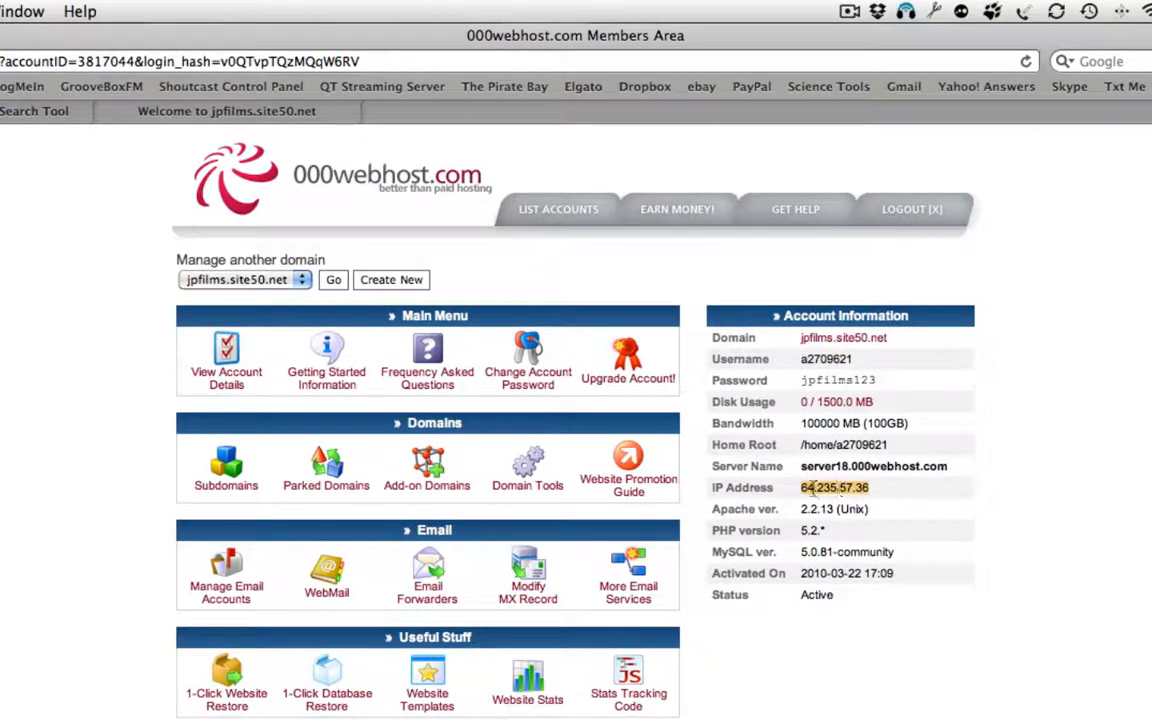
pyautogui.press('cmd+c')
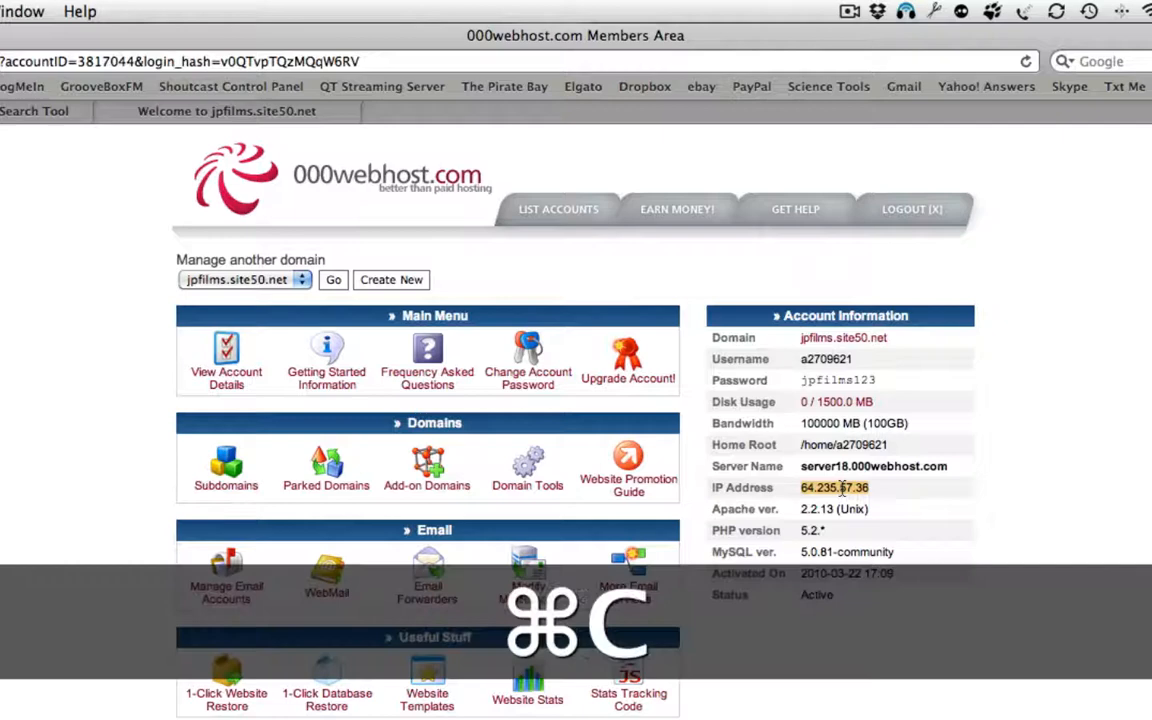
pyautogui.press('cmd+v')
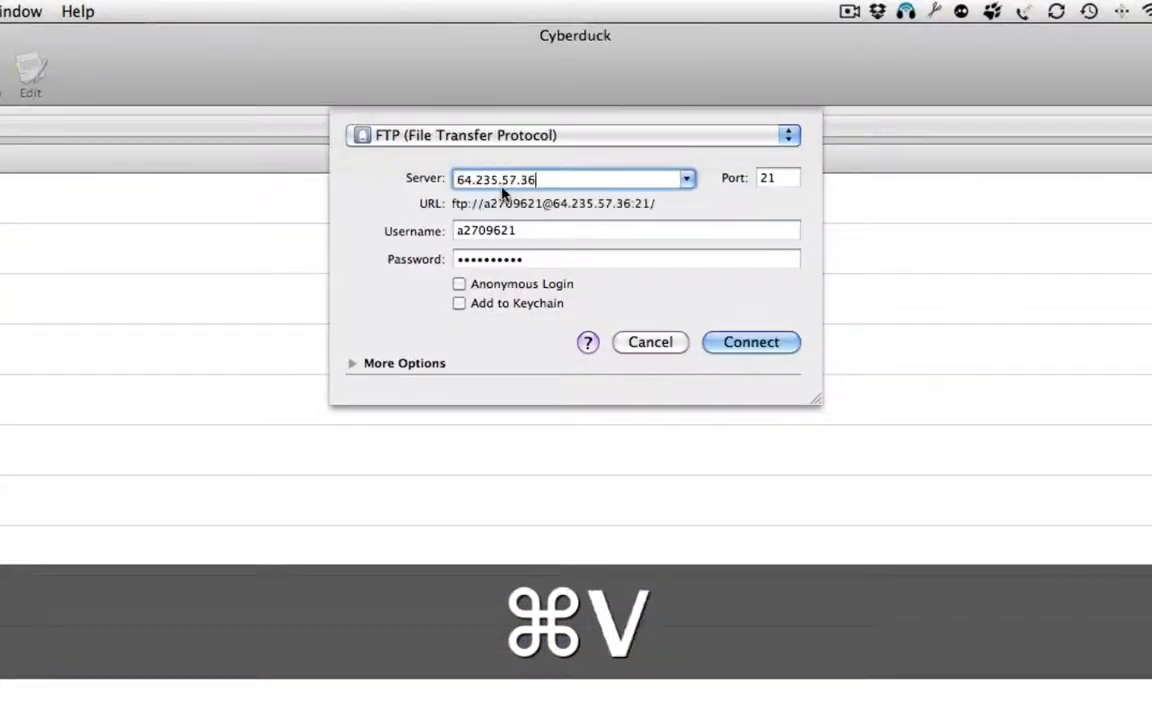
pyautogui.click(459, 303)
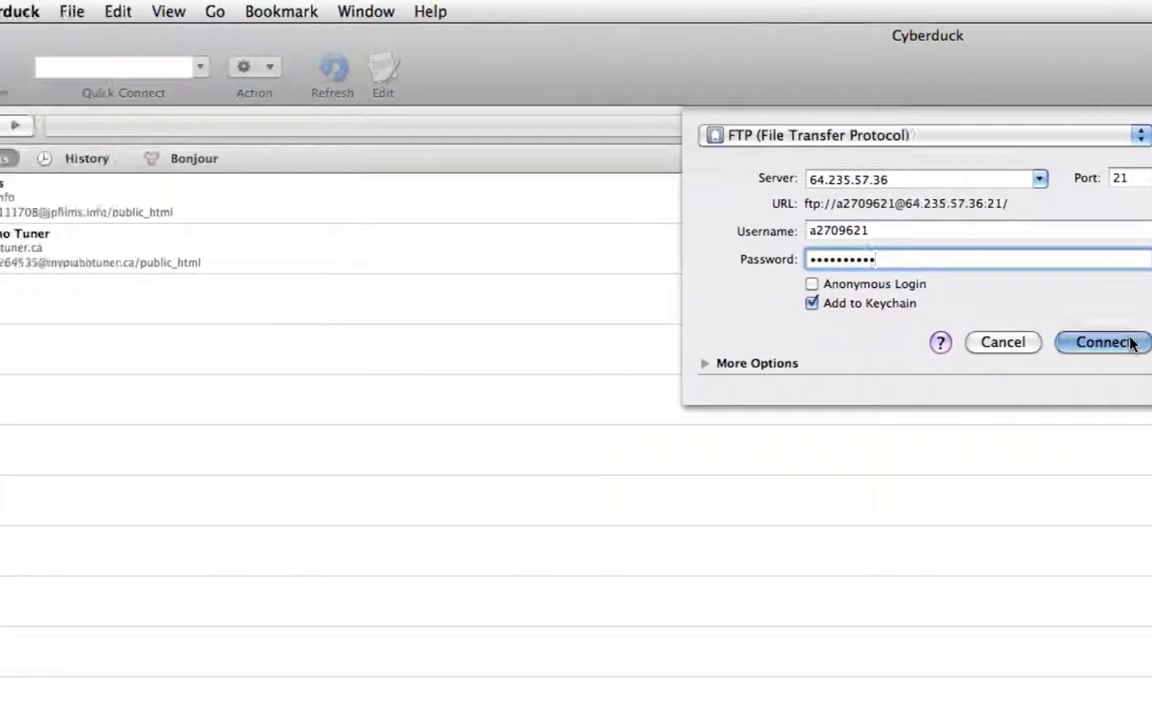
pyautogui.click(1101, 342)
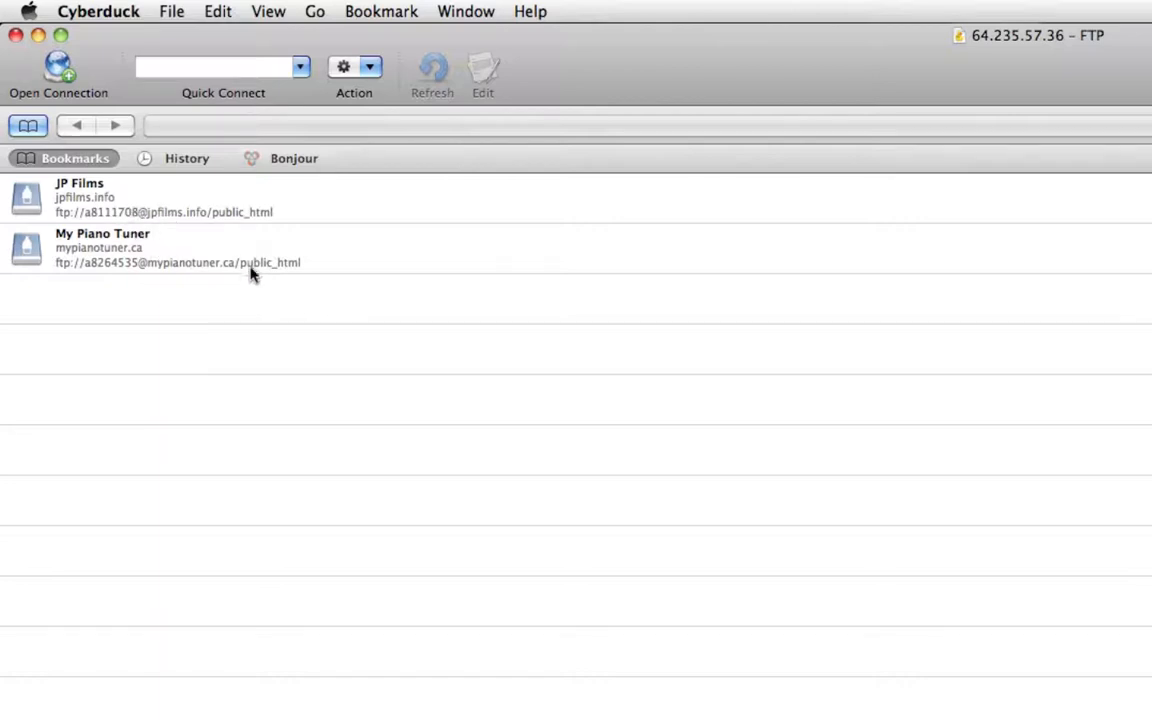
# Browse the connected server, expand public_html to view its files, and open it.
pyautogui.doubleClick(102, 247)
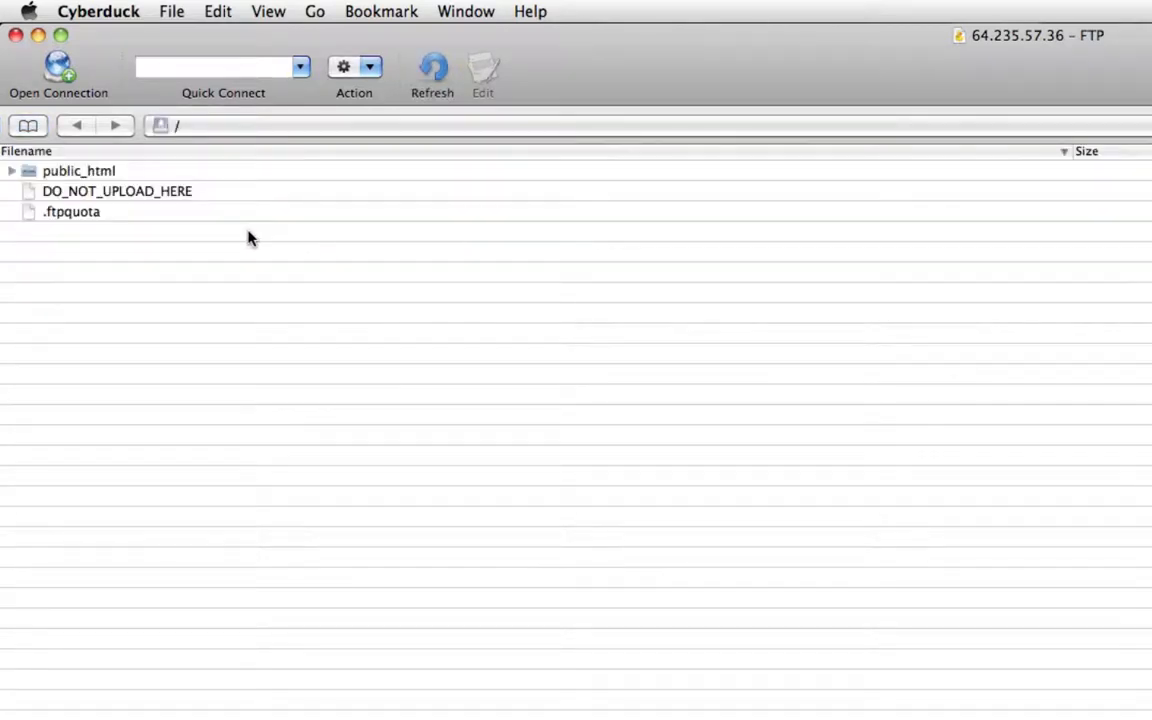
pyautogui.moveTo(90, 187)
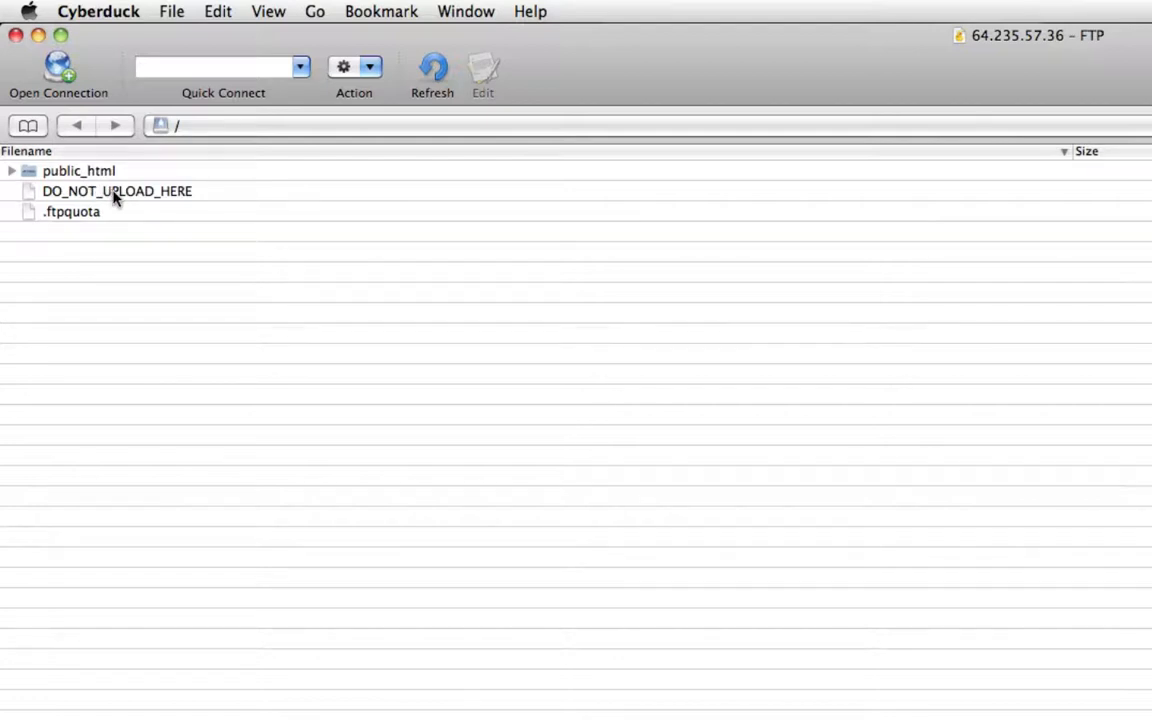
pyautogui.click(78, 170)
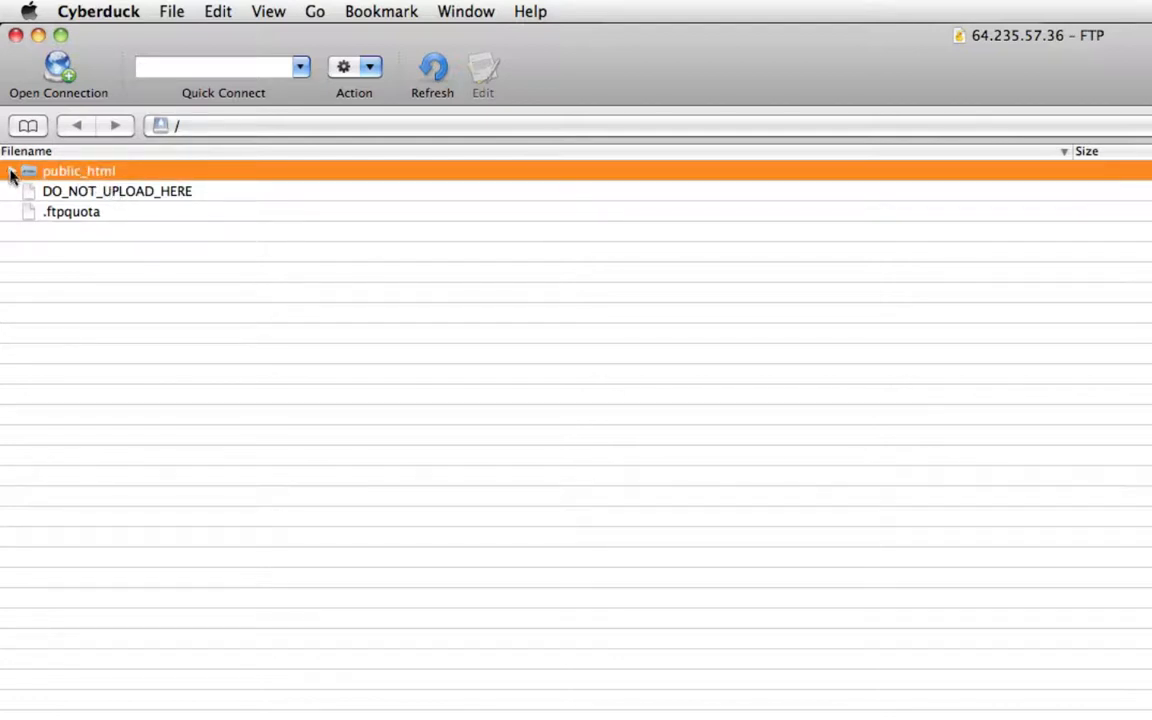
pyautogui.click(11, 171)
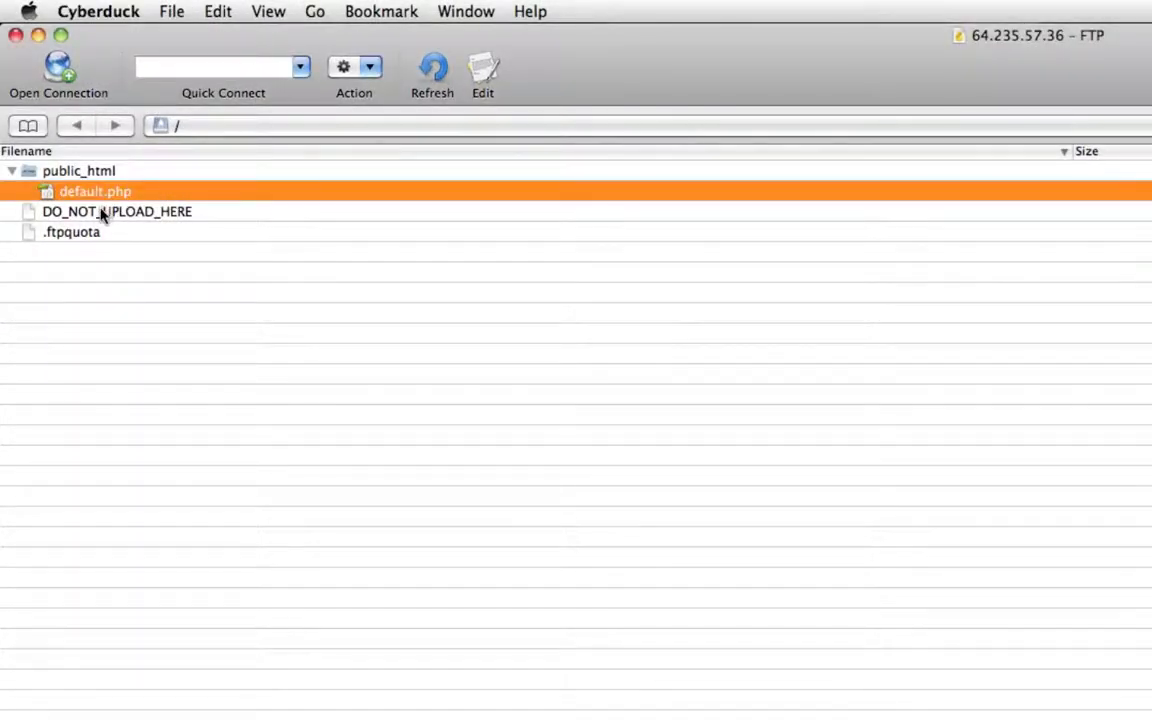
pyautogui.click(117, 211)
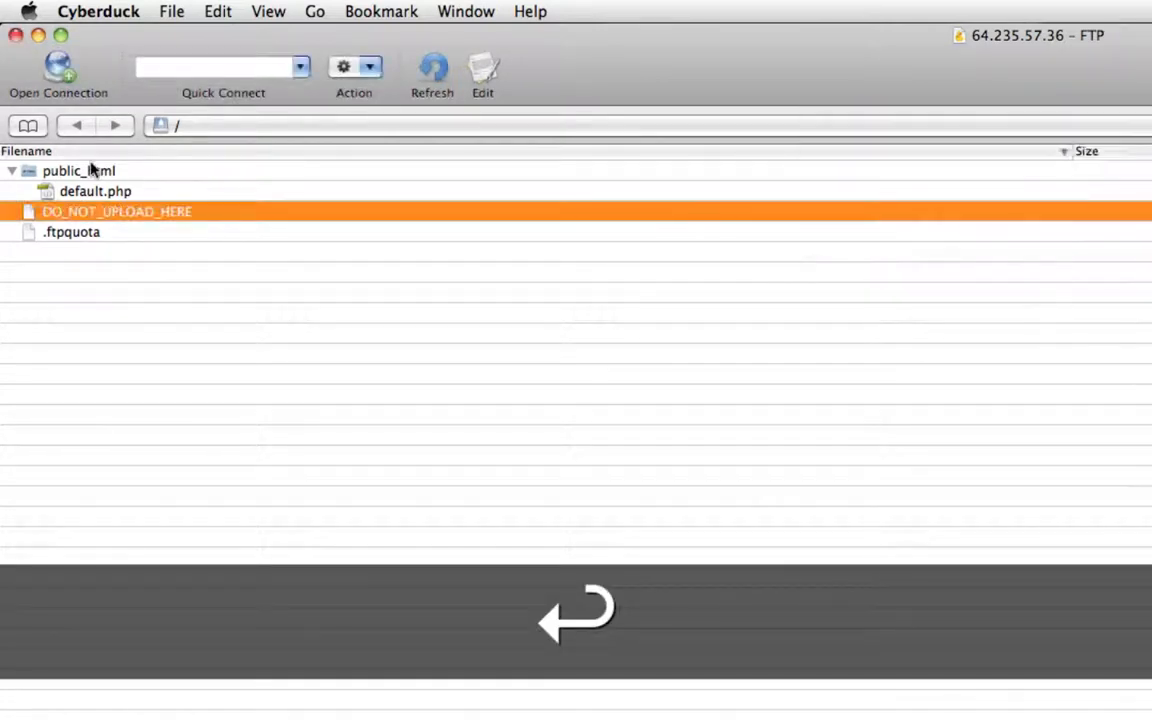
pyautogui.doubleClick(78, 170)
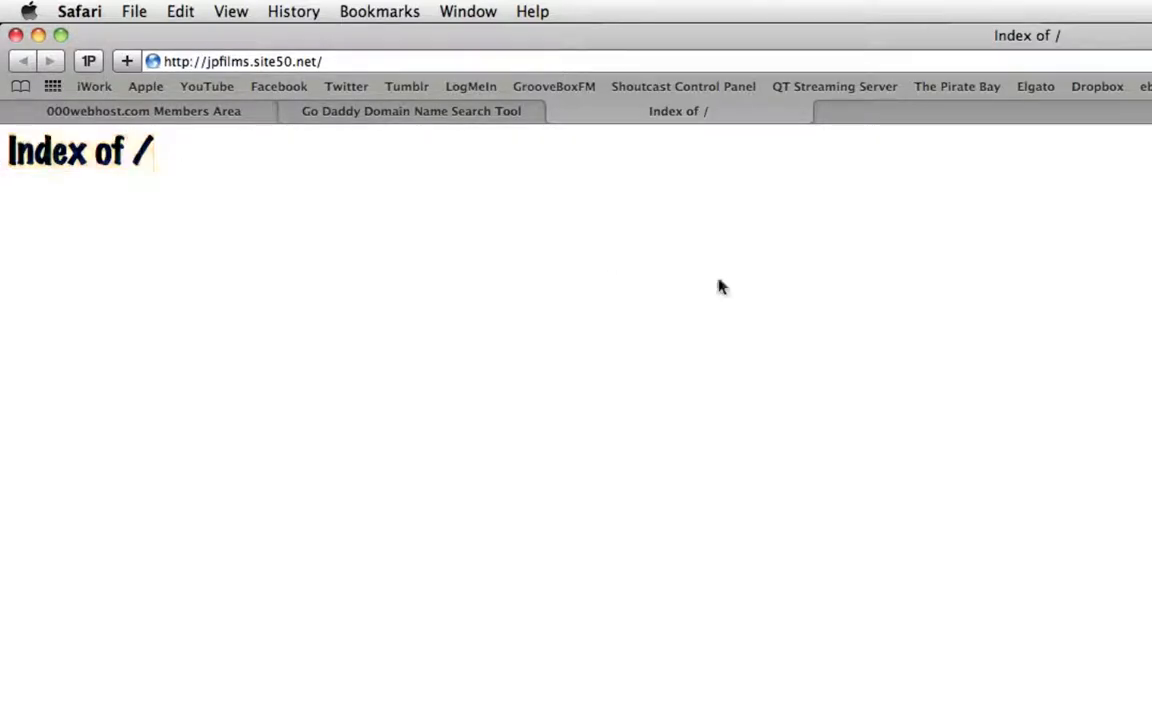
pyautogui.moveTo(753, 309)
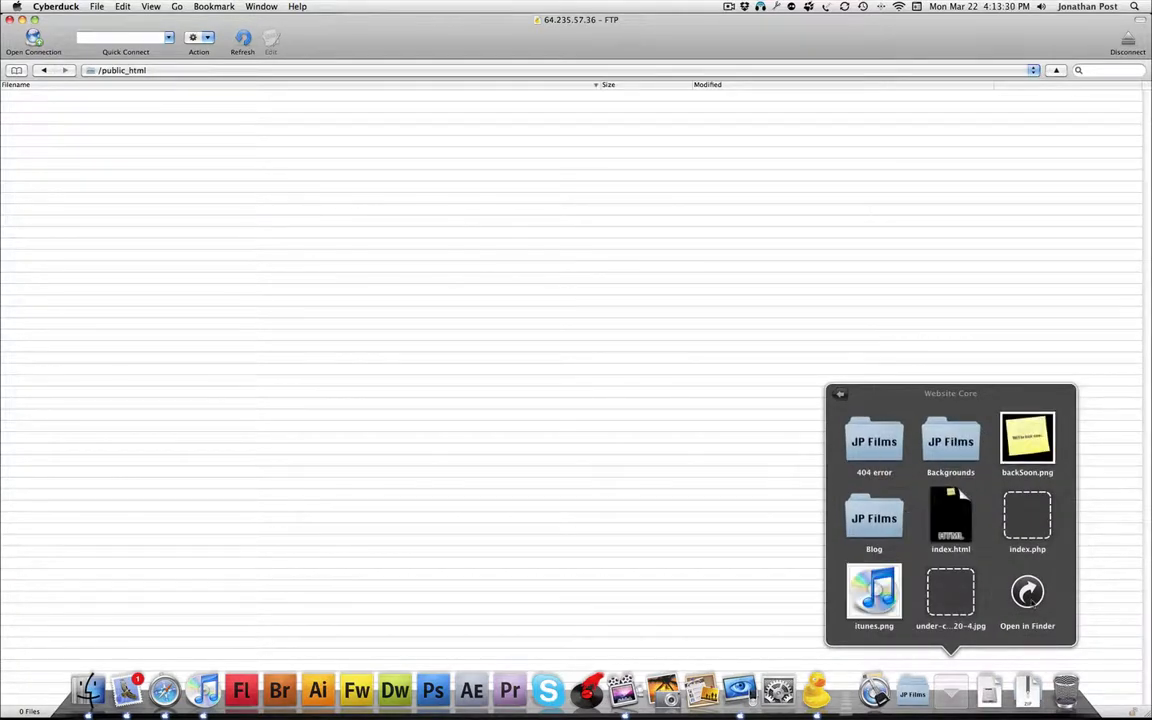
# Open the Website Core folder and preview index.php's Under Construction code.
pyautogui.click(1027, 591)
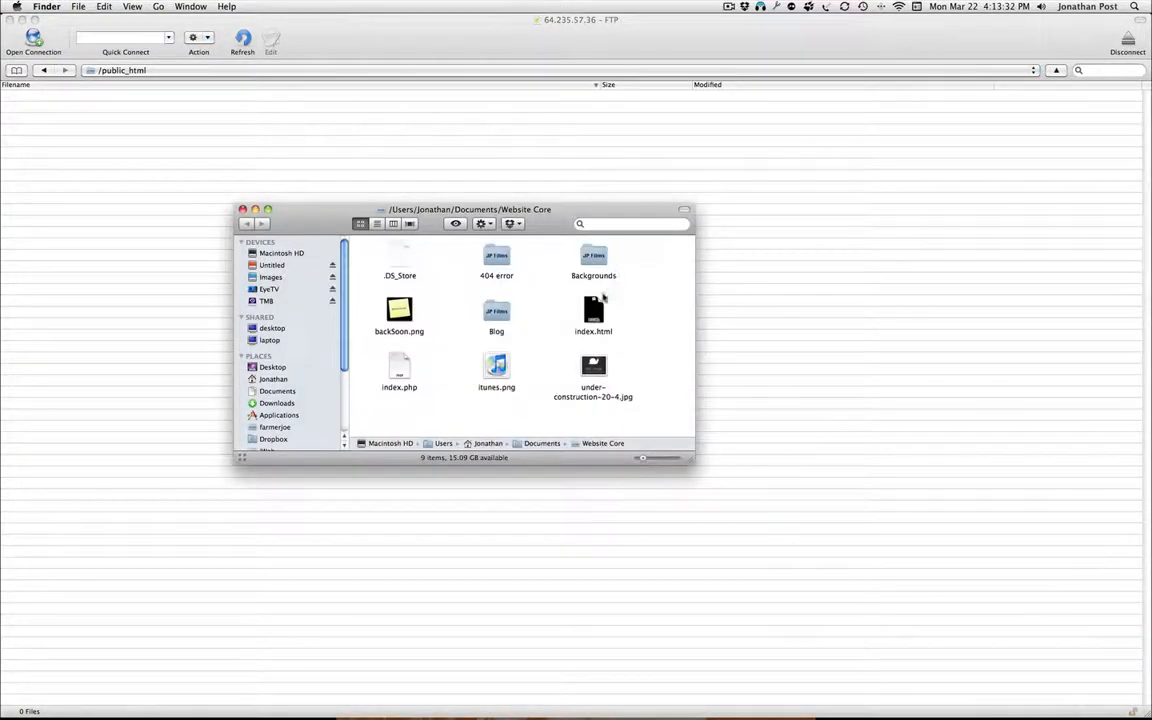
pyautogui.click(399, 370)
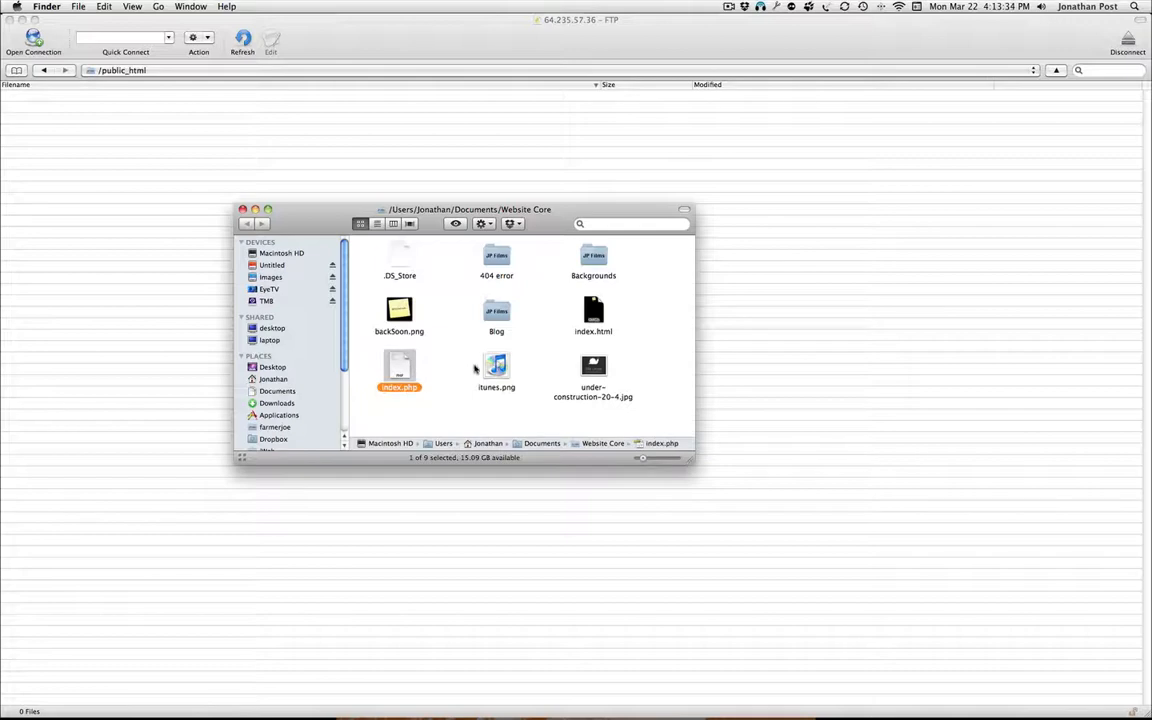
pyautogui.doubleClick(399, 370)
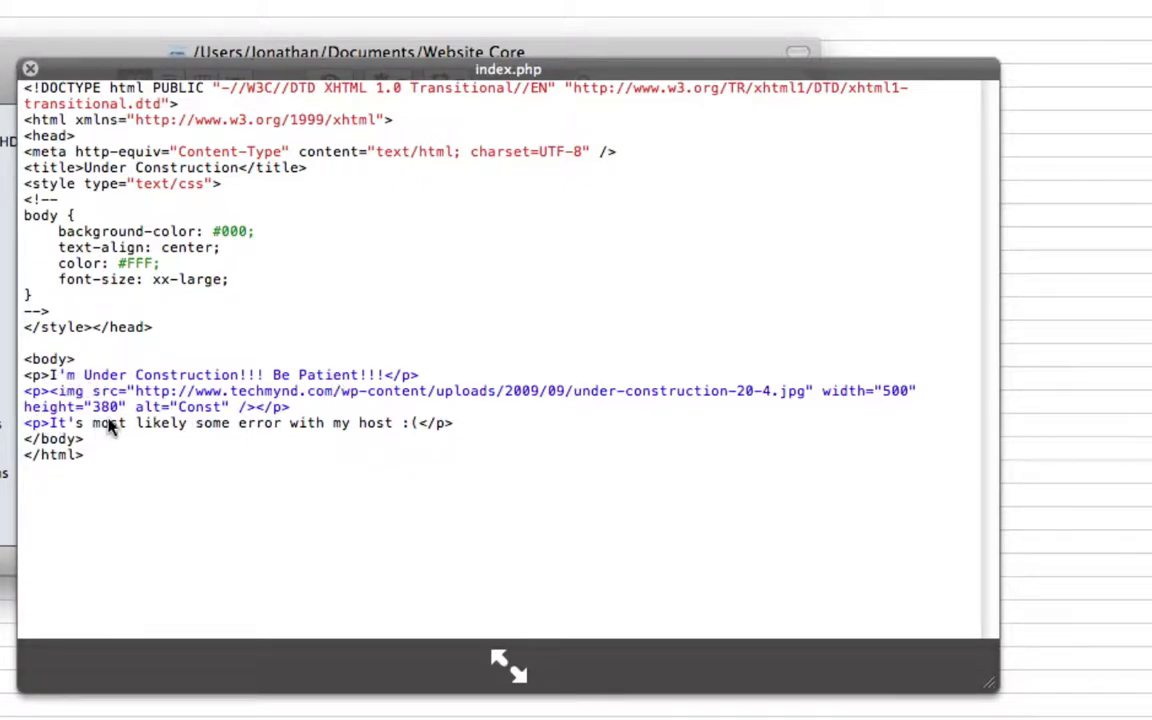
pyautogui.moveTo(367, 435)
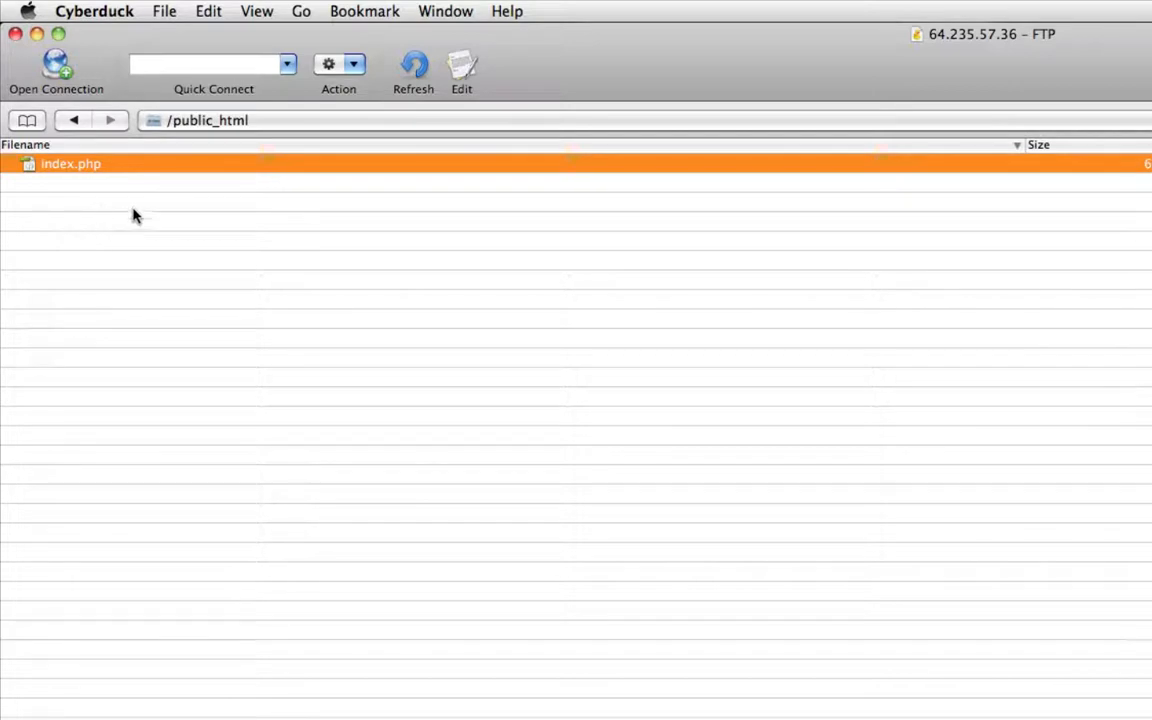
pyautogui.moveTo(307, 267)
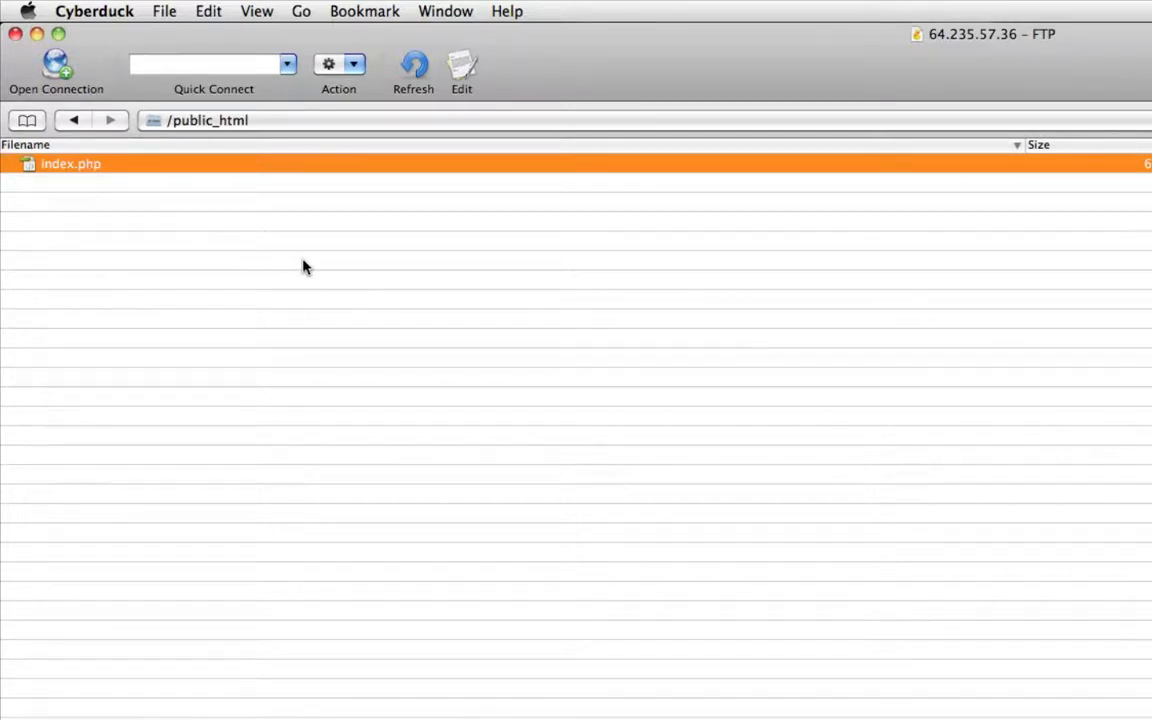
pyautogui.moveTo(988, 351)
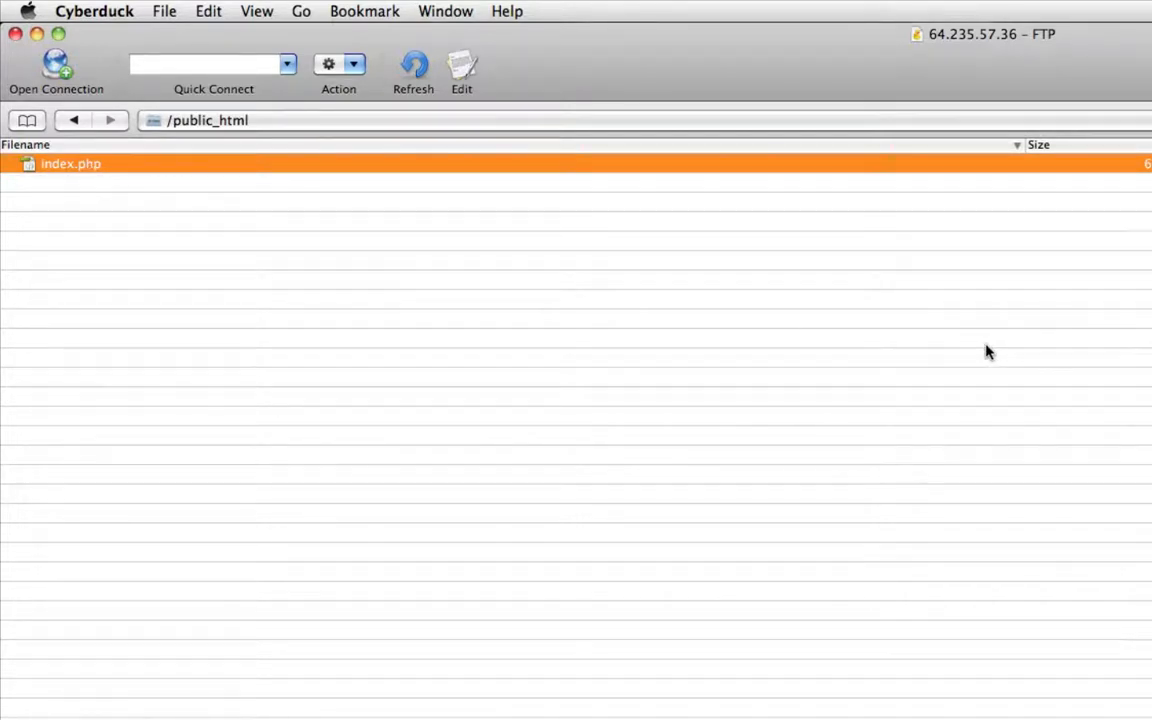
pyautogui.moveTo(491, 322)
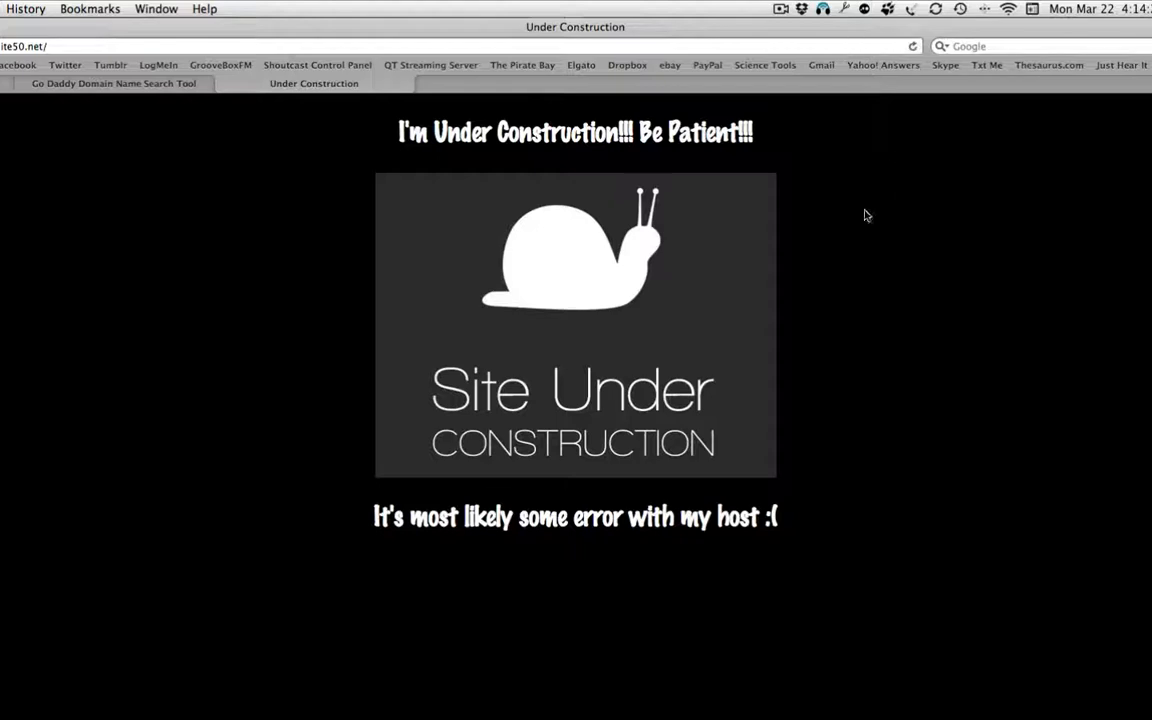
pyautogui.moveTo(632, 241)
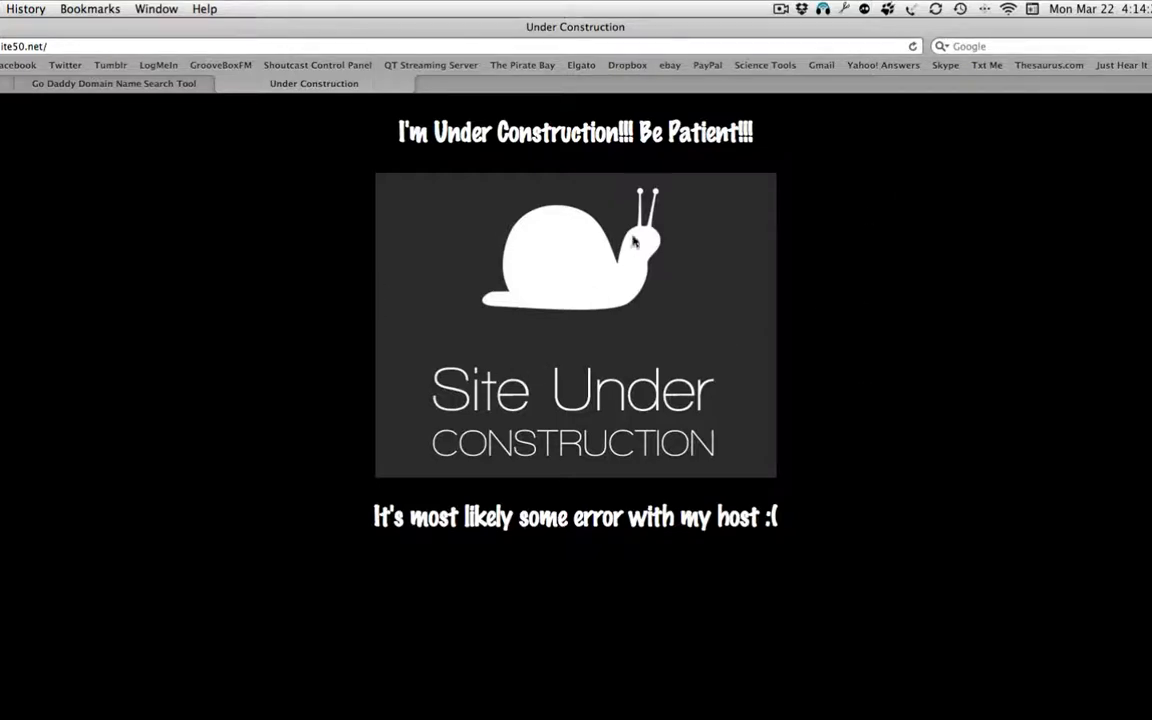
pyautogui.moveTo(285, 383)
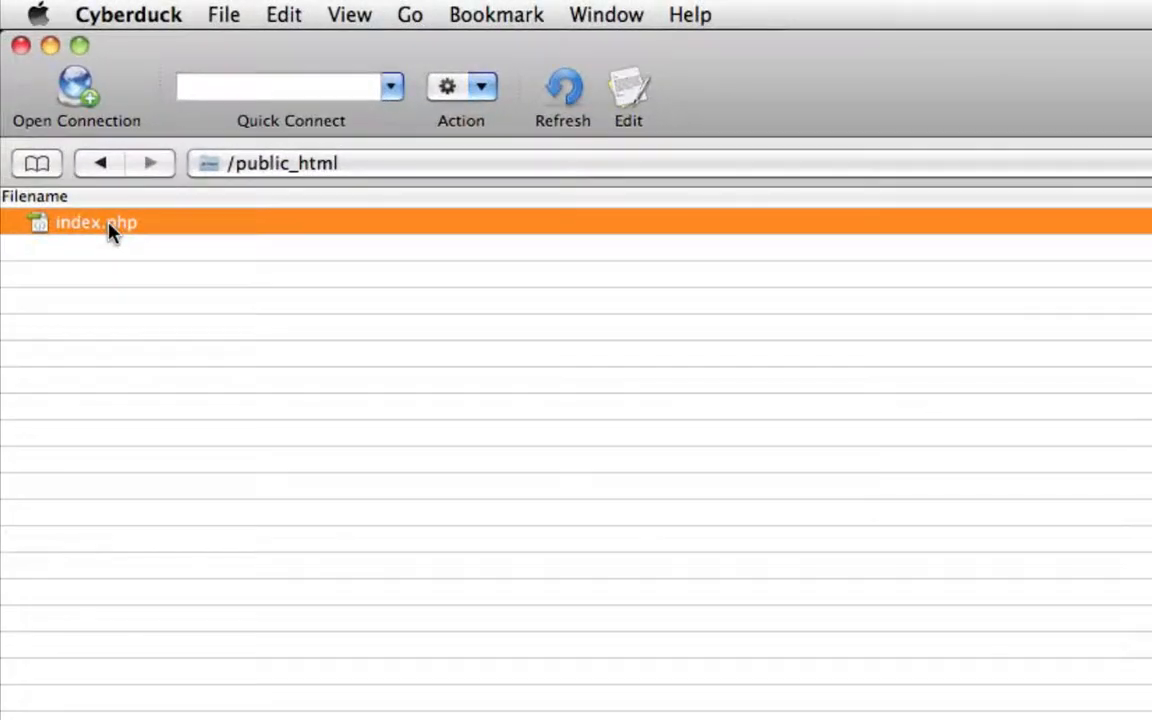
# Rename index.php to peter.php and open peter.php on the live site.
pyautogui.rightClick(96, 222)
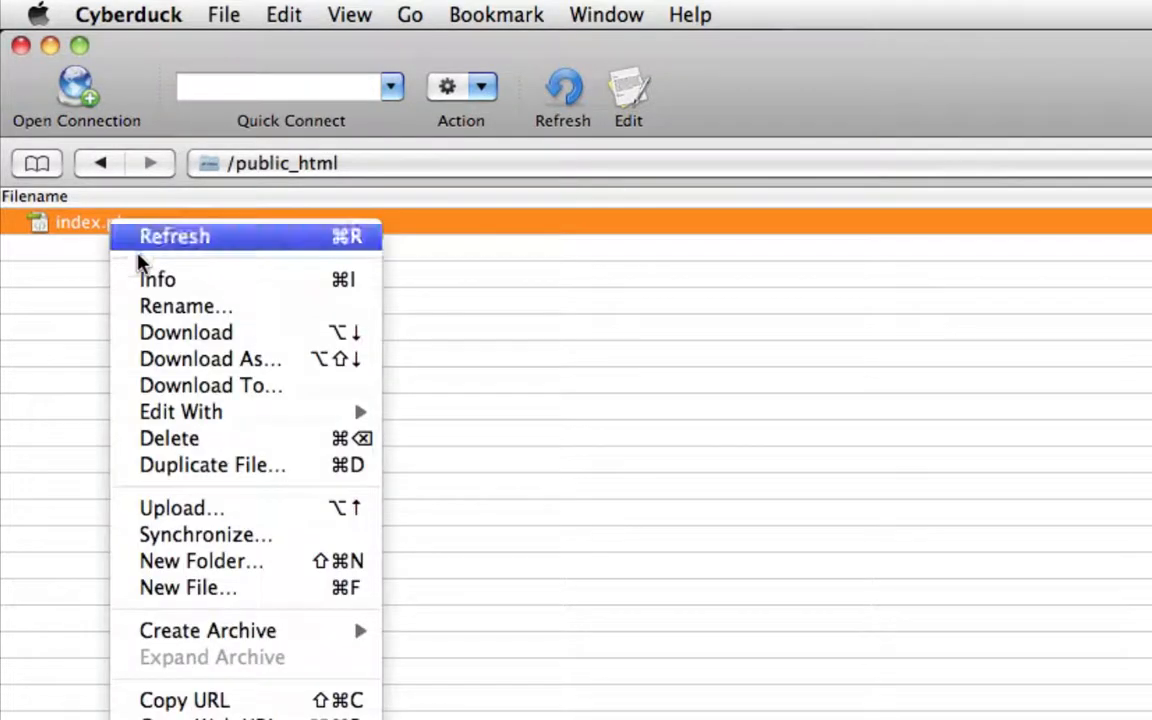
pyautogui.click(185, 306)
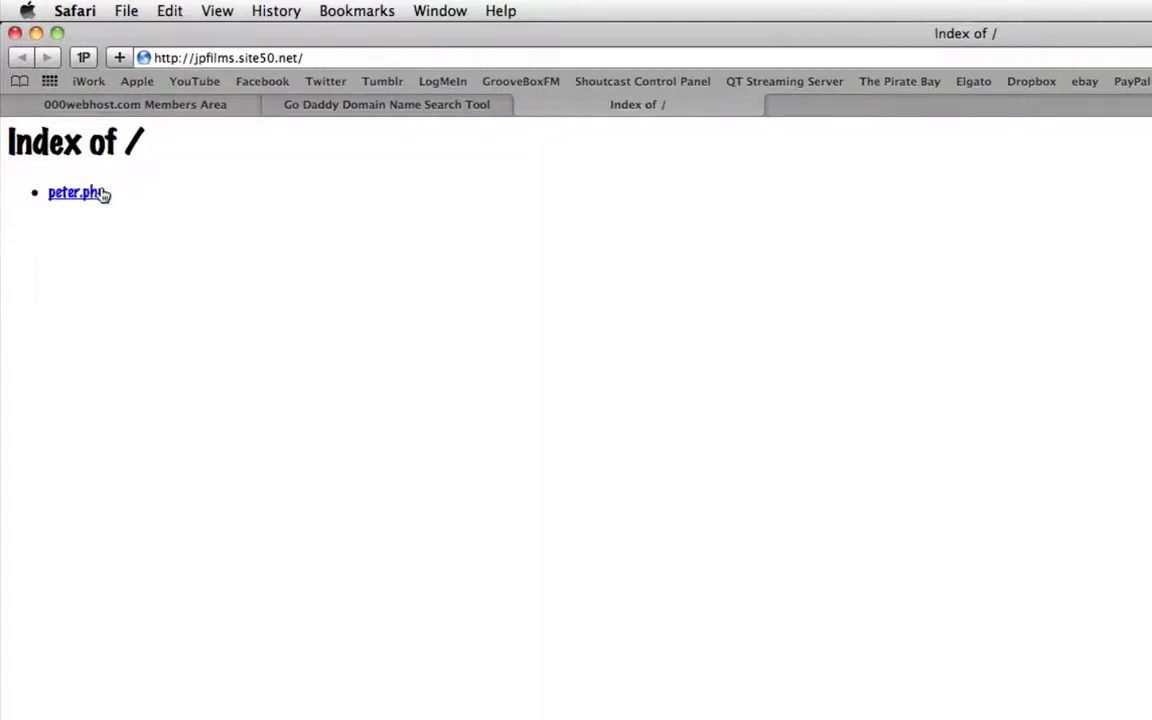
pyautogui.click(72, 192)
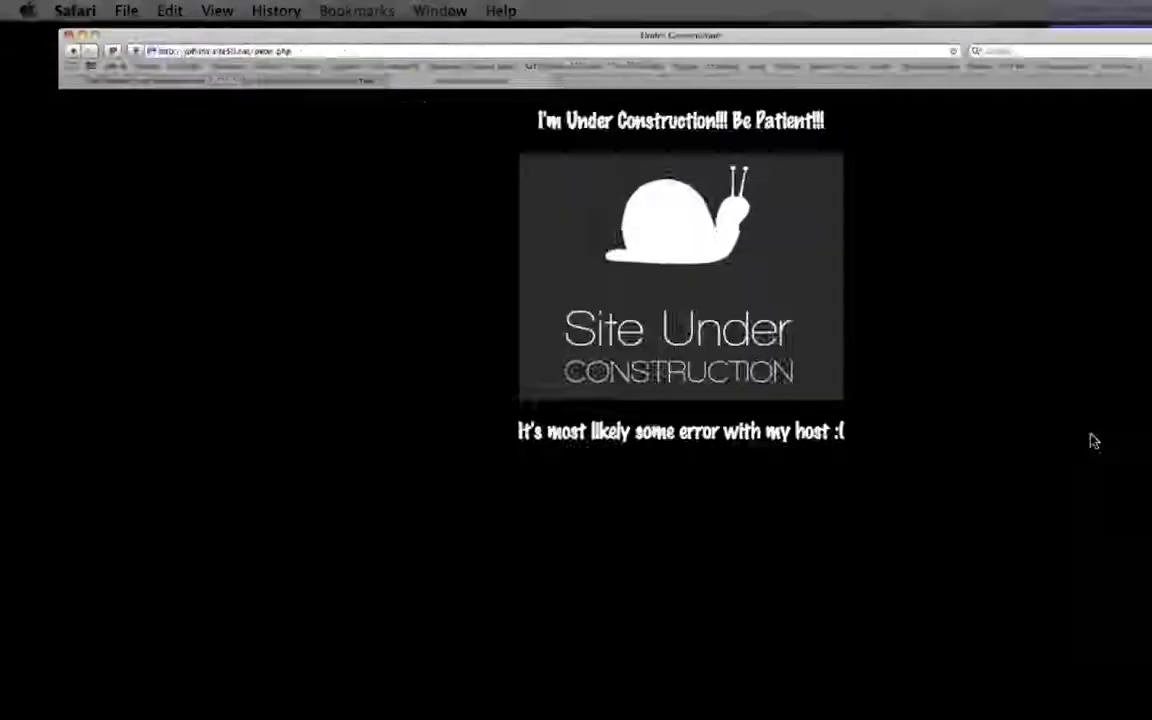
pyautogui.rightClick(68, 161)
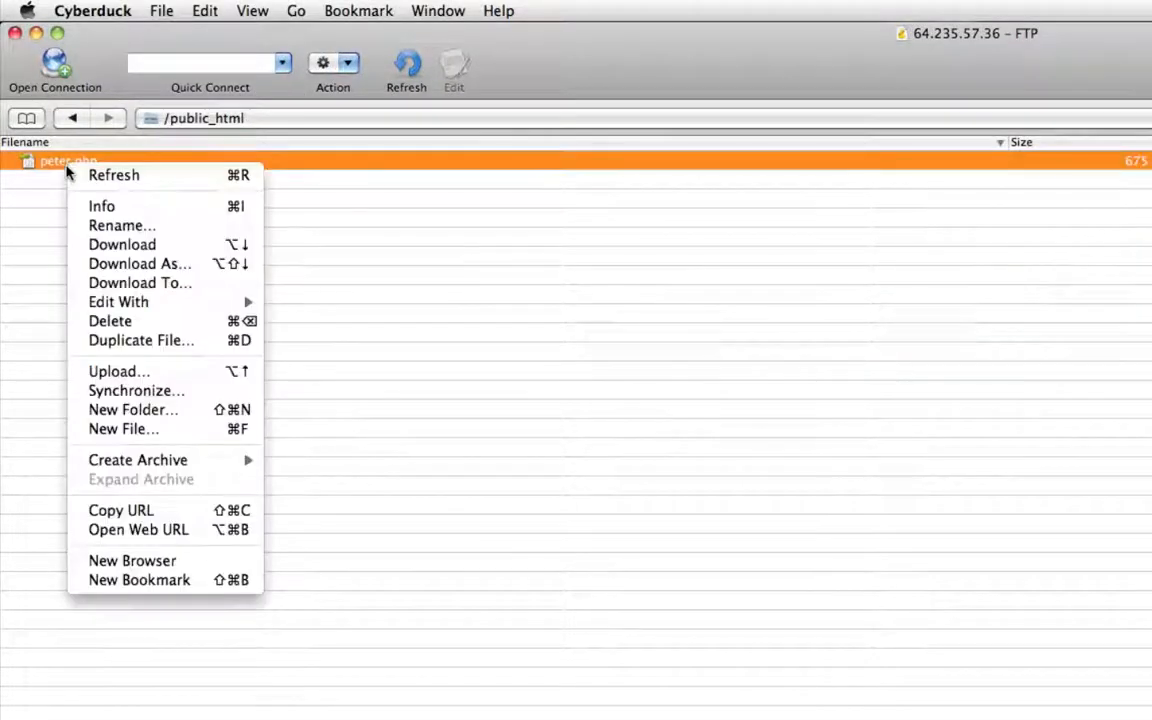
# Start renaming peter.php back to index.php.
pyautogui.click(122, 225)
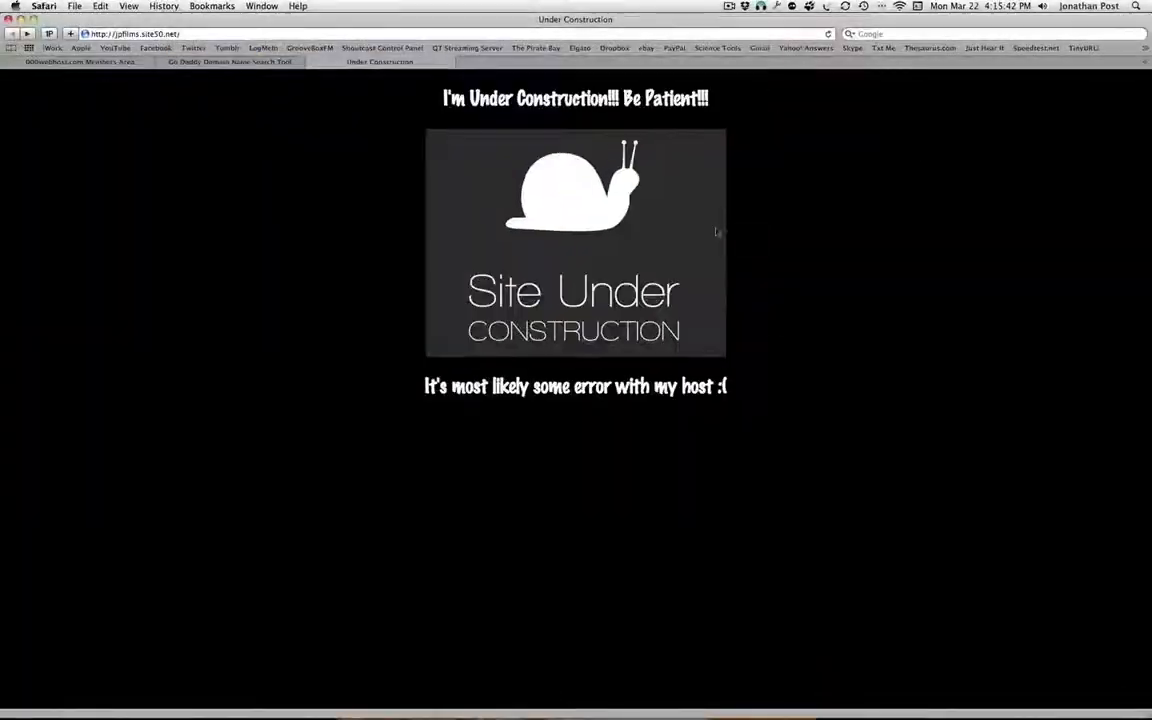
pyautogui.moveTo(545, 225)
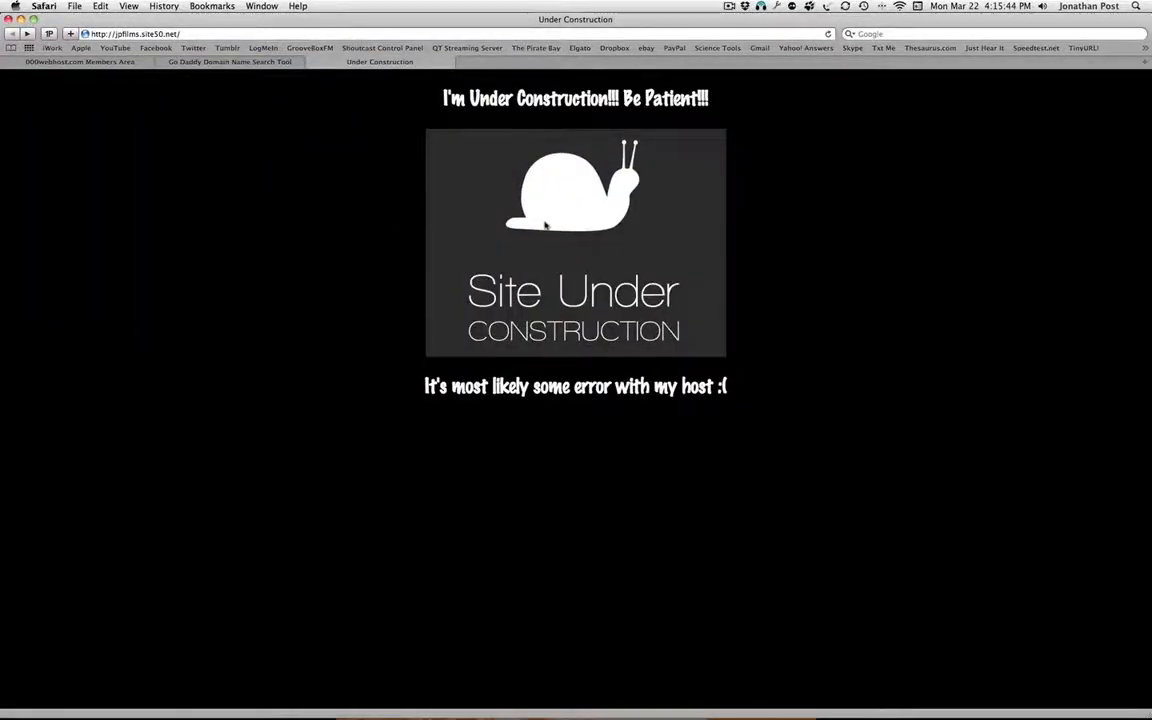
pyautogui.moveTo(675, 187)
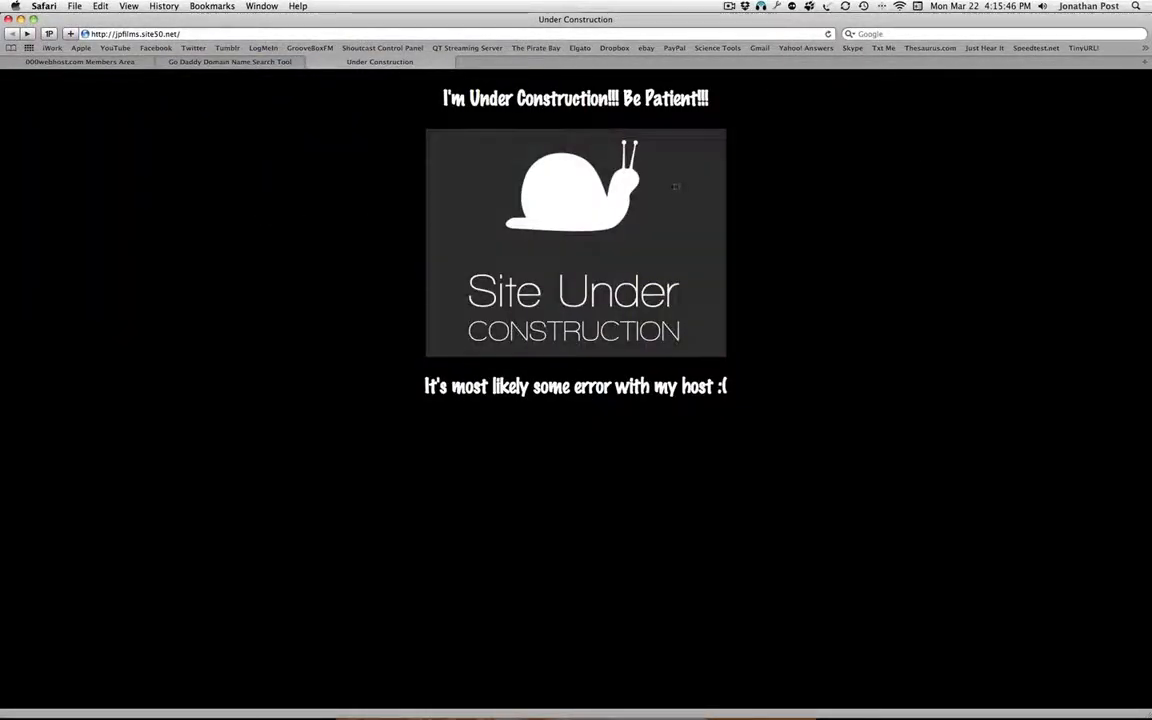